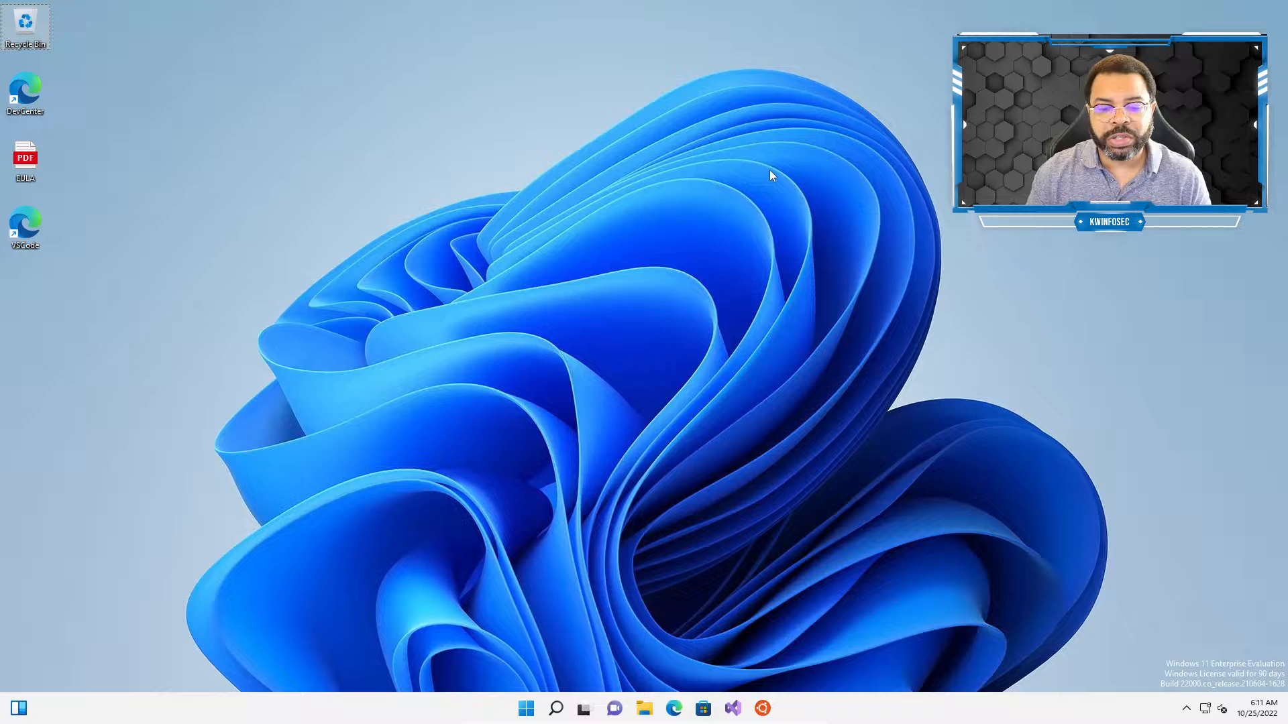
# Step: Search the Start menu for 'powershell' to find Windows PowerShell
pyautogui.click(555, 708)
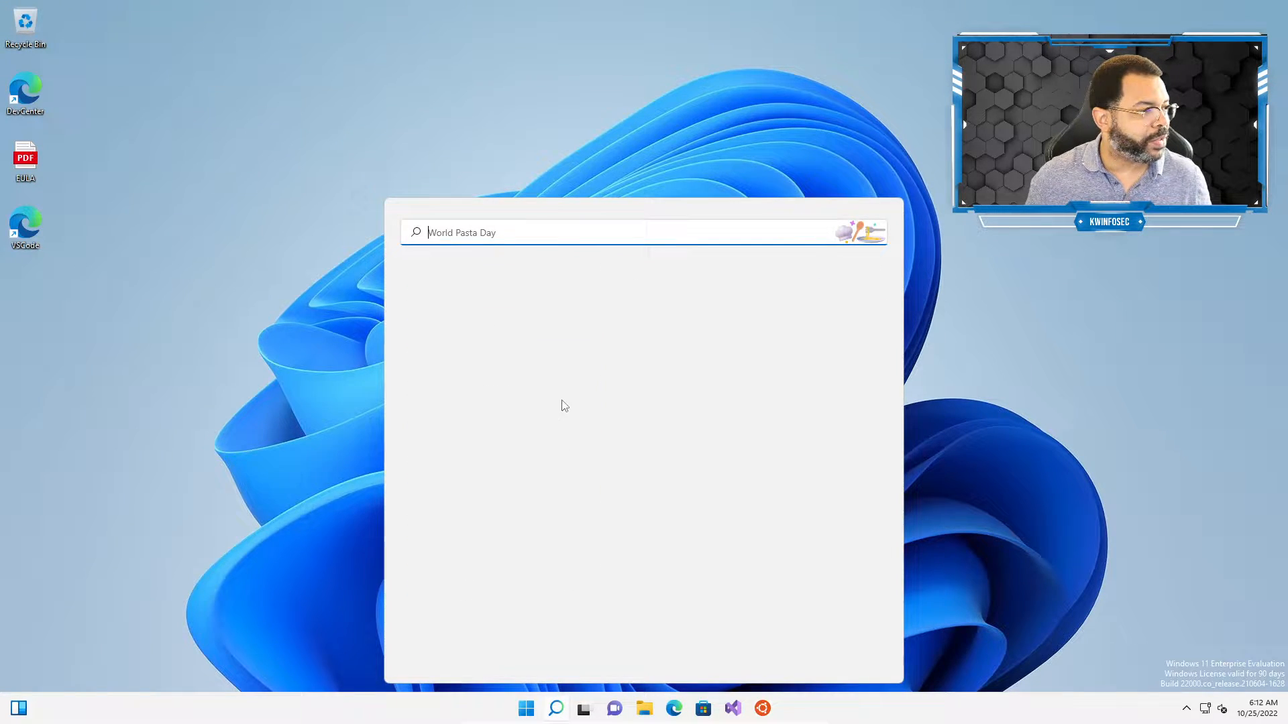
pyautogui.write('powershell')
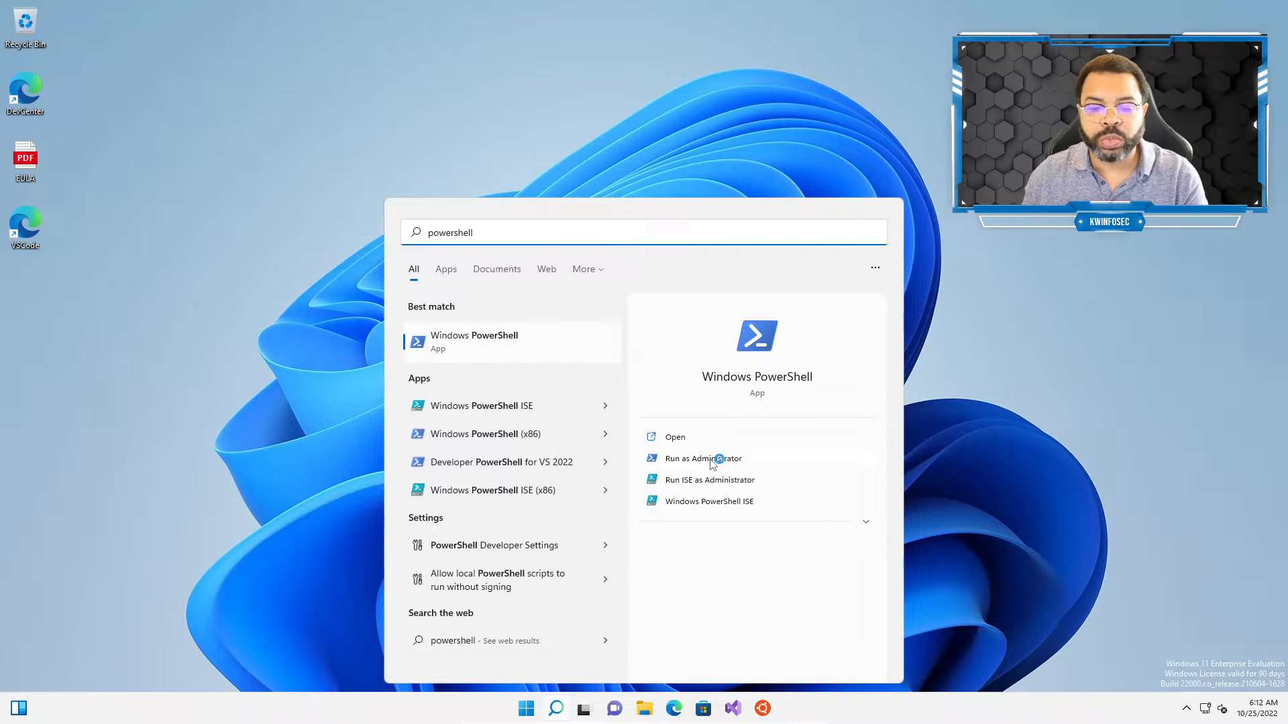
pyautogui.moveTo(503, 368)
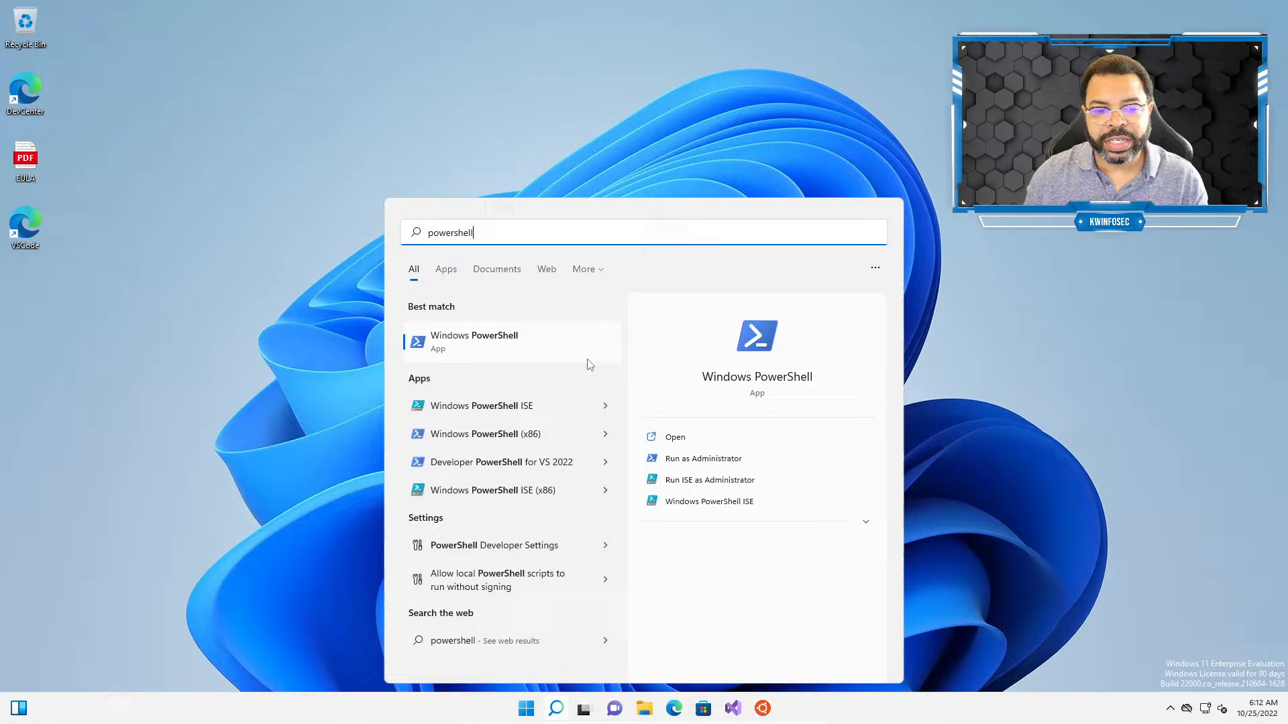
pyautogui.moveTo(618, 365)
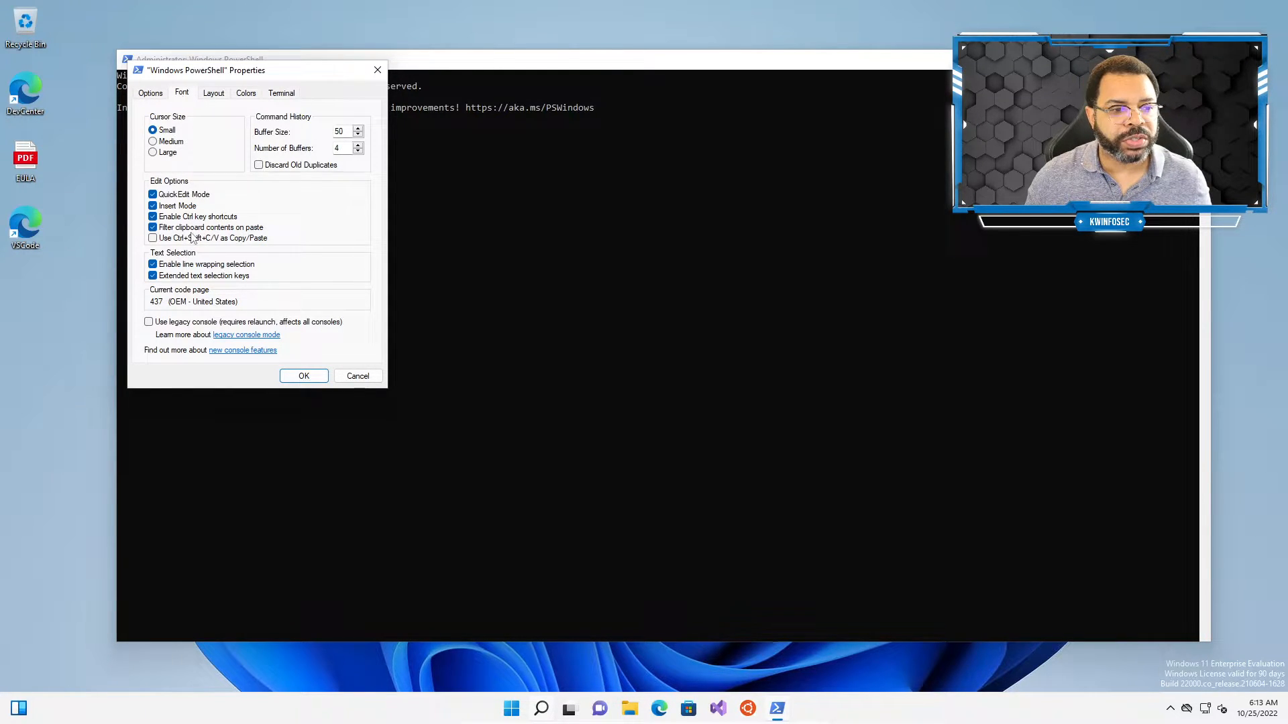
# Step: Set the console font to Consolas size 36 in Properties and apply it
pyautogui.click(181, 92)
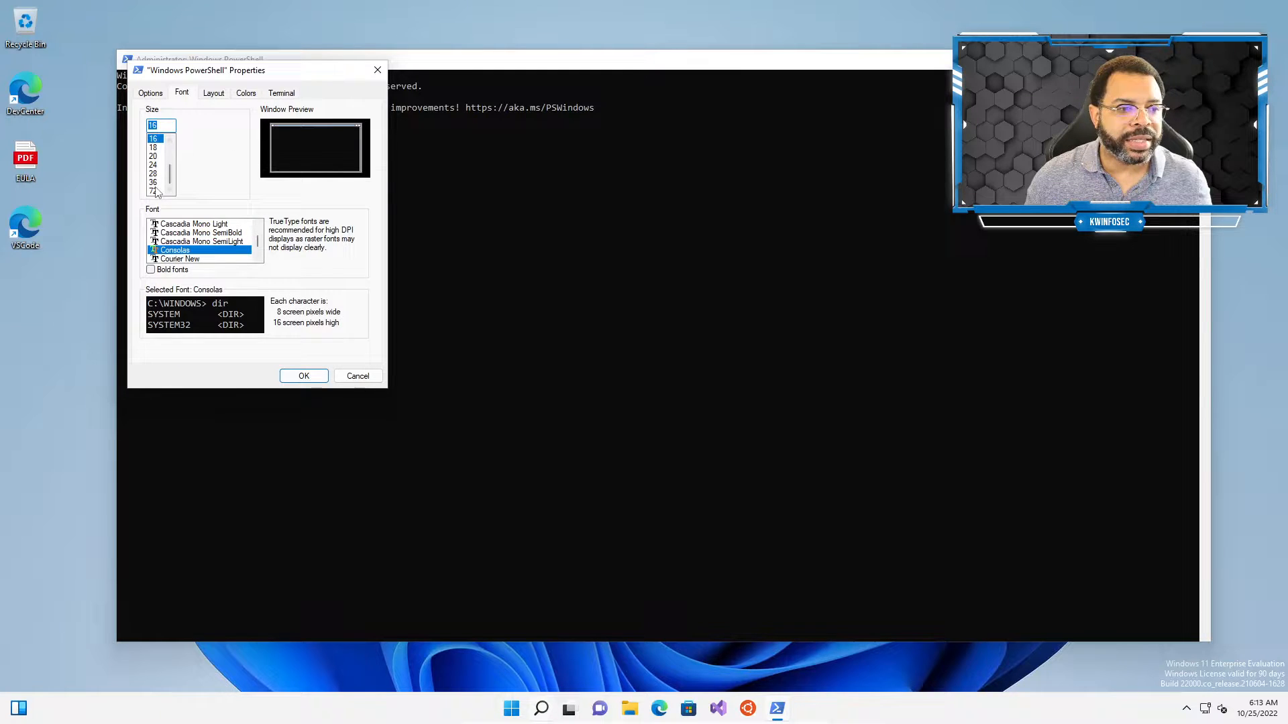
pyautogui.click(153, 181)
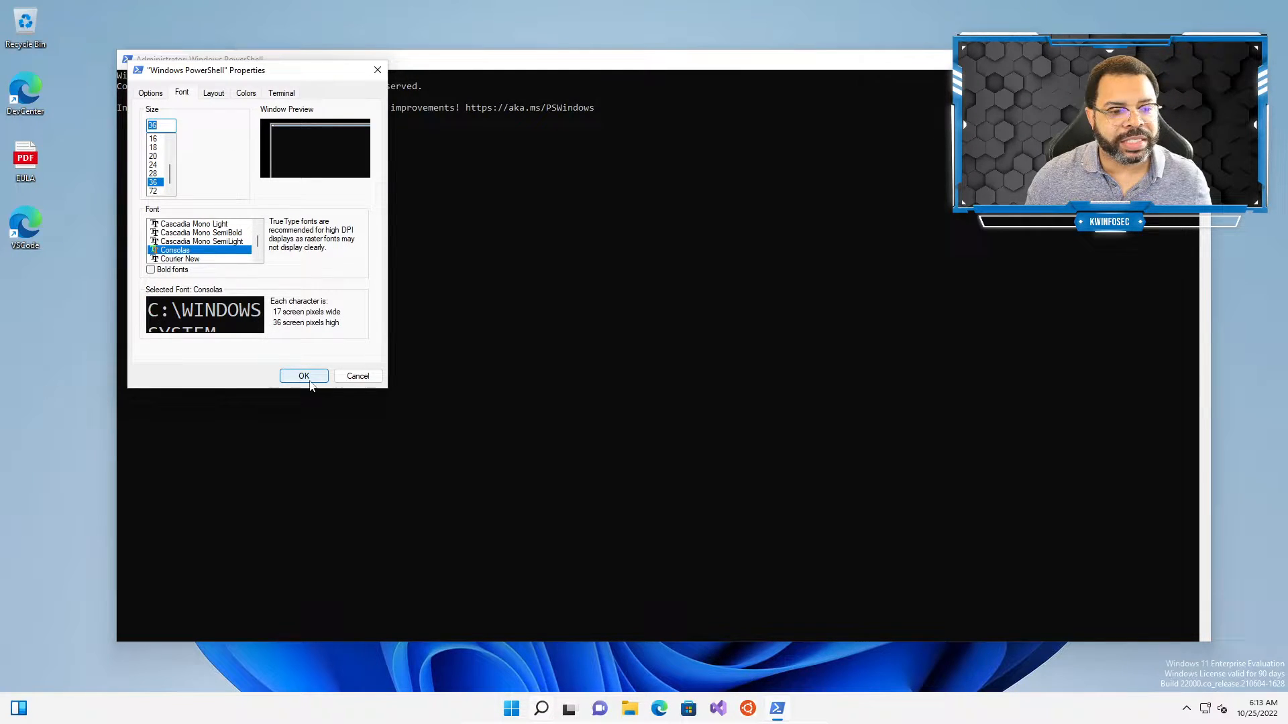
pyautogui.click(303, 376)
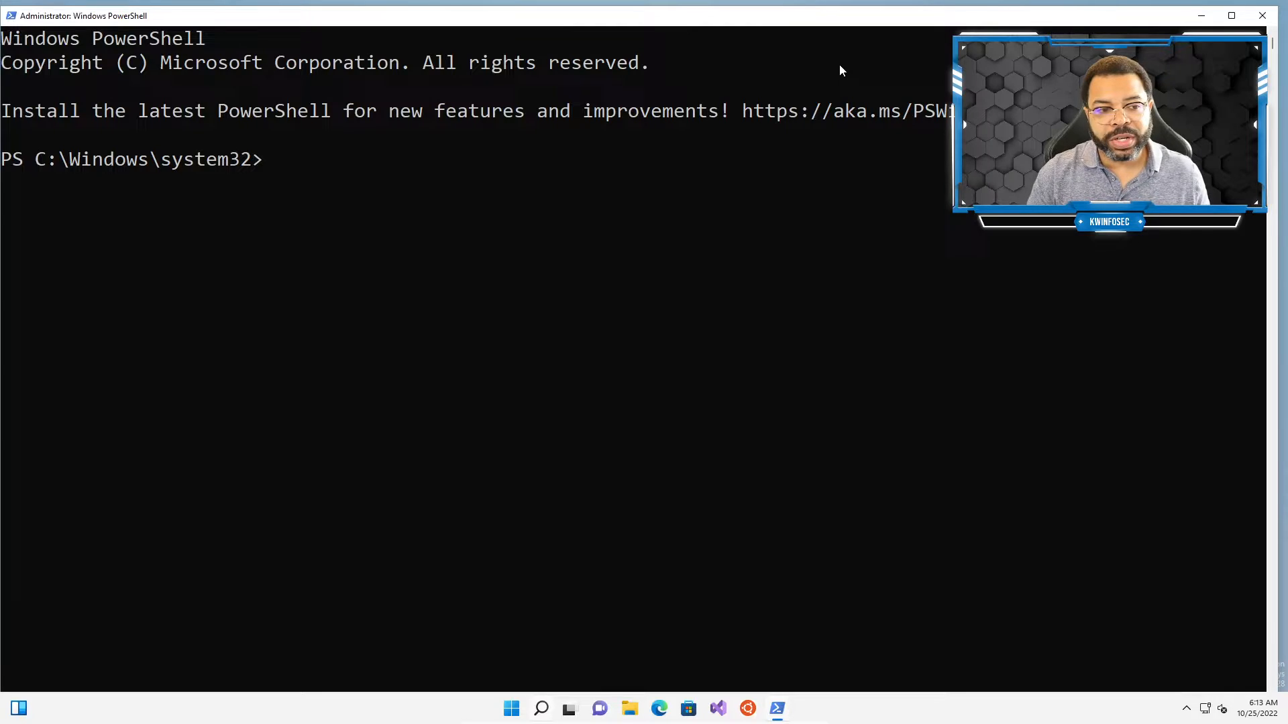
# Step: Run start-process notepad to launch Notepad by name
pyautogui.write('star')
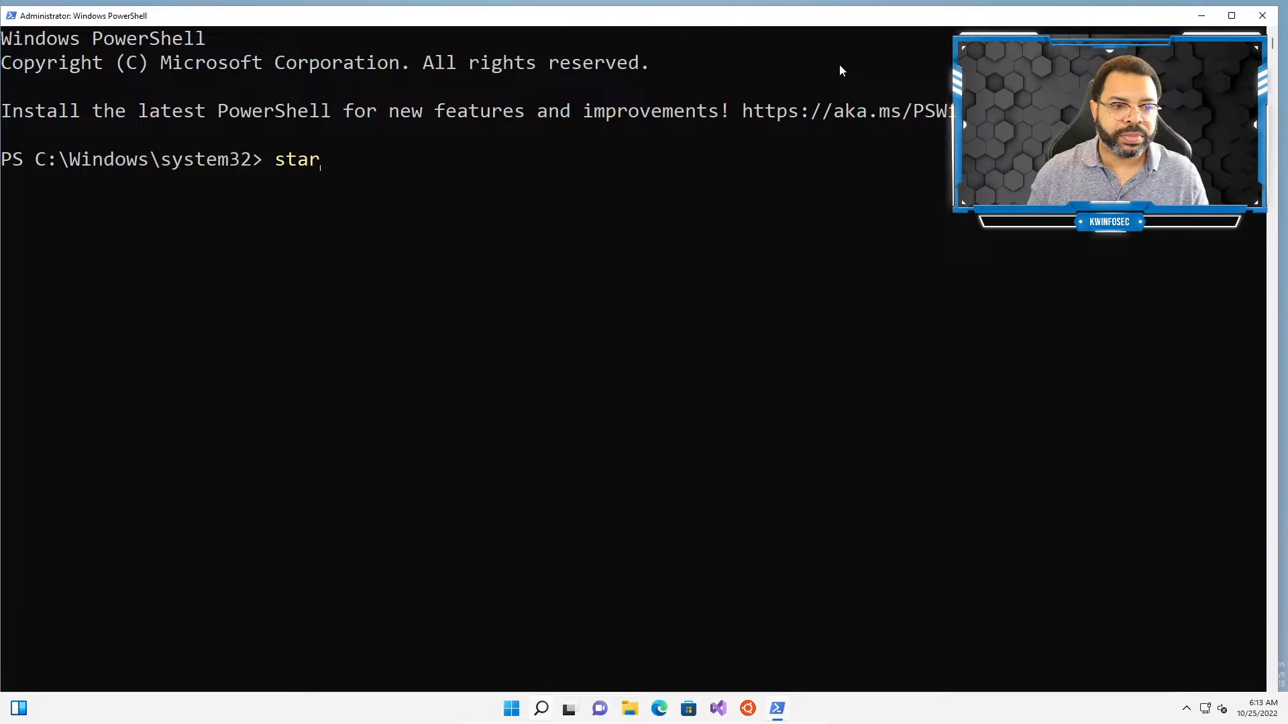
pyautogui.write('t-')
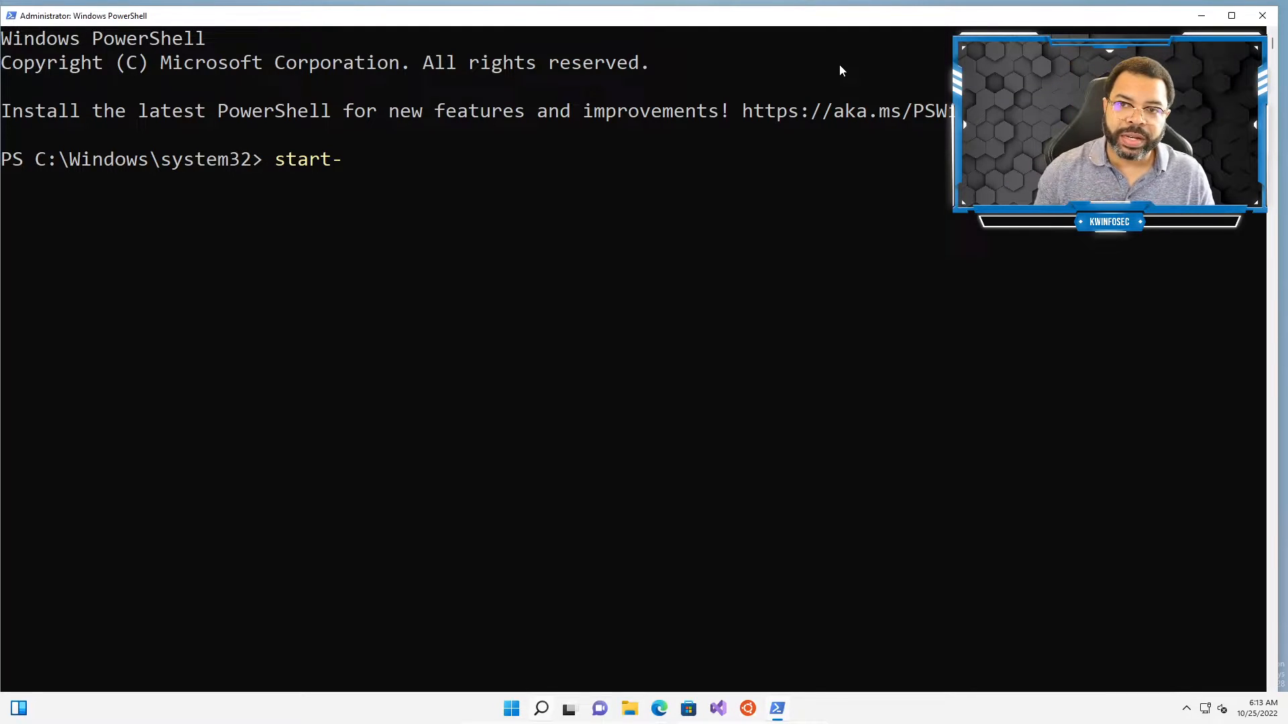
pyautogui.write('proce')
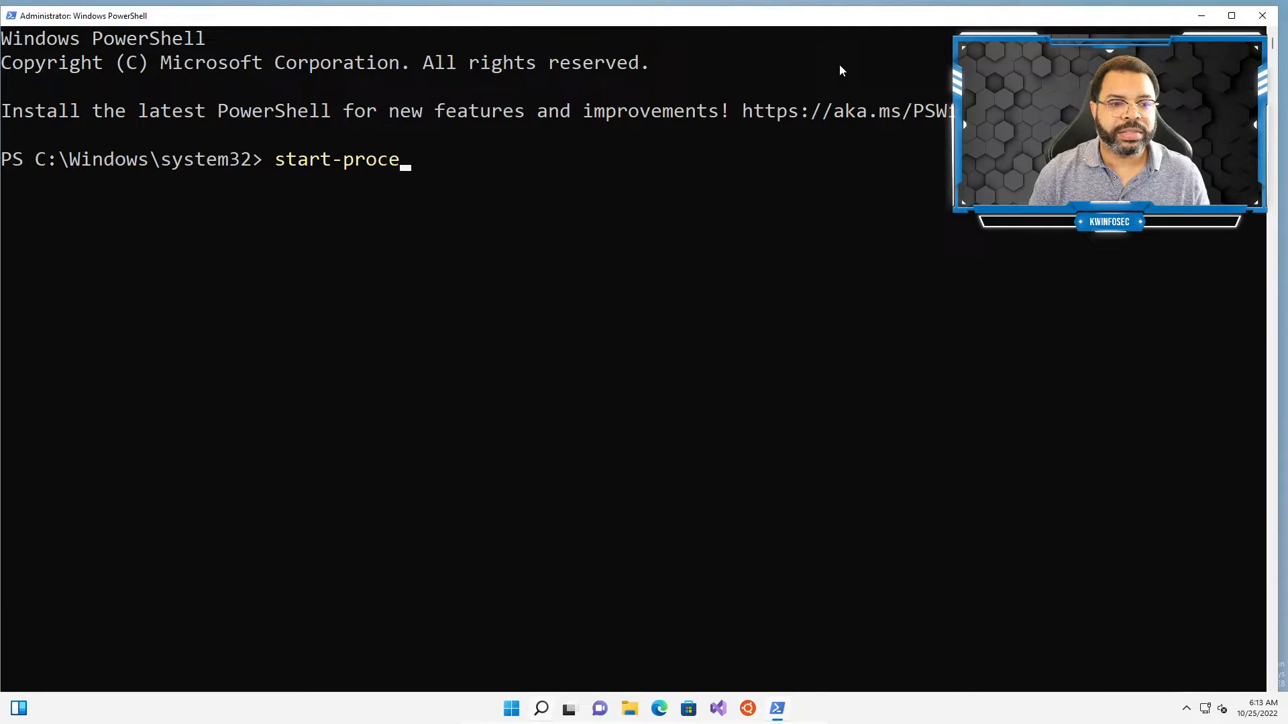
pyautogui.write('ss no')
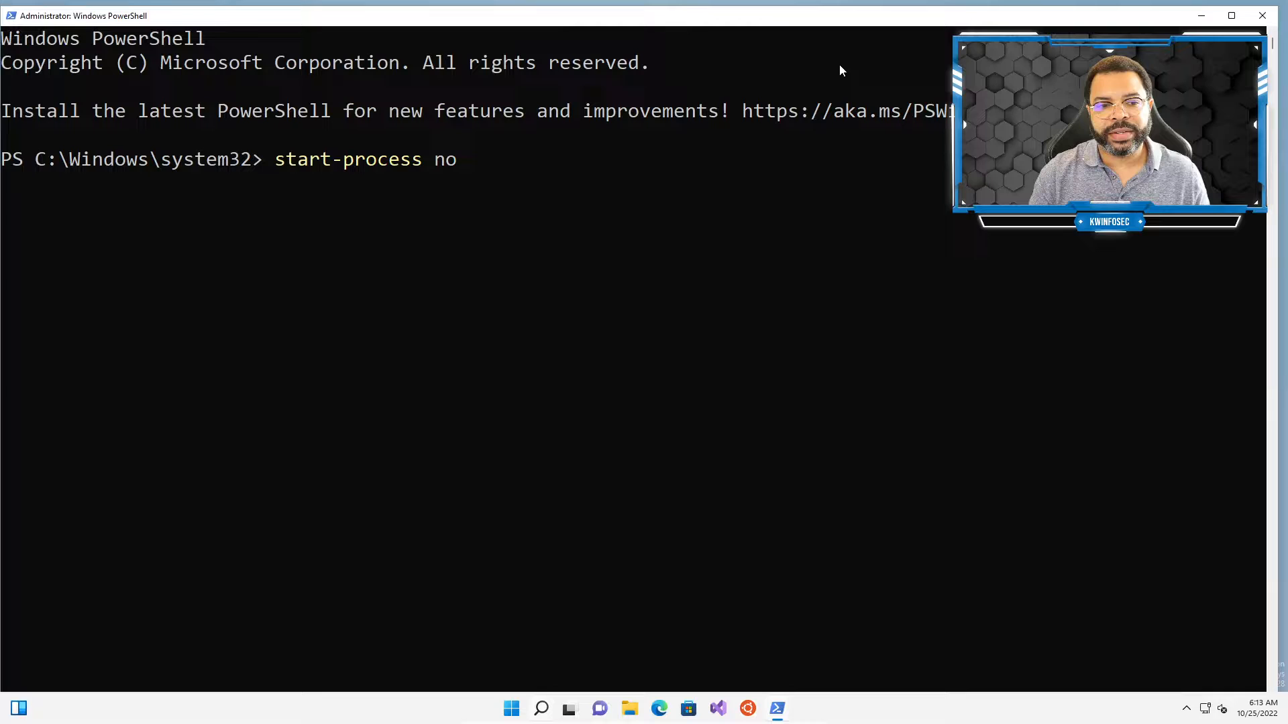
pyautogui.write('tepad')
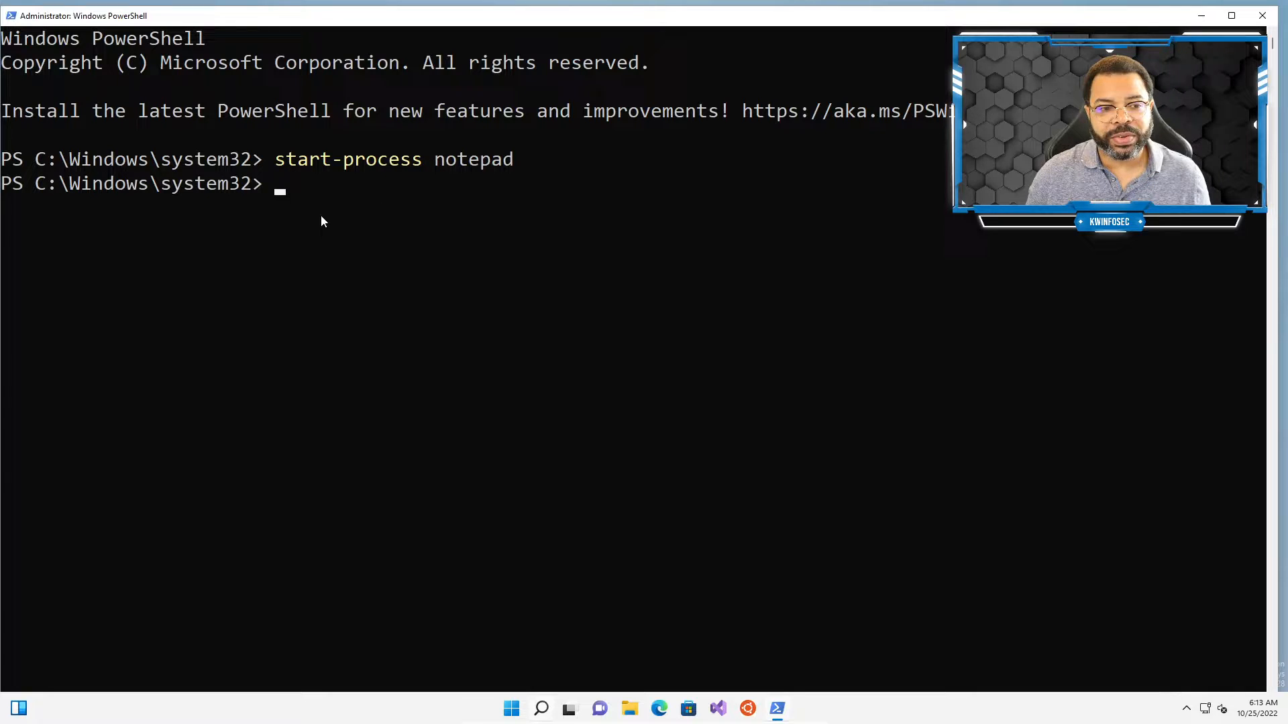
pyautogui.moveTo(636, 433)
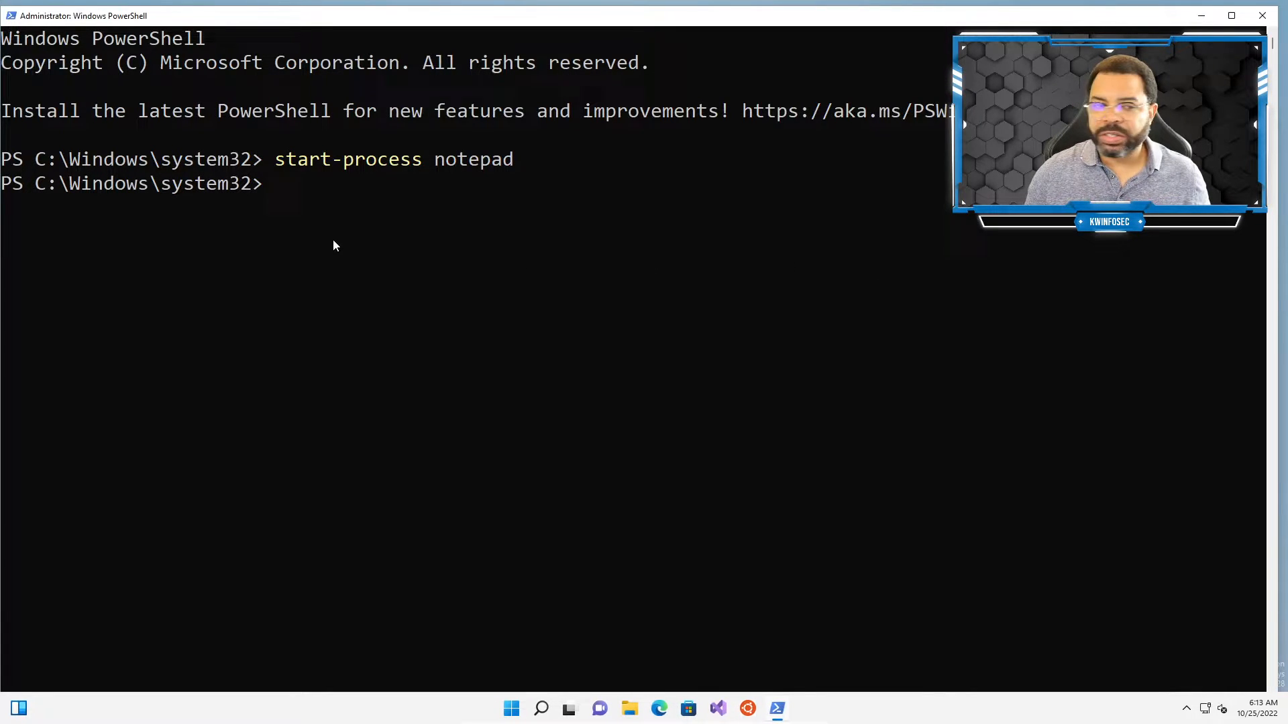
# Step: Run start-process notepad -windowstyle minimized
pyautogui.write('start-process notepad -')
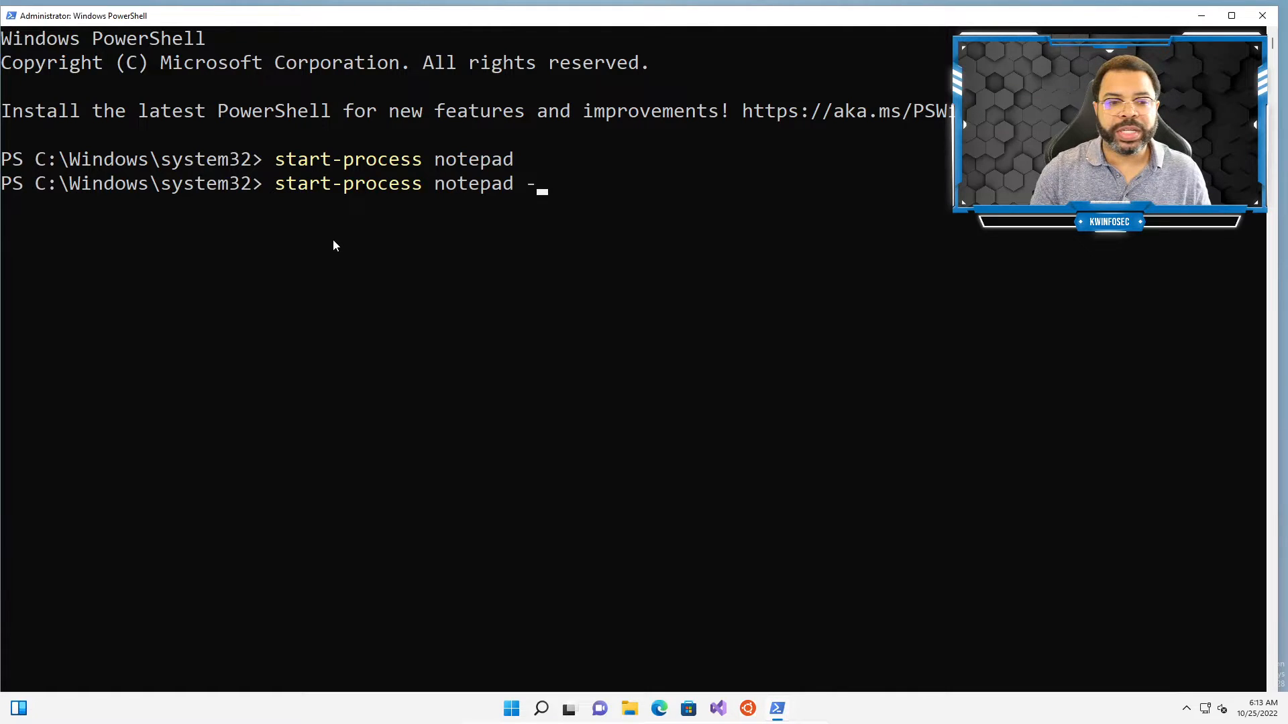
pyautogui.write('wi')
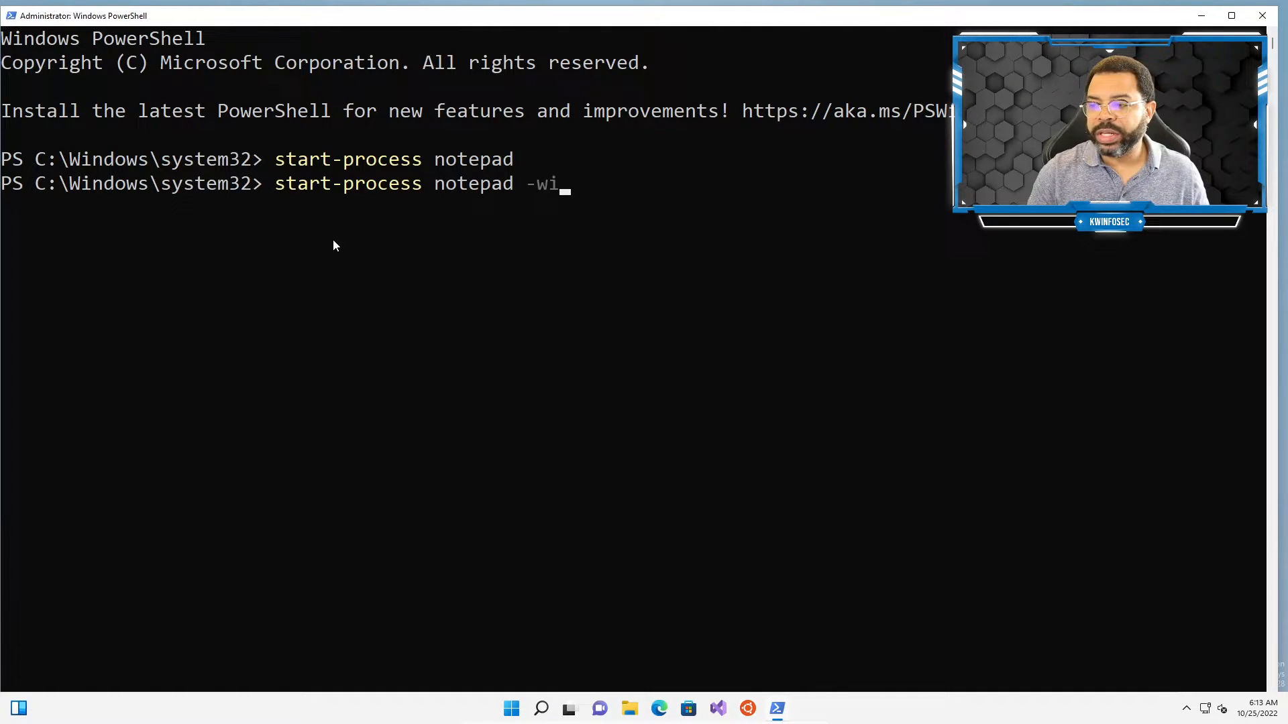
pyautogui.write('ndowstyle')
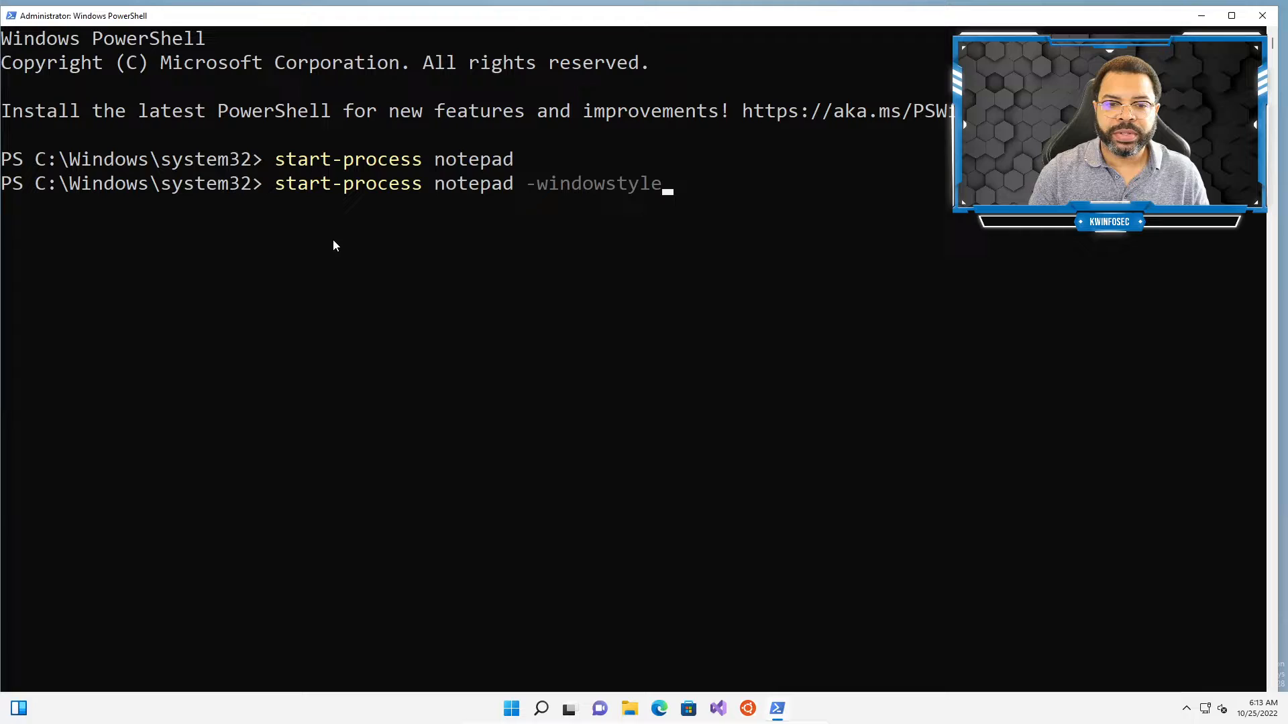
pyautogui.write('" "')
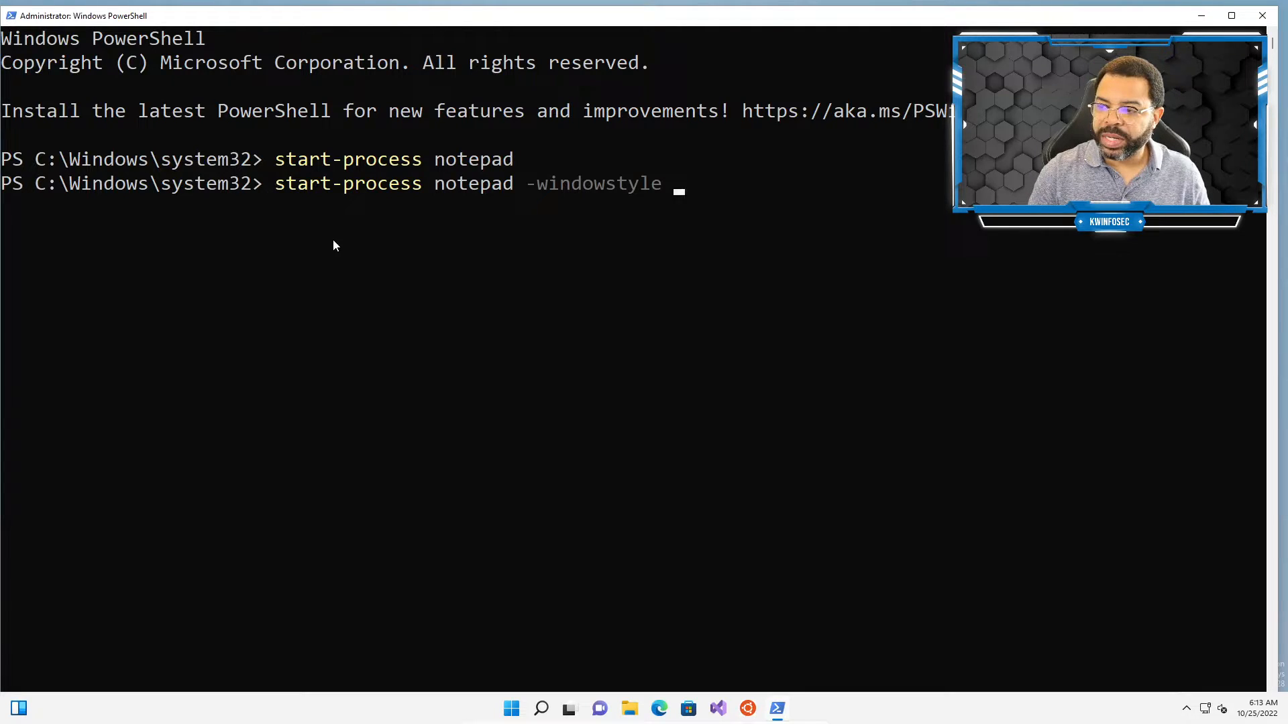
pyautogui.write('minimized')
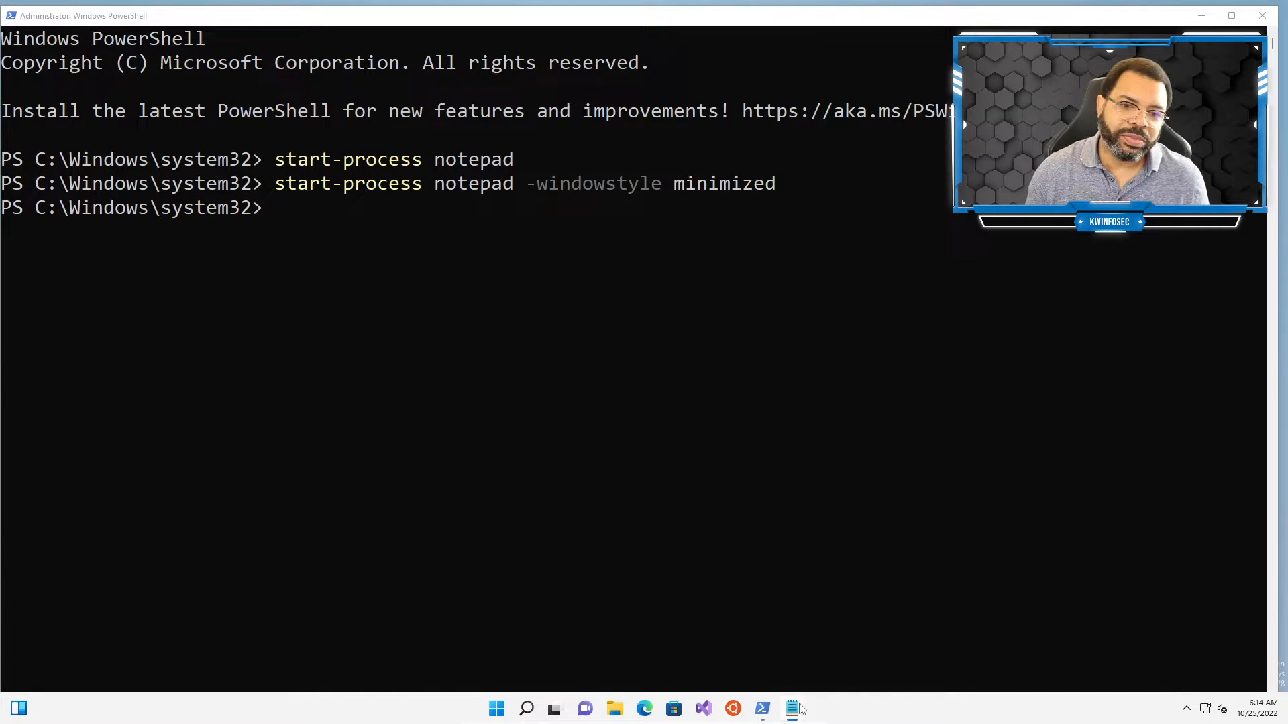
# Step: Rerun the command with -windowstyle maximized, then hidden, closing the minimized Notepad
pyautogui.write('start-process notepad -windowstyle minimized')
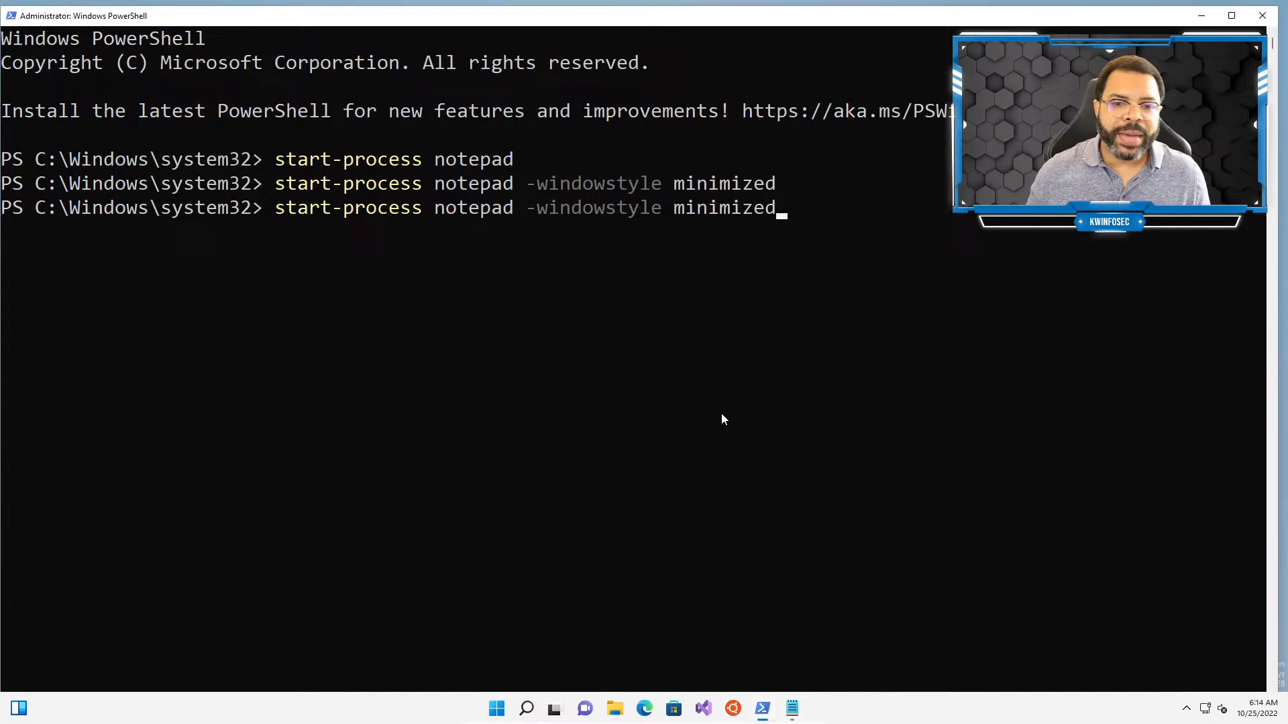
pyautogui.press('BackSpace')
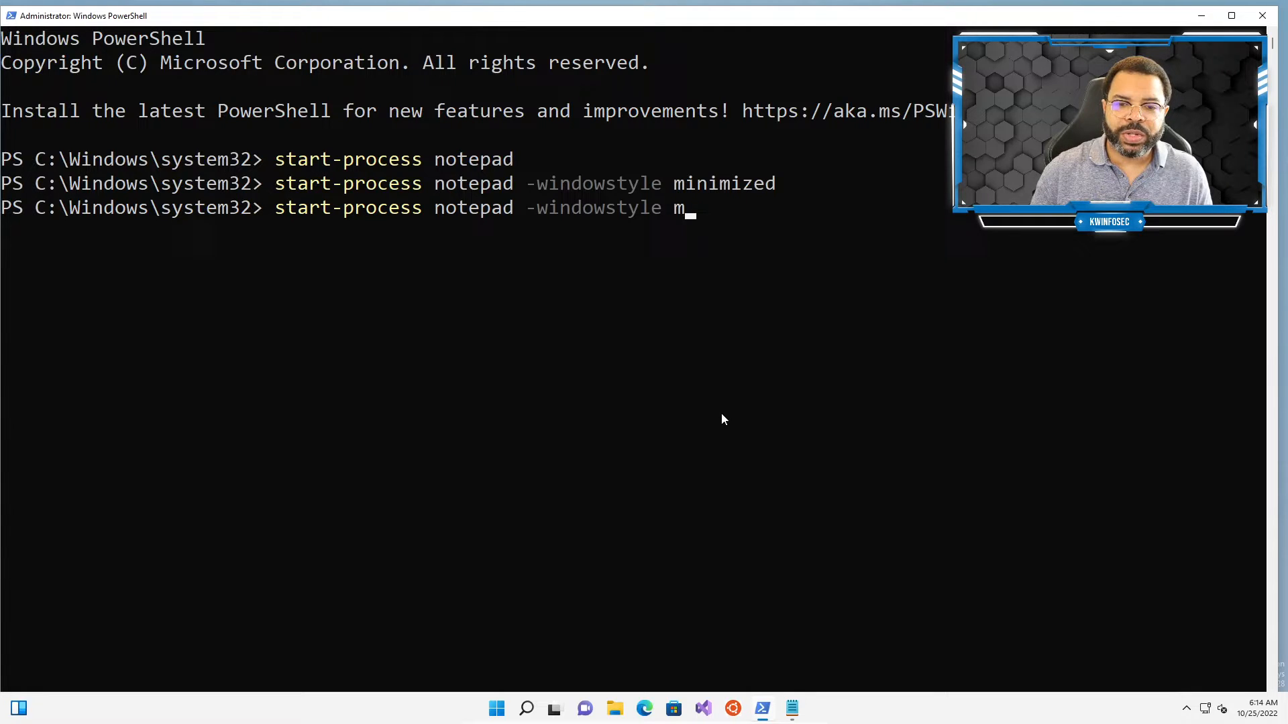
pyautogui.moveTo(760, 643)
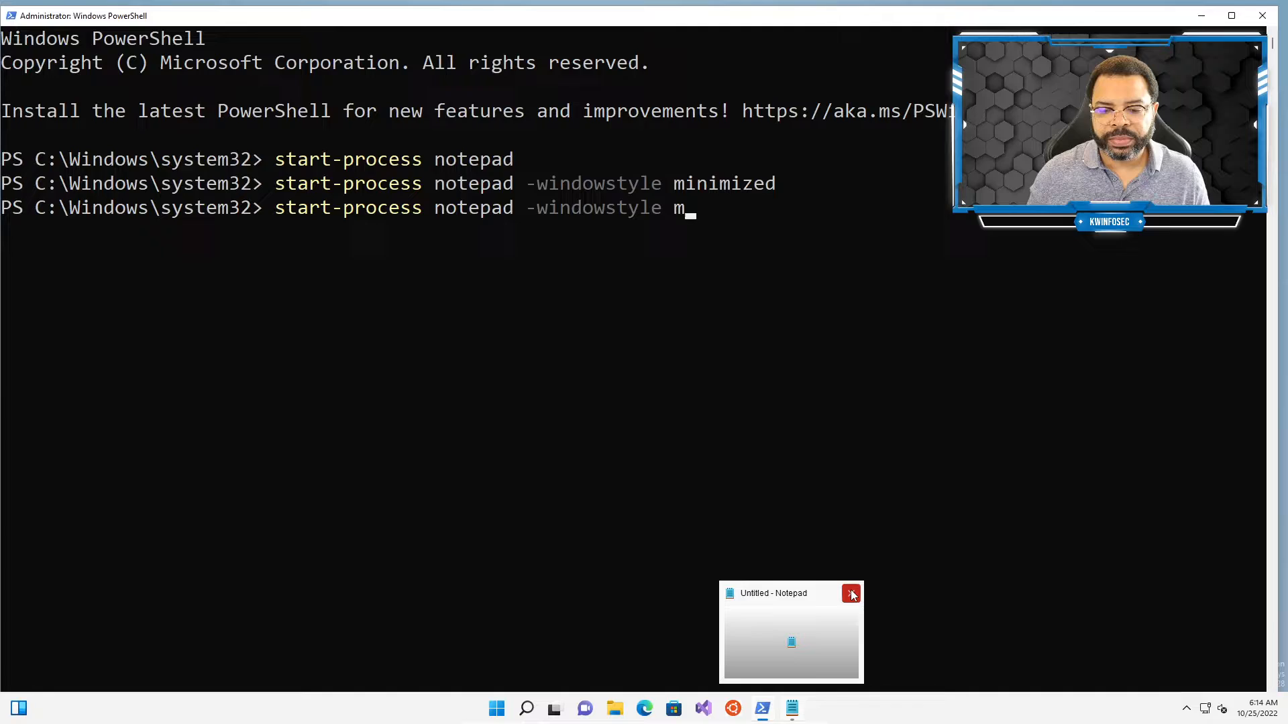
pyautogui.click(852, 593)
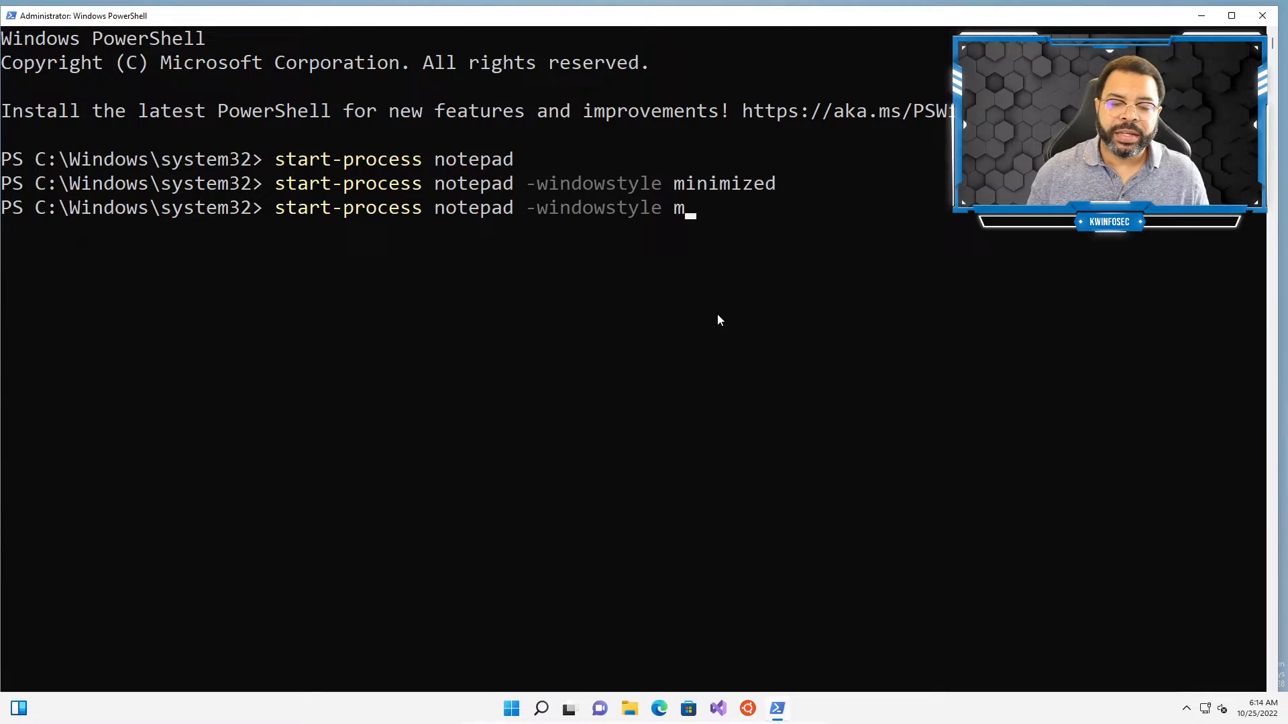
pyautogui.write('aximized')
pyautogui.write('start-process notepad -windowstyle h')
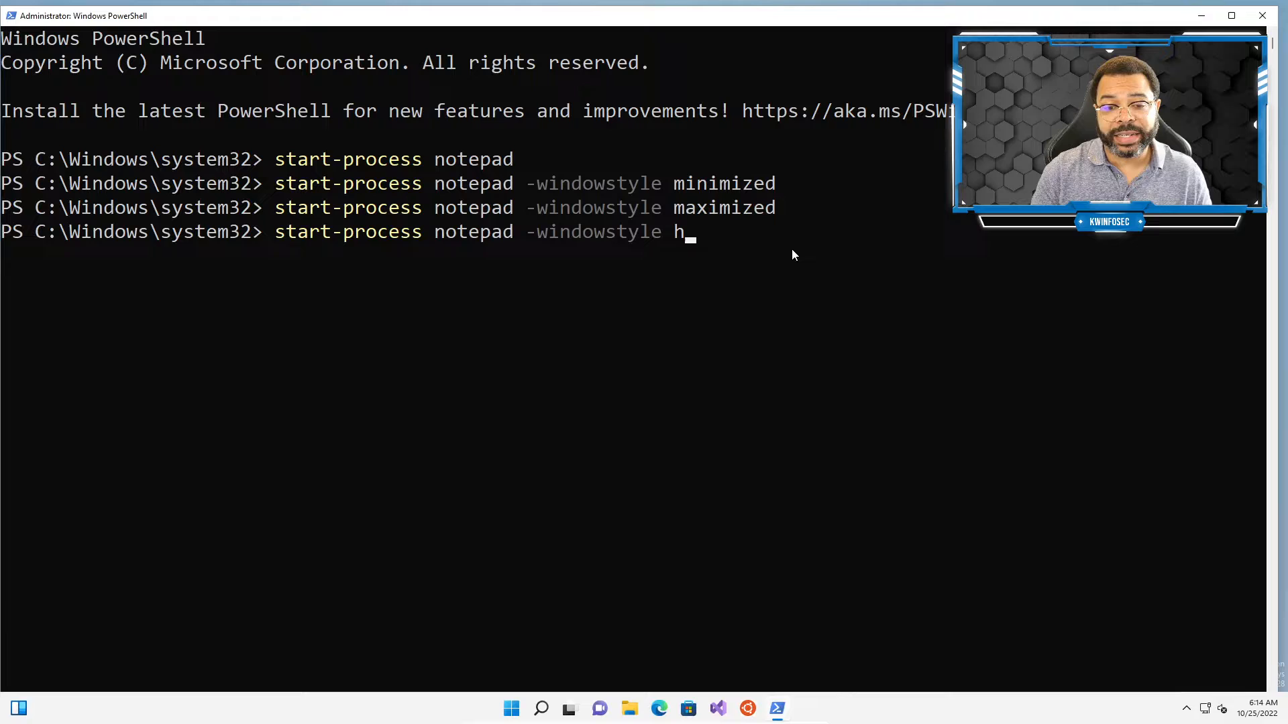
pyautogui.write('idden')
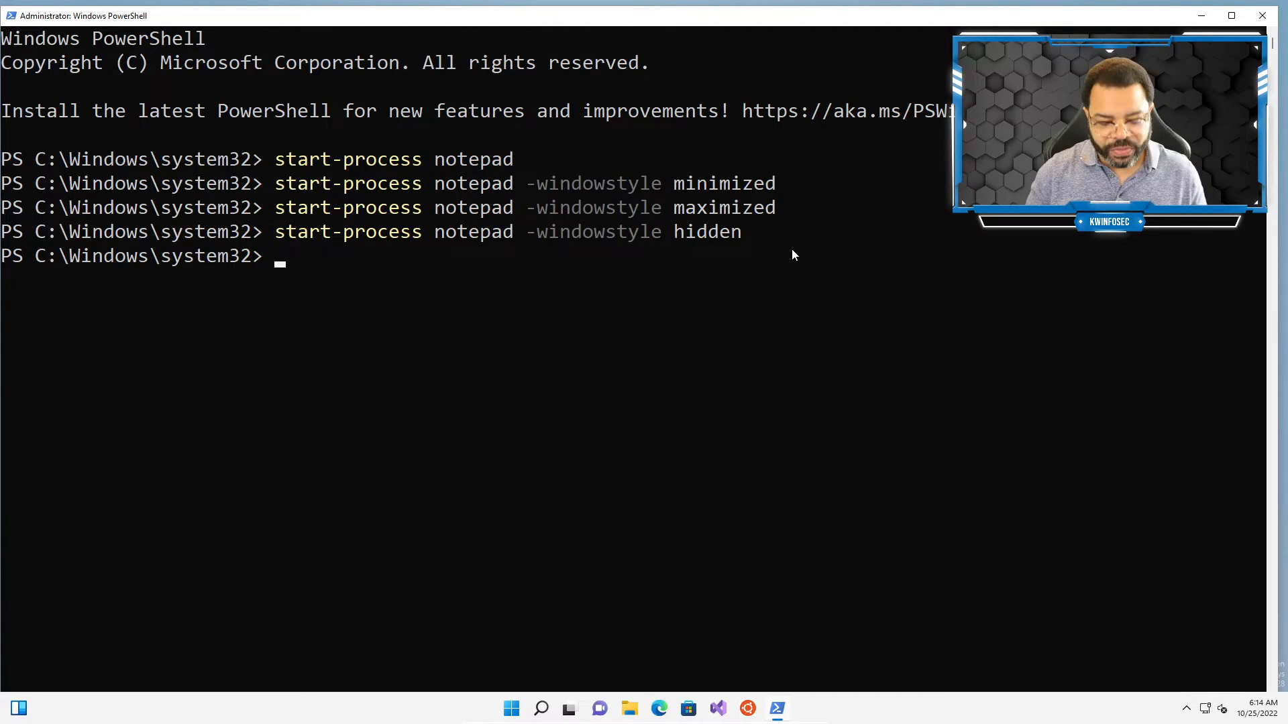
# Step: Run get-process notepad, then get-process -name notepad, each listing Notepad Id 6136
pyautogui.write('g')
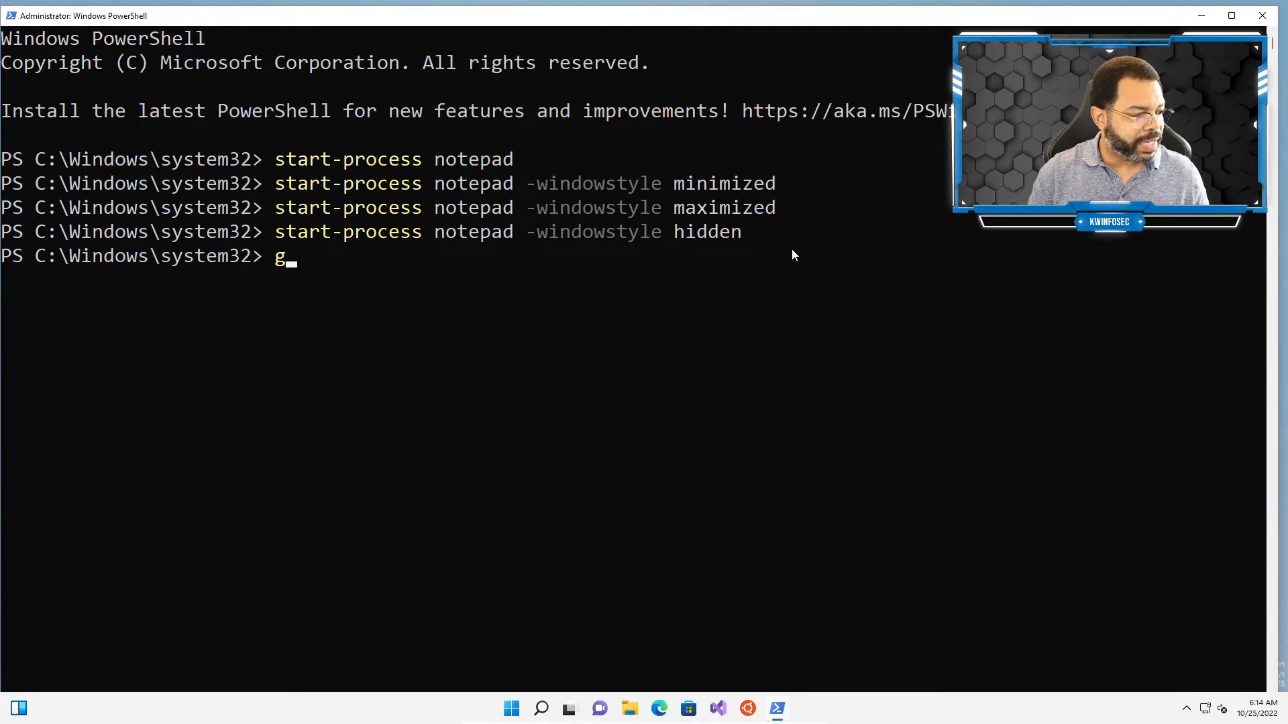
pyautogui.write('et-')
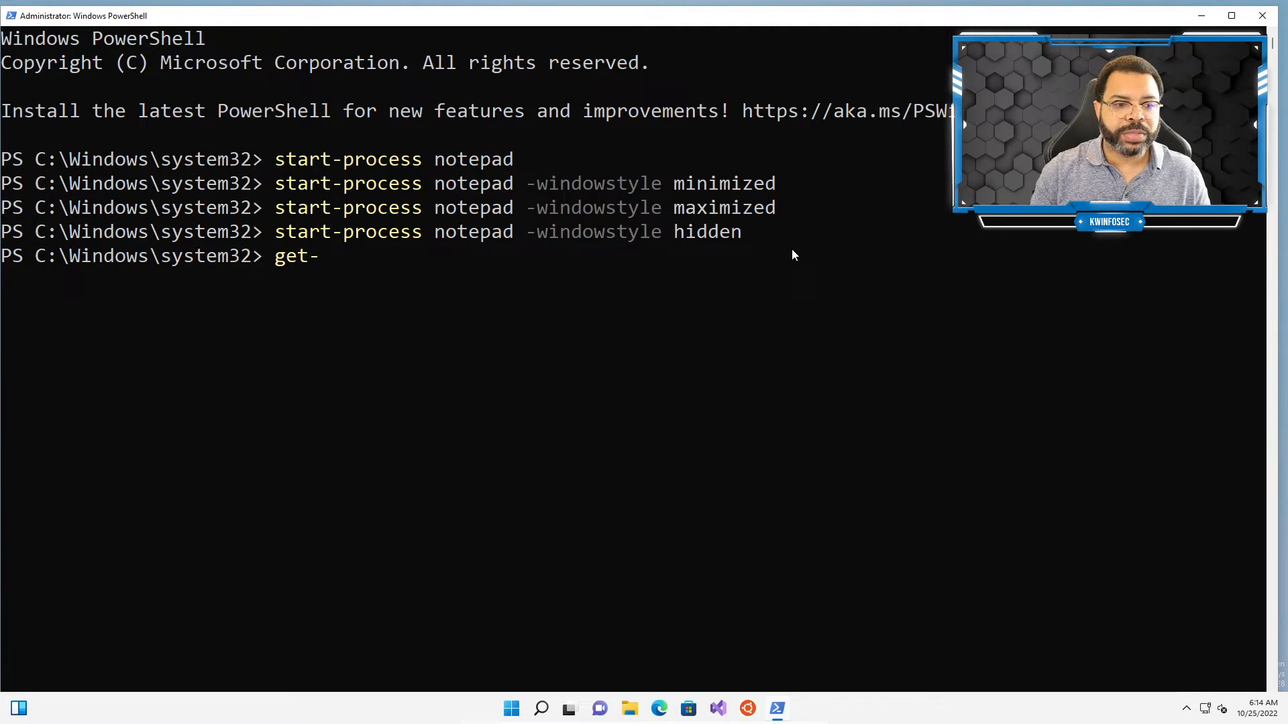
pyautogui.write('process noat')
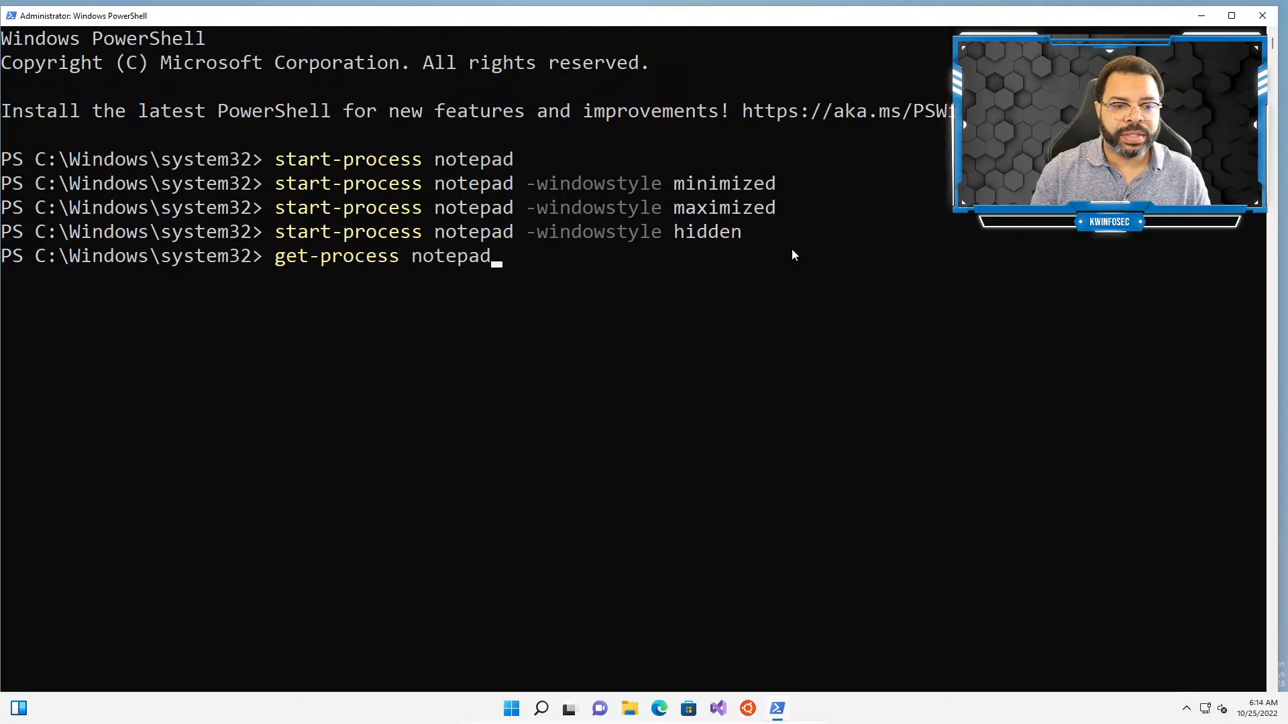
pyautogui.press('enter')
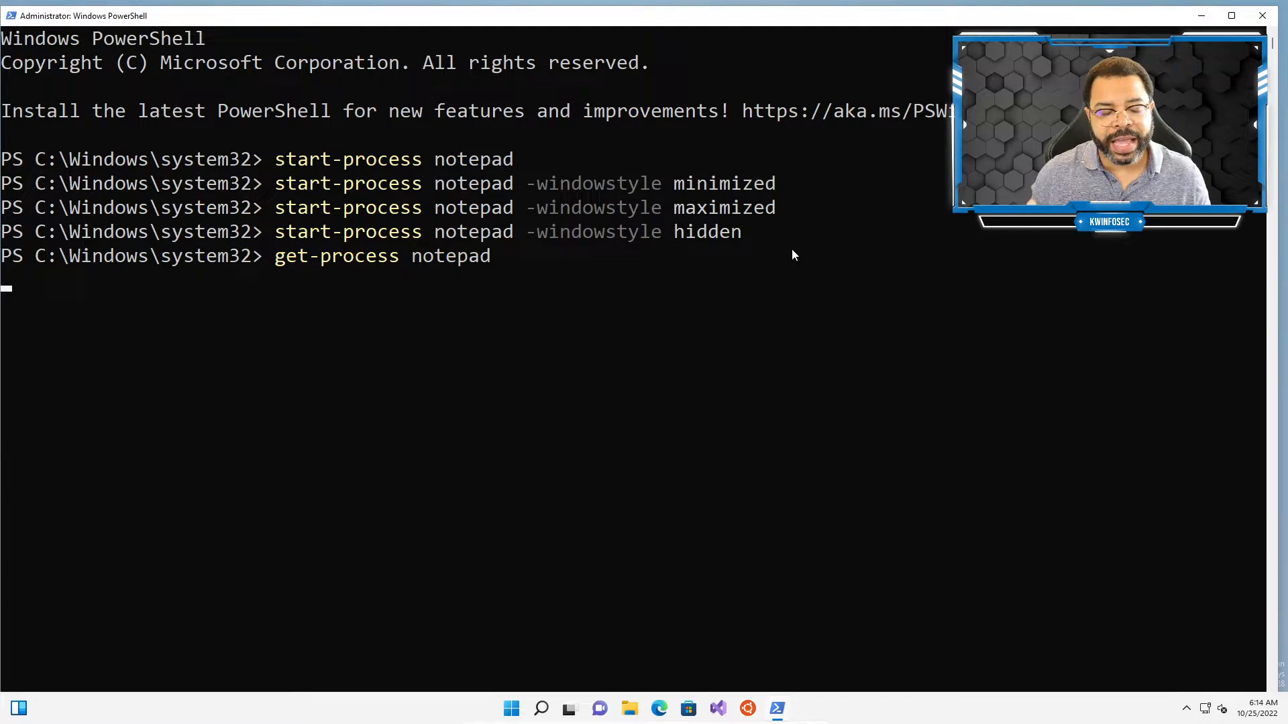
pyautogui.press('enter')
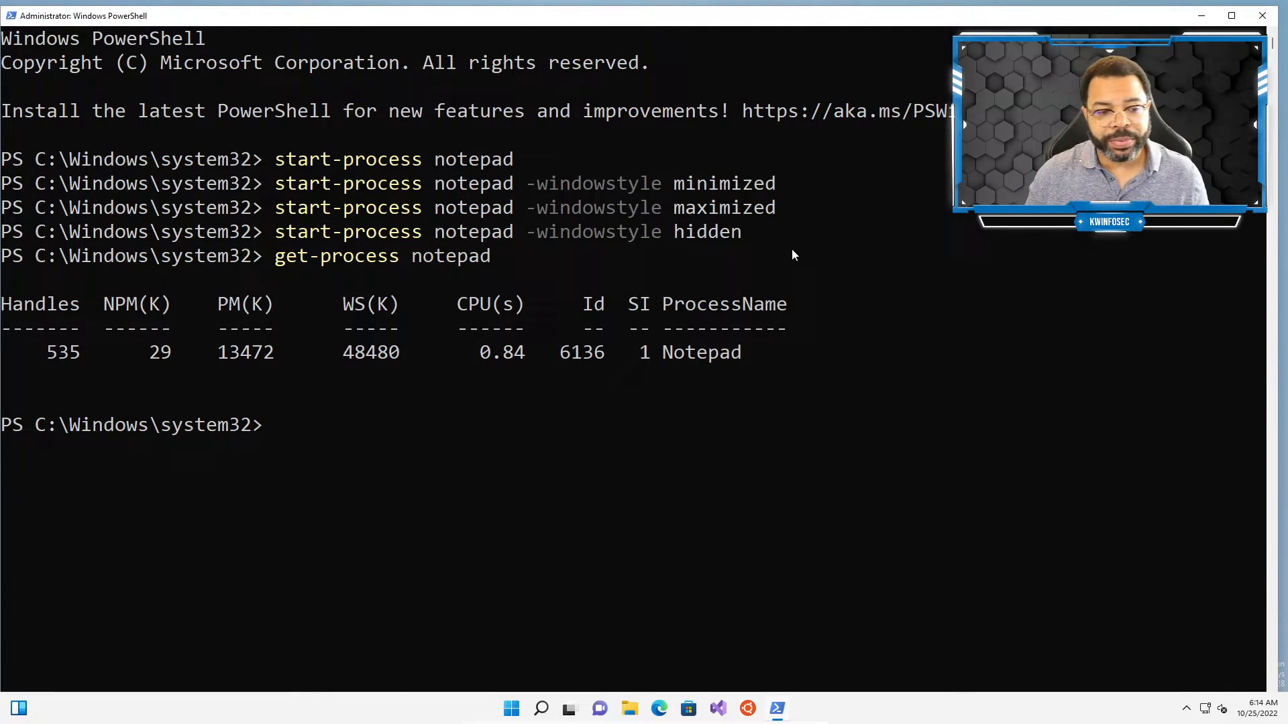
pyautogui.write('get-process notepad')
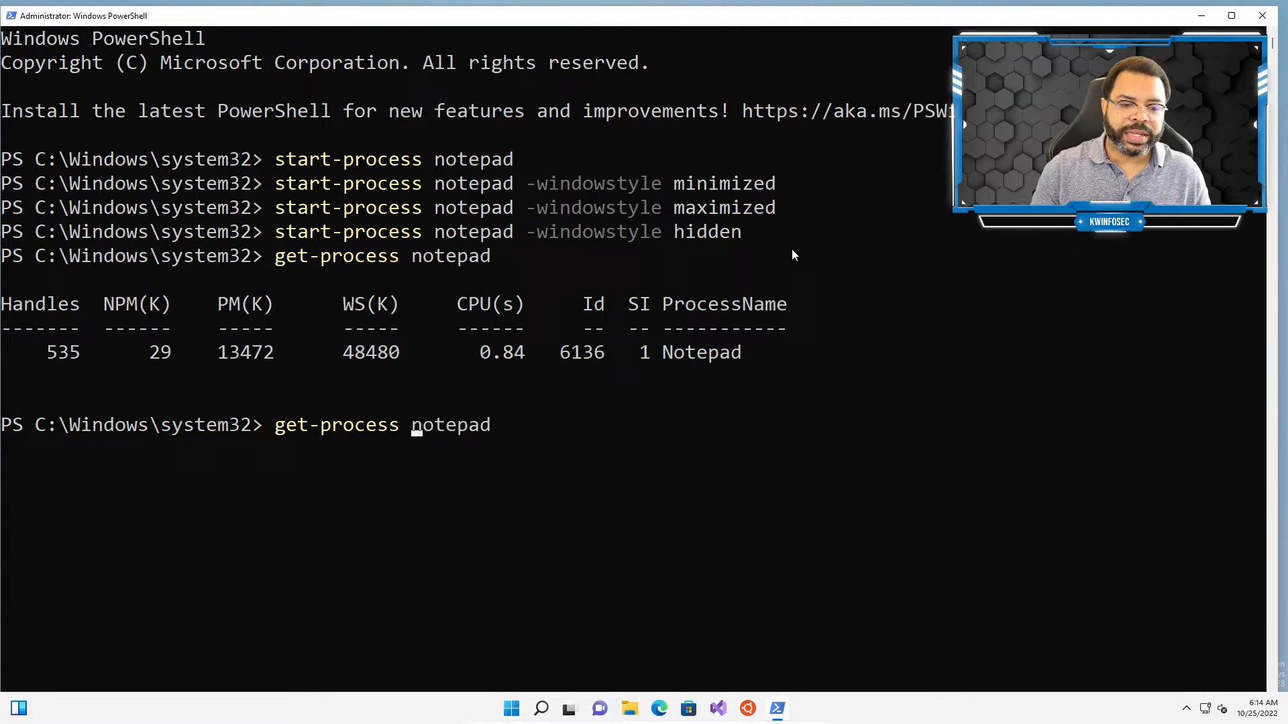
pyautogui.write('-name')
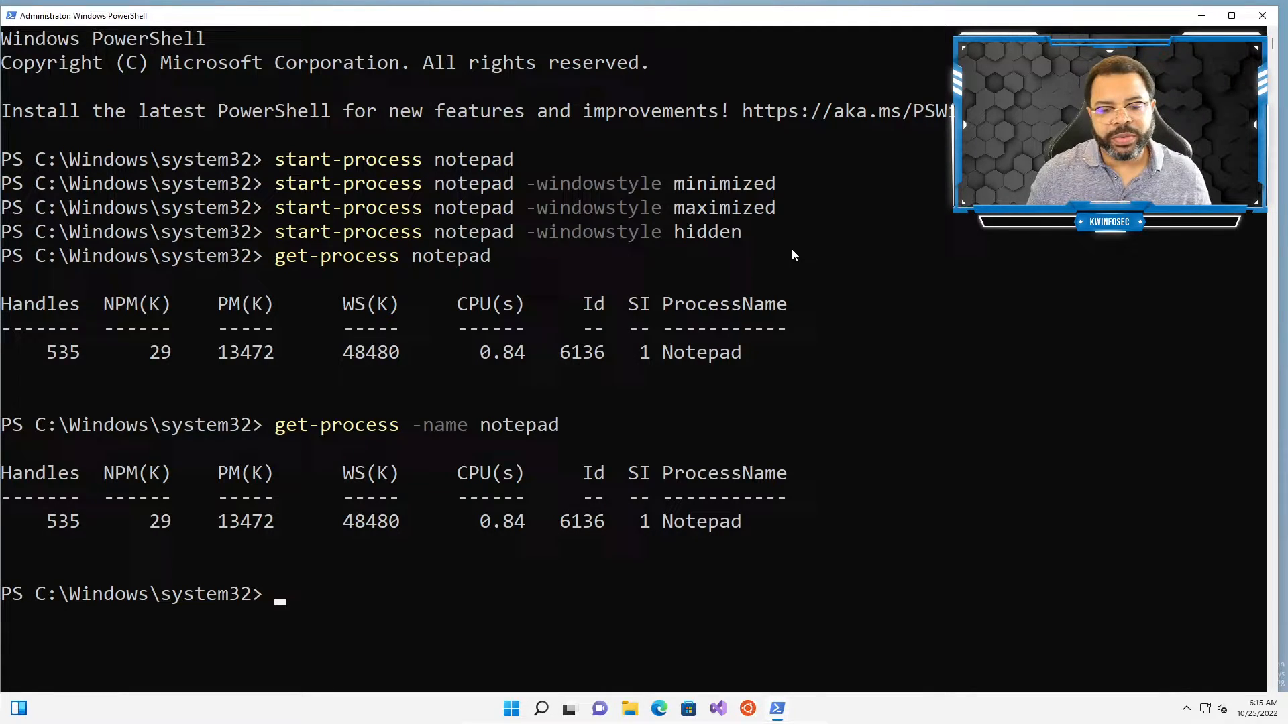
# Step: Run stop-process notepad, which fails with a parameter-binding error, then clear the screen
pyautogui.write('s')
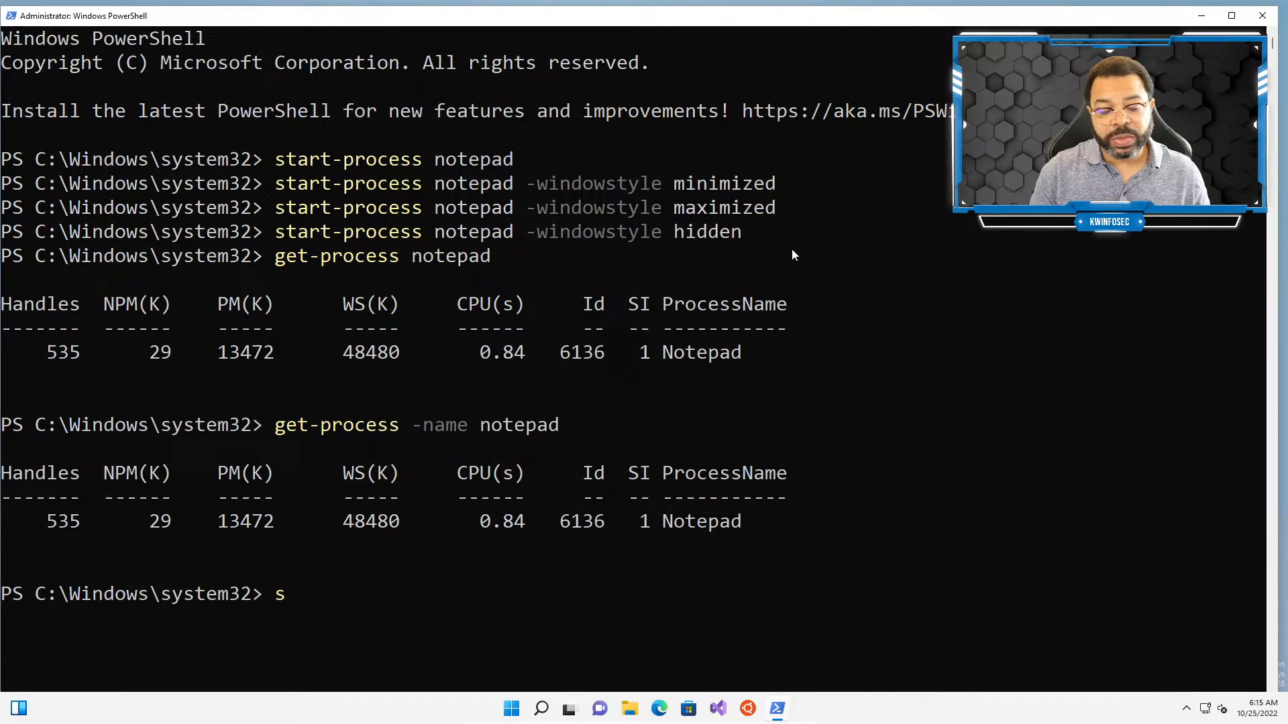
pyautogui.write('to')
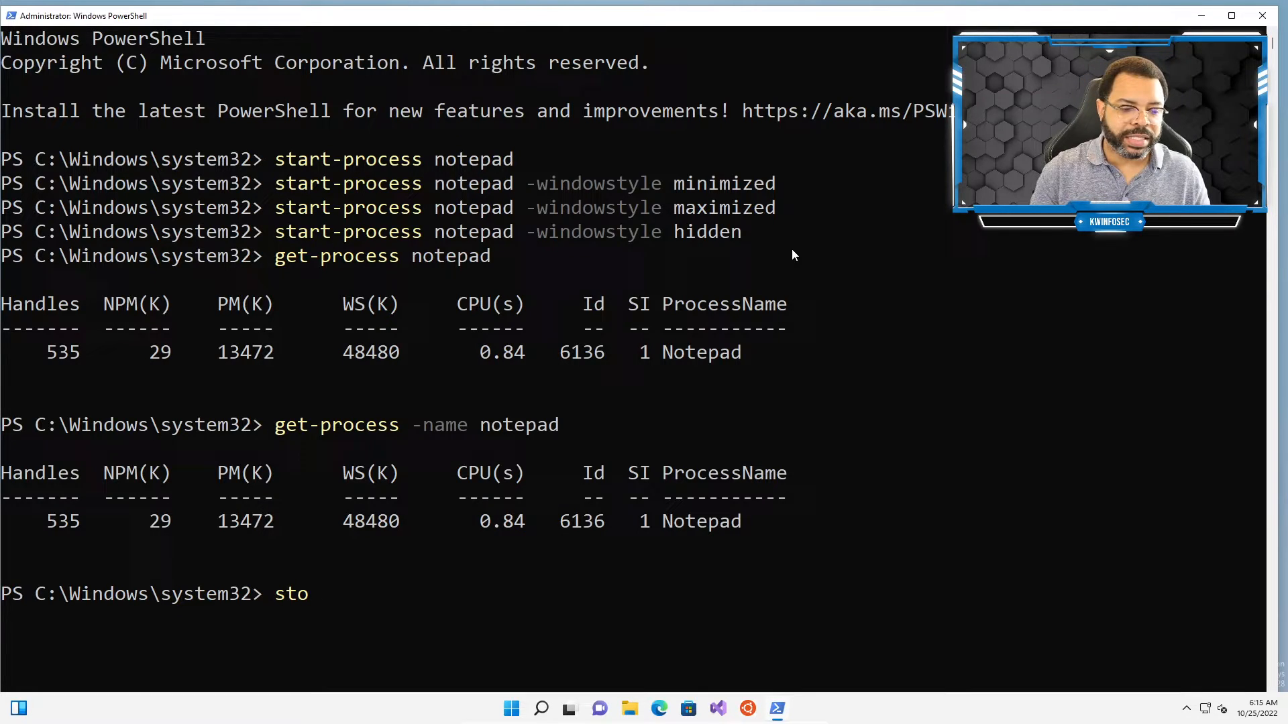
pyautogui.write('p-process')
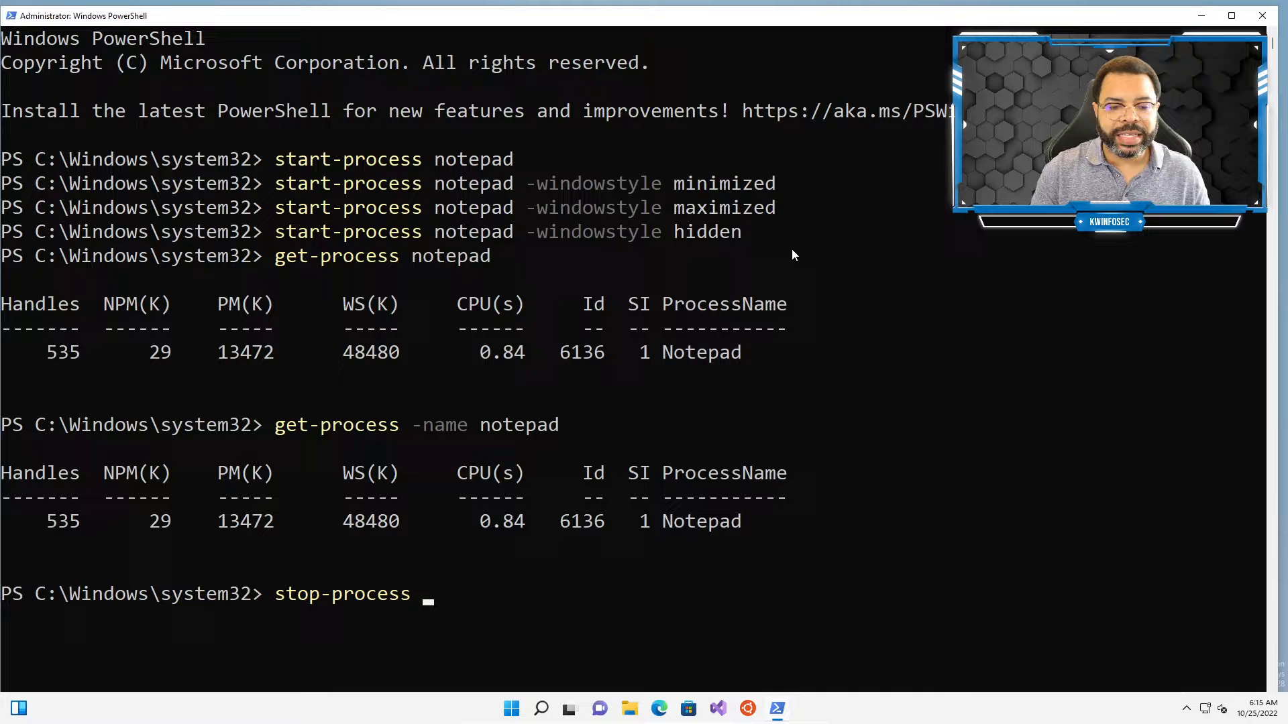
pyautogui.write('note')
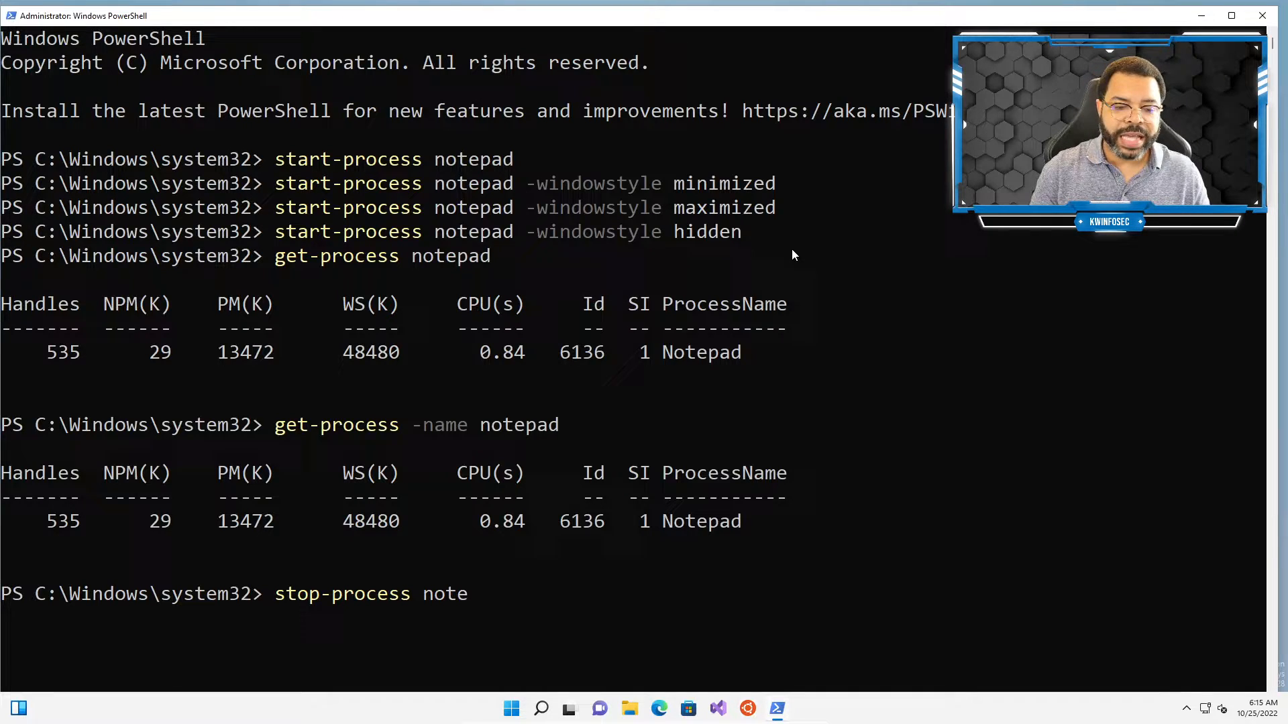
pyautogui.write('pad')
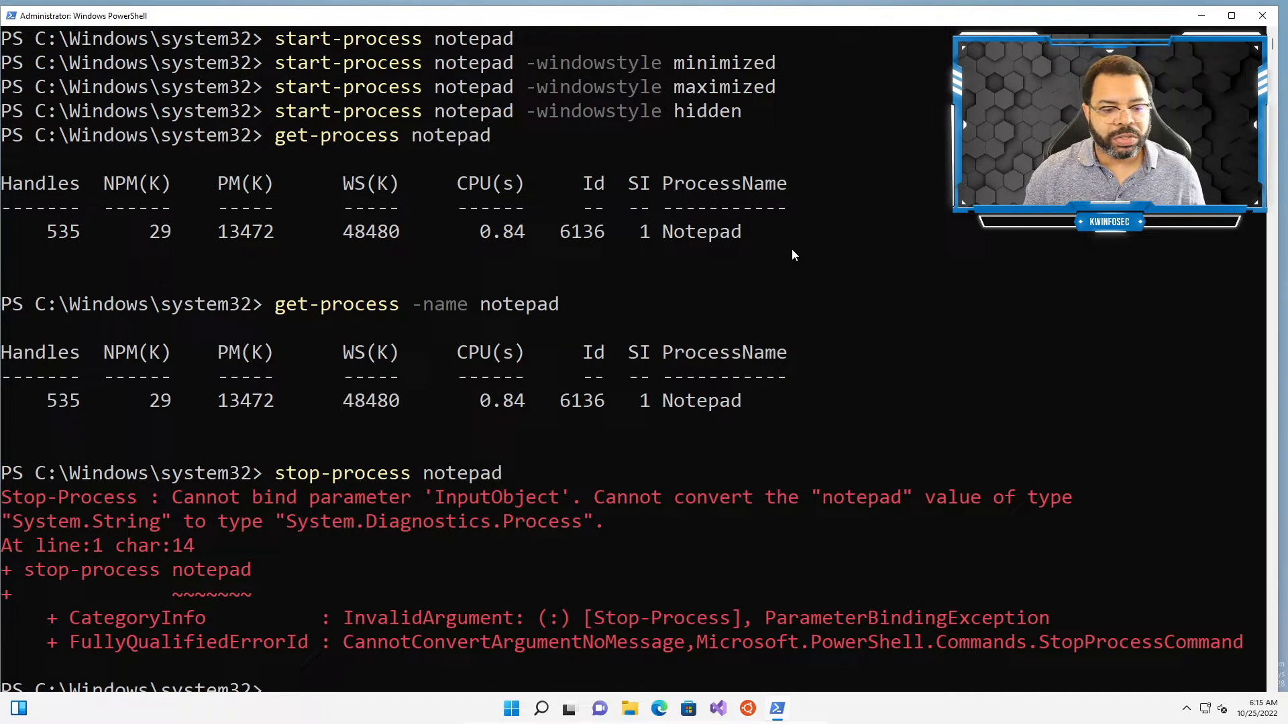
pyautogui.write('clea')
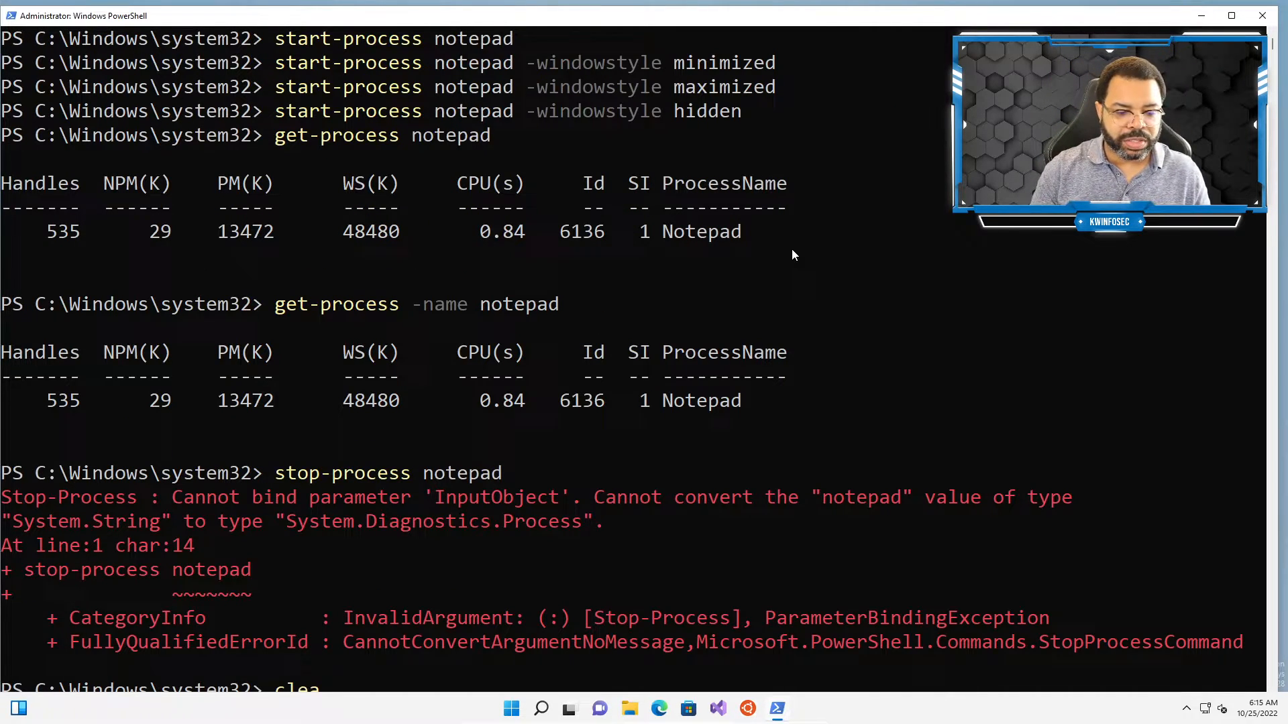
pyautogui.press('Enter')
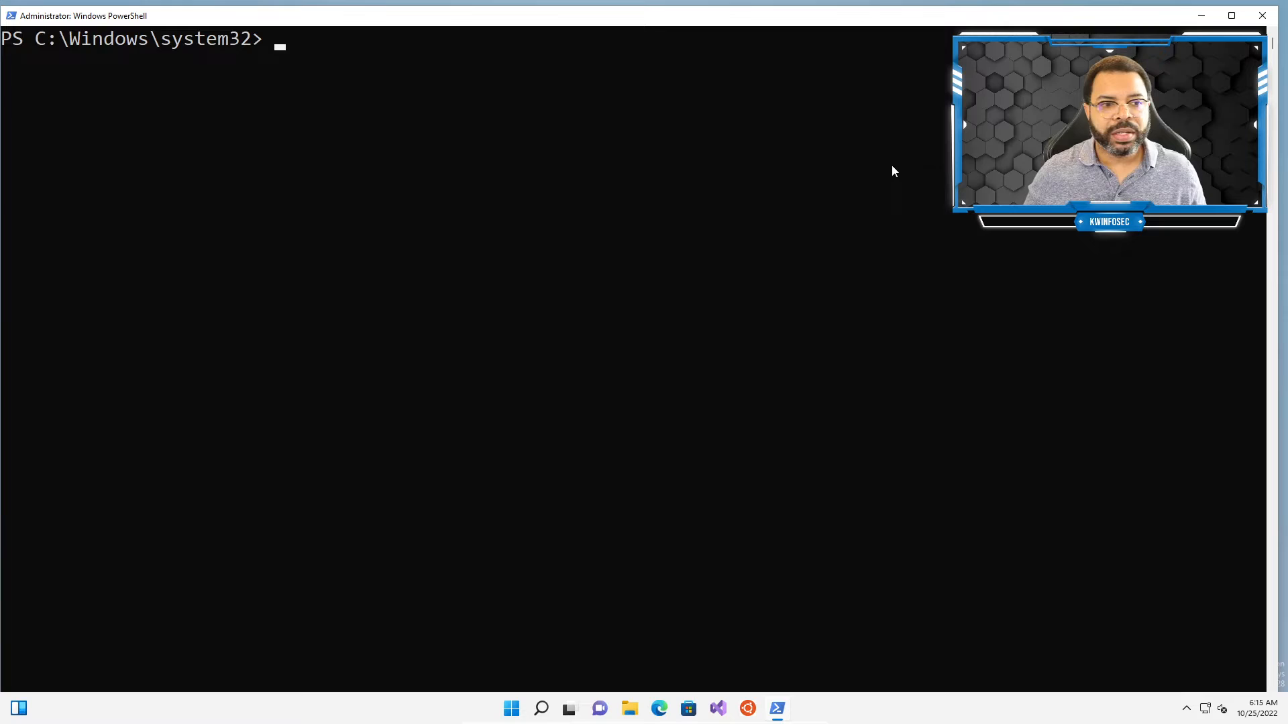
pyautogui.moveTo(472, 259)
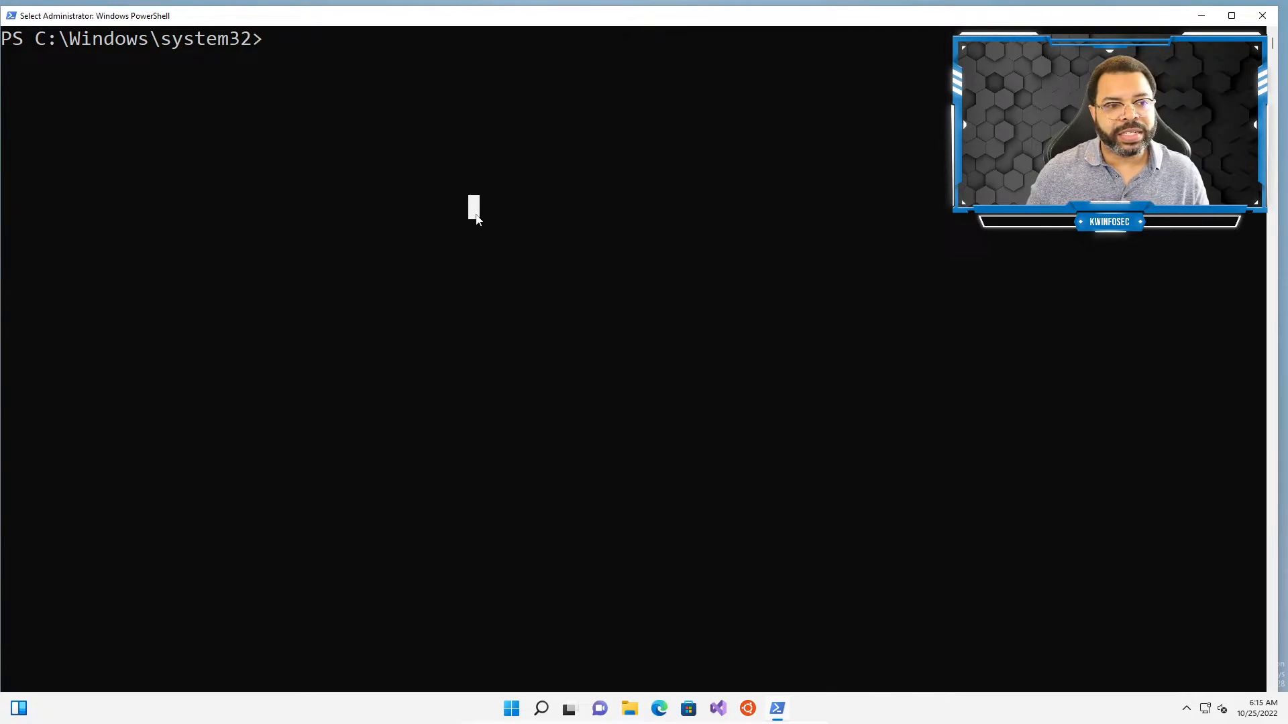
# Step: Confirm Notepad runs with get-process, then end it with stop-process -name notepad
pyautogui.write('get-process notepado')
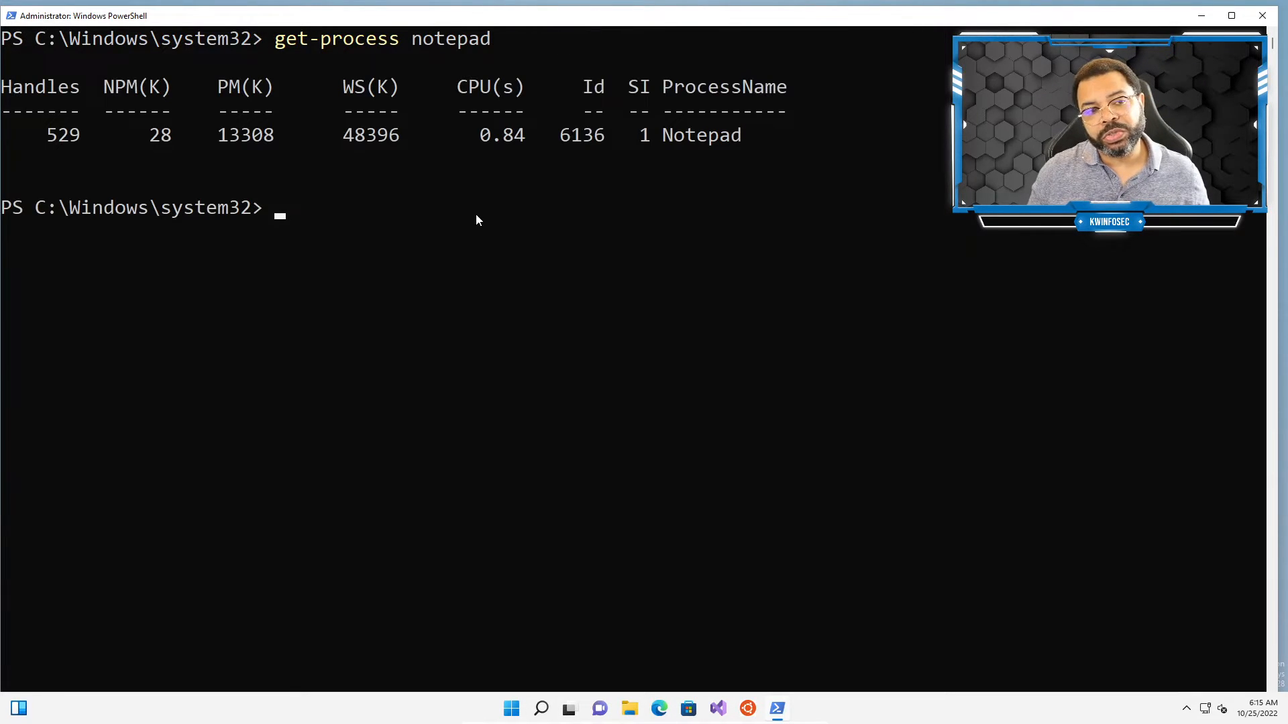
pyautogui.write('stop-process notepad')
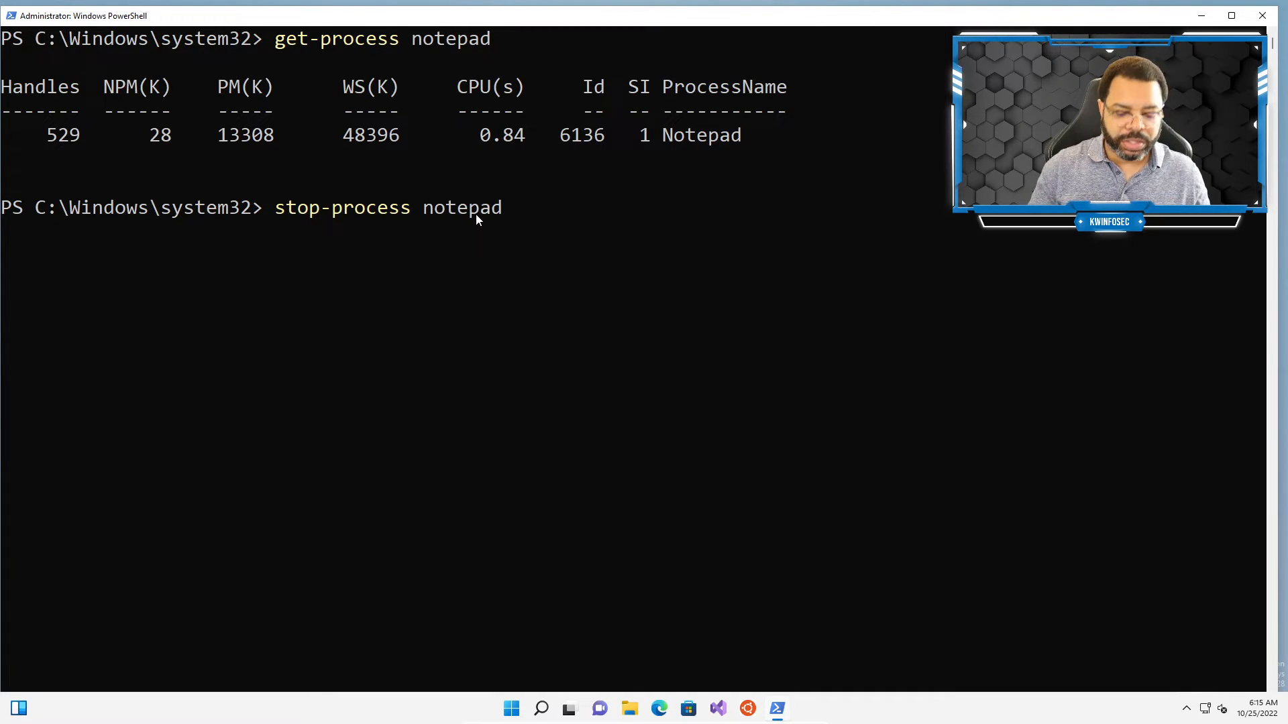
pyautogui.write('-name')
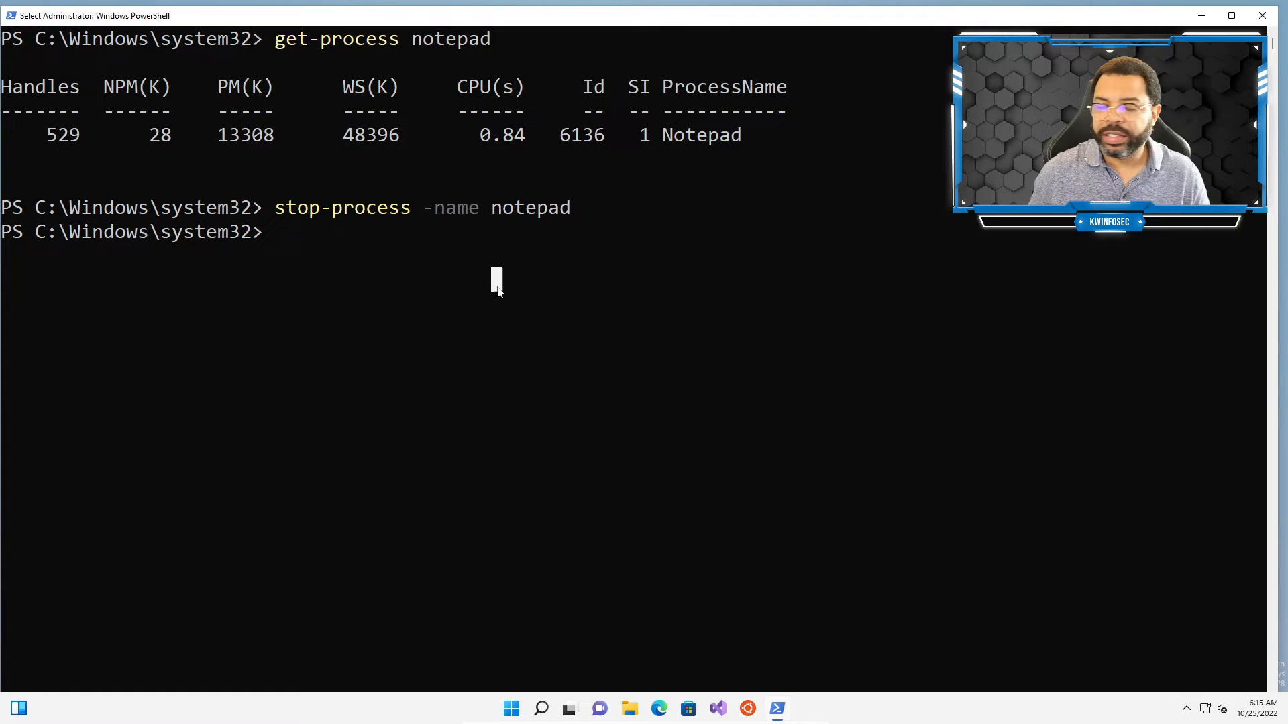
pyautogui.write('start-process ms')
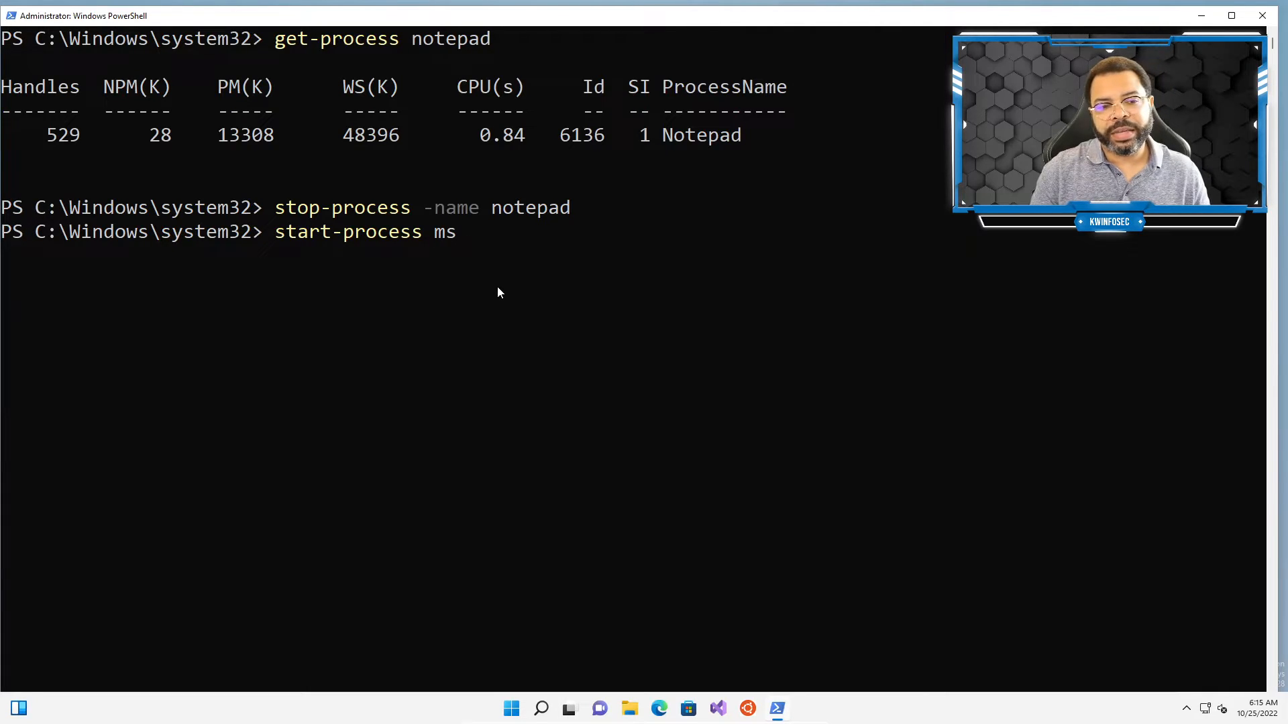
# Step: Run start-process msedge to open Microsoft Edge
pyautogui.write('edge')
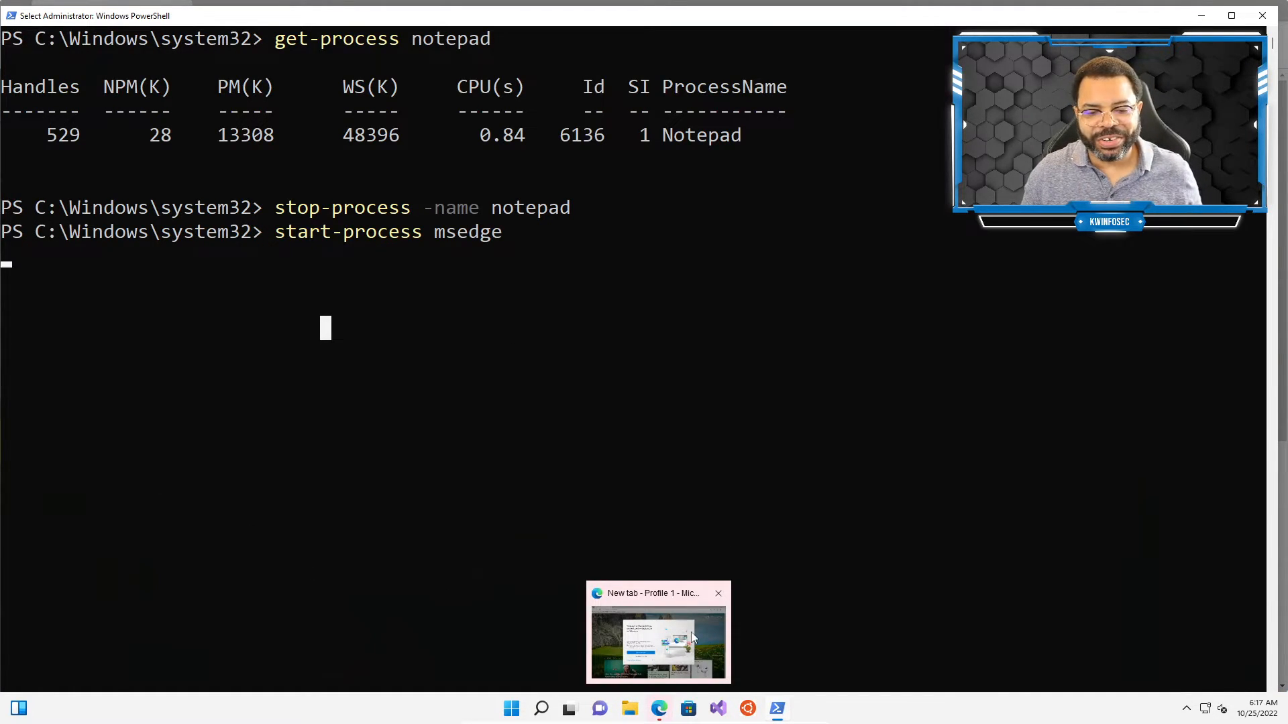
# Step: Skip sync and Google data import in Edge's welcome, then confirm and start browsing
pyautogui.click(658, 632)
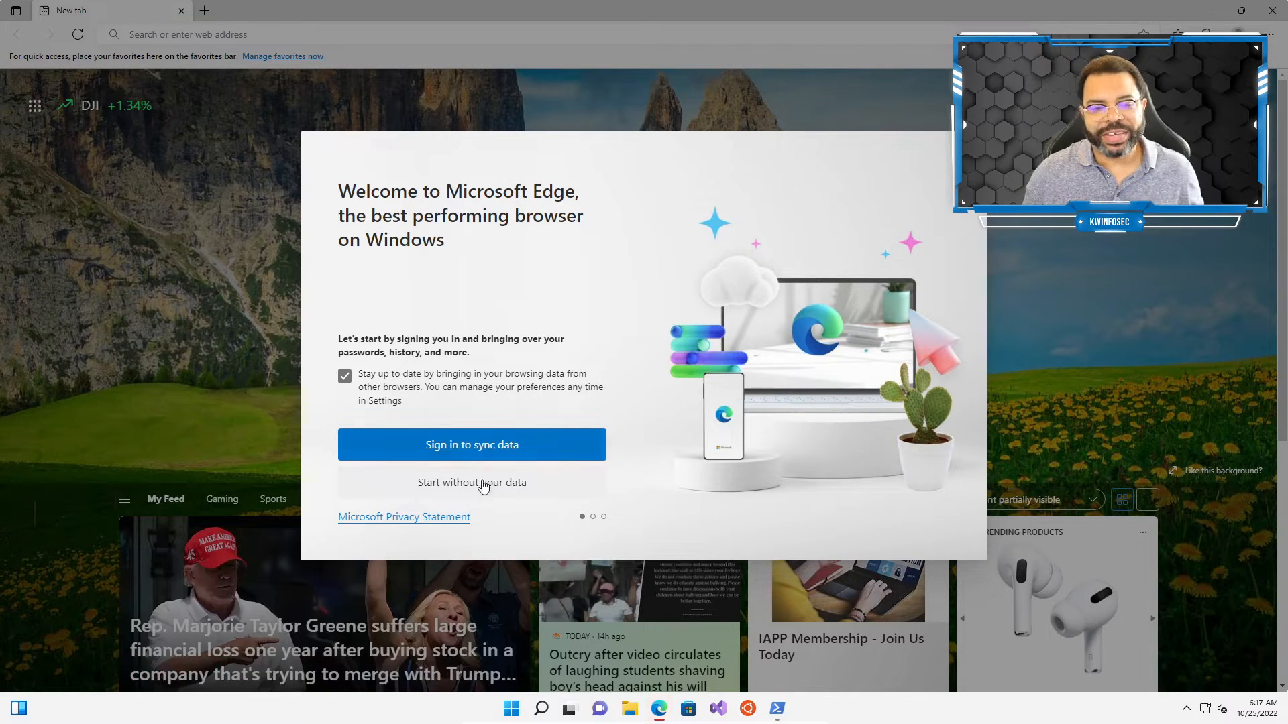
pyautogui.click(471, 481)
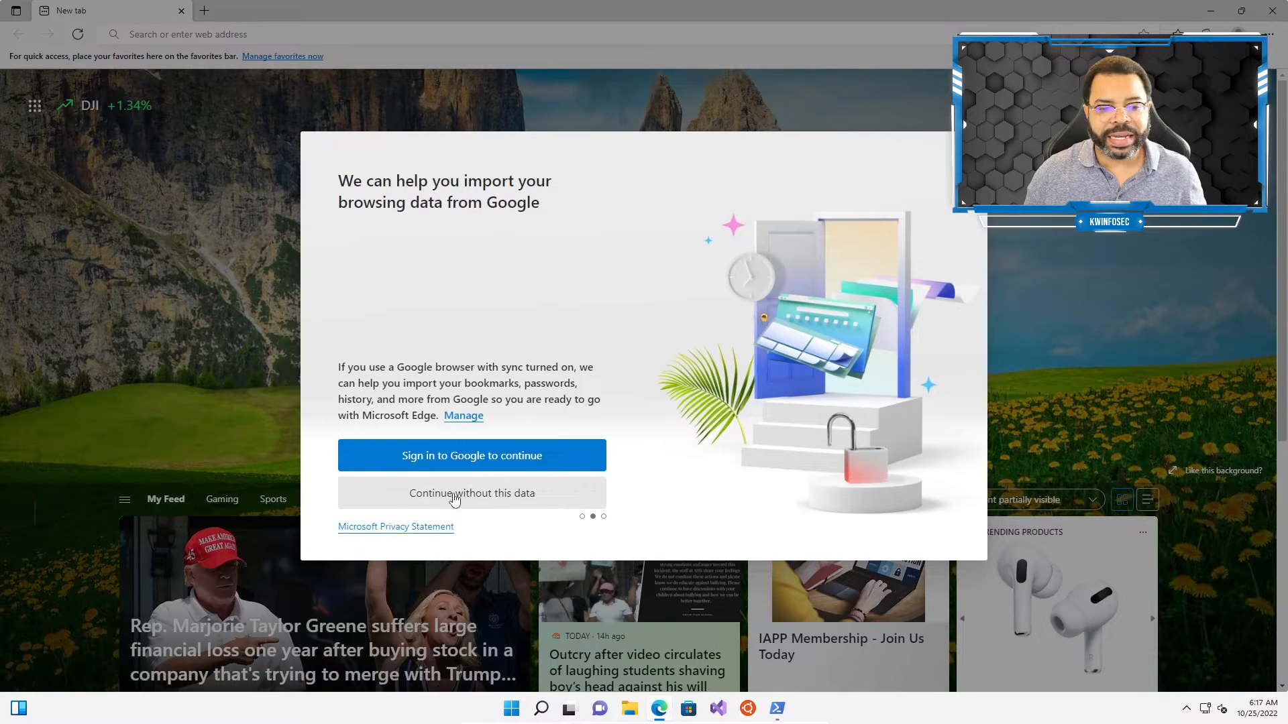
pyautogui.click(471, 493)
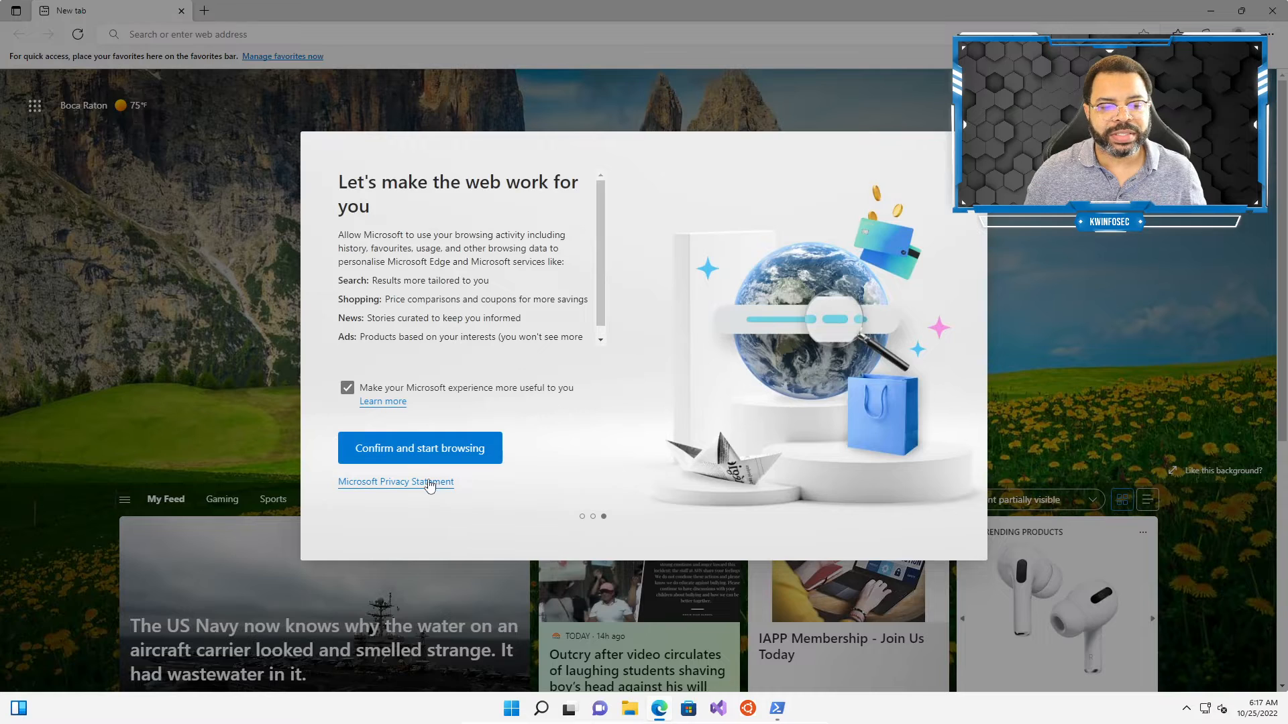
pyautogui.click(418, 448)
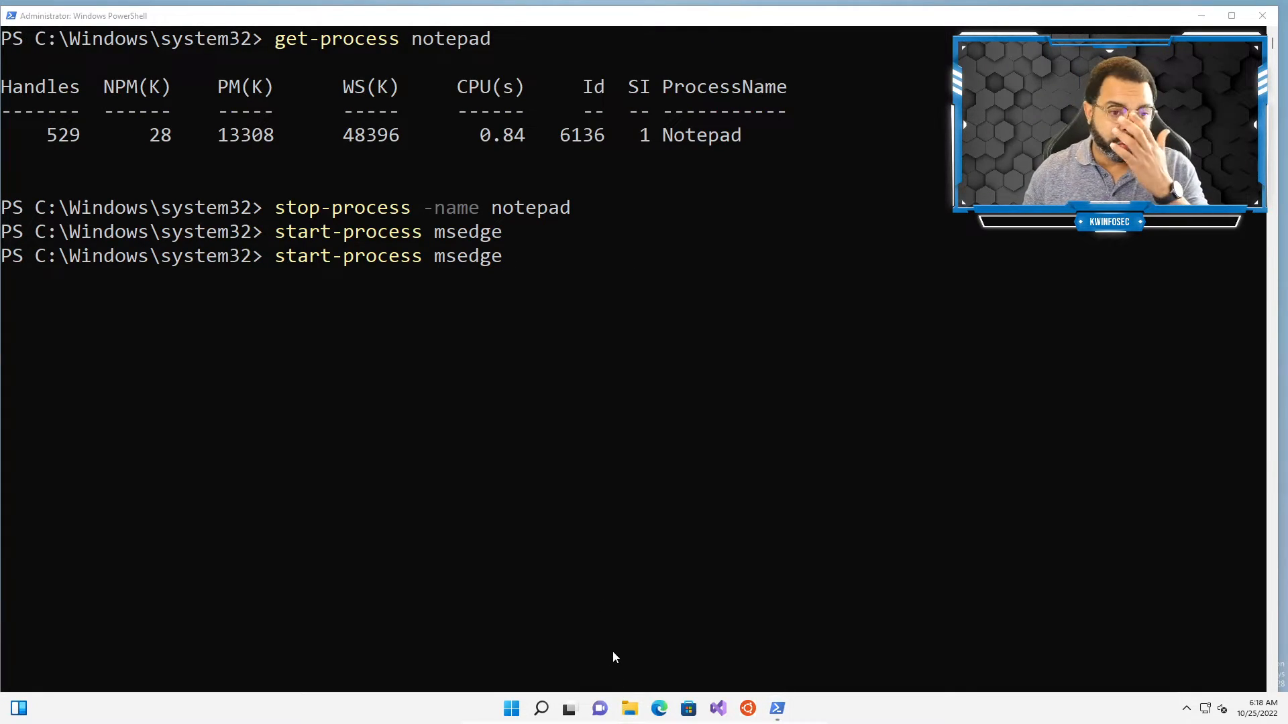
pyautogui.moveTo(597, 442)
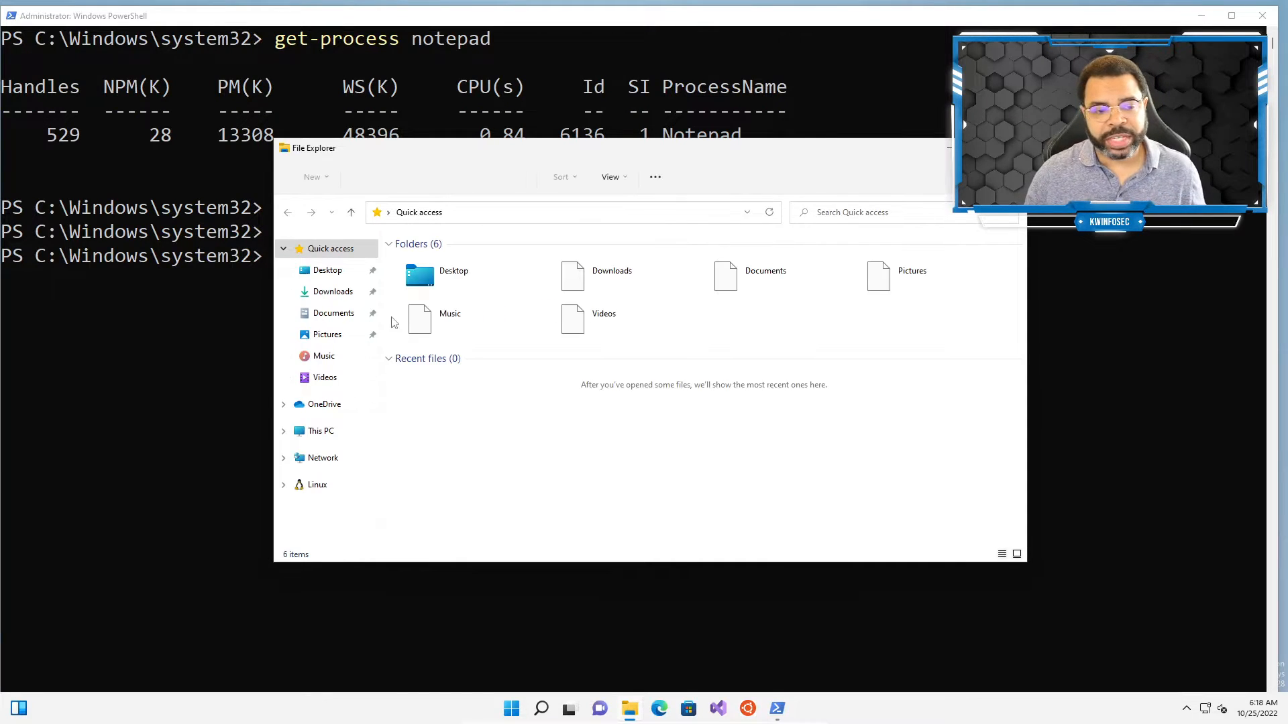
# Step: Browse This PC into the Windows (C:) drive
pyautogui.click(320, 431)
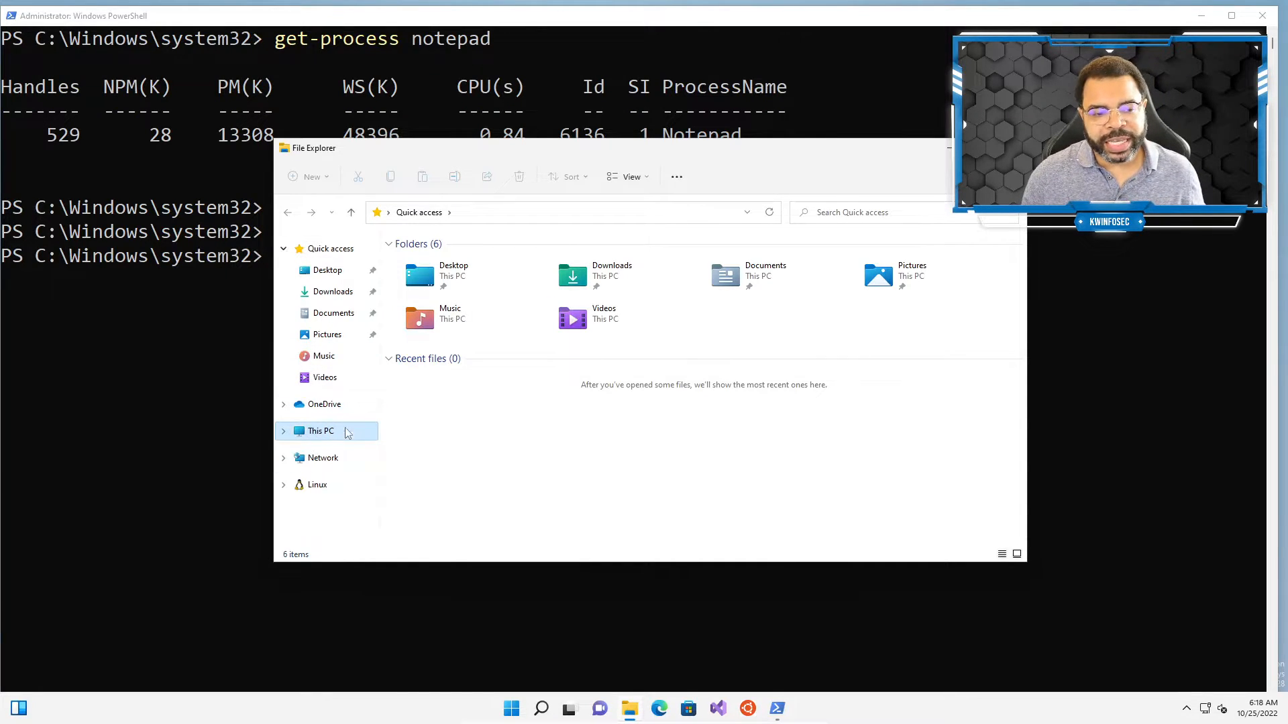
pyautogui.click(320, 430)
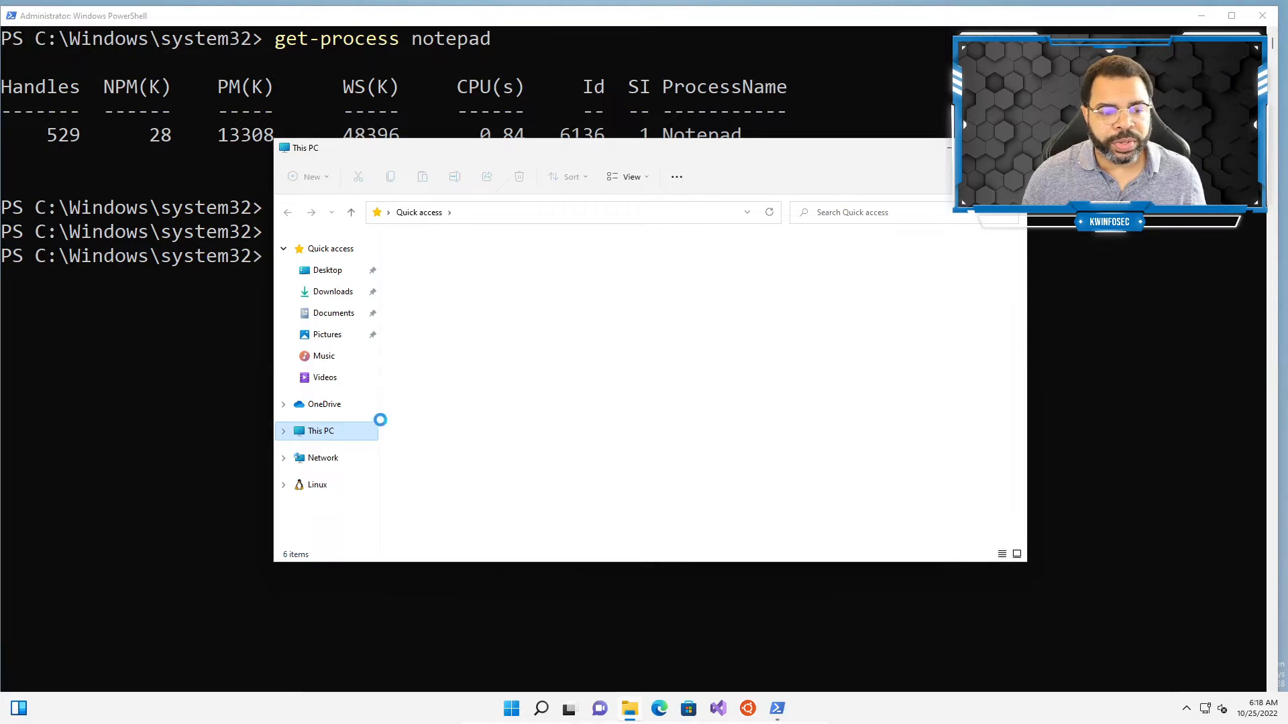
pyautogui.click(320, 430)
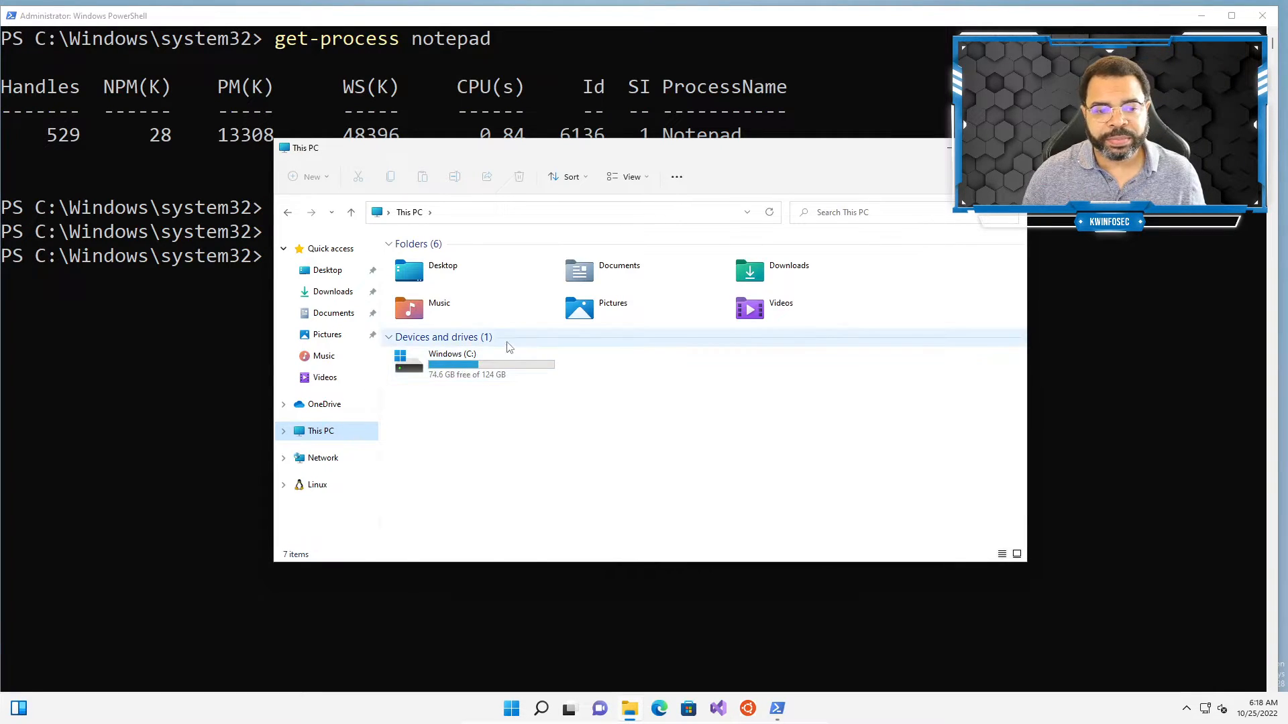
pyautogui.doubleClick(452, 359)
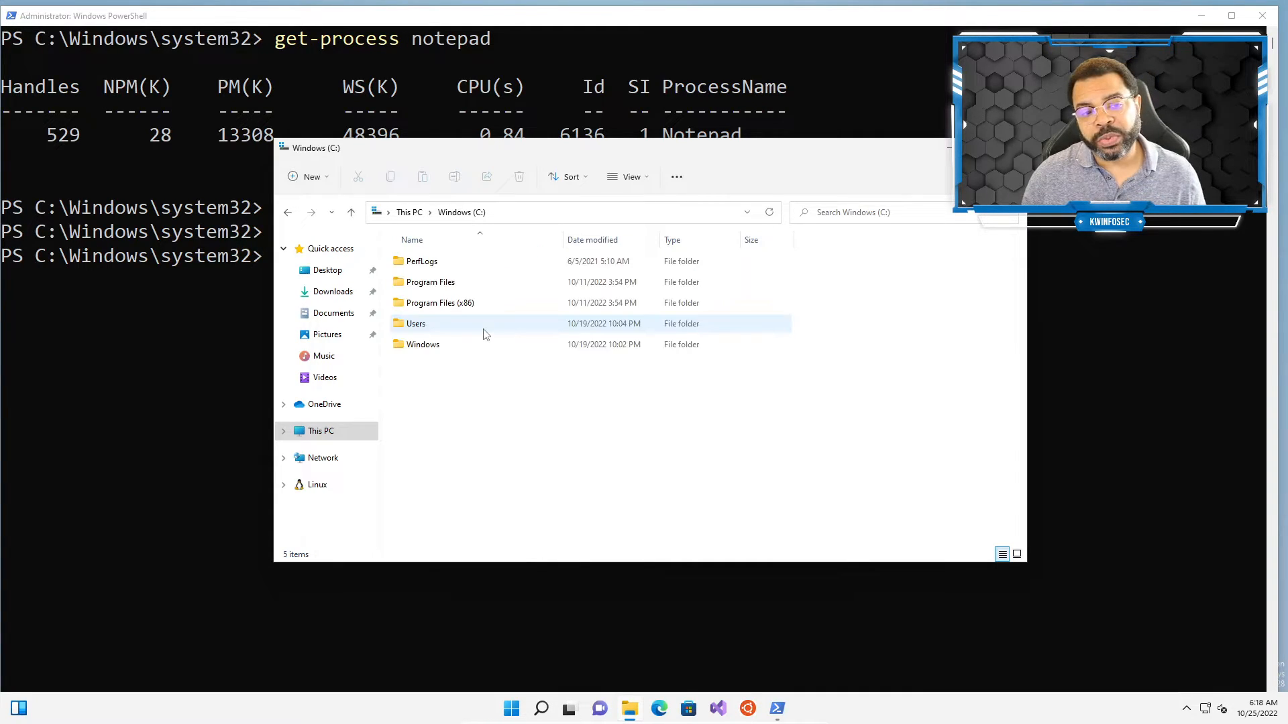
# Step: Go into Program Files (x86) and its Microsoft folder to locate Edge
pyautogui.click(440, 302)
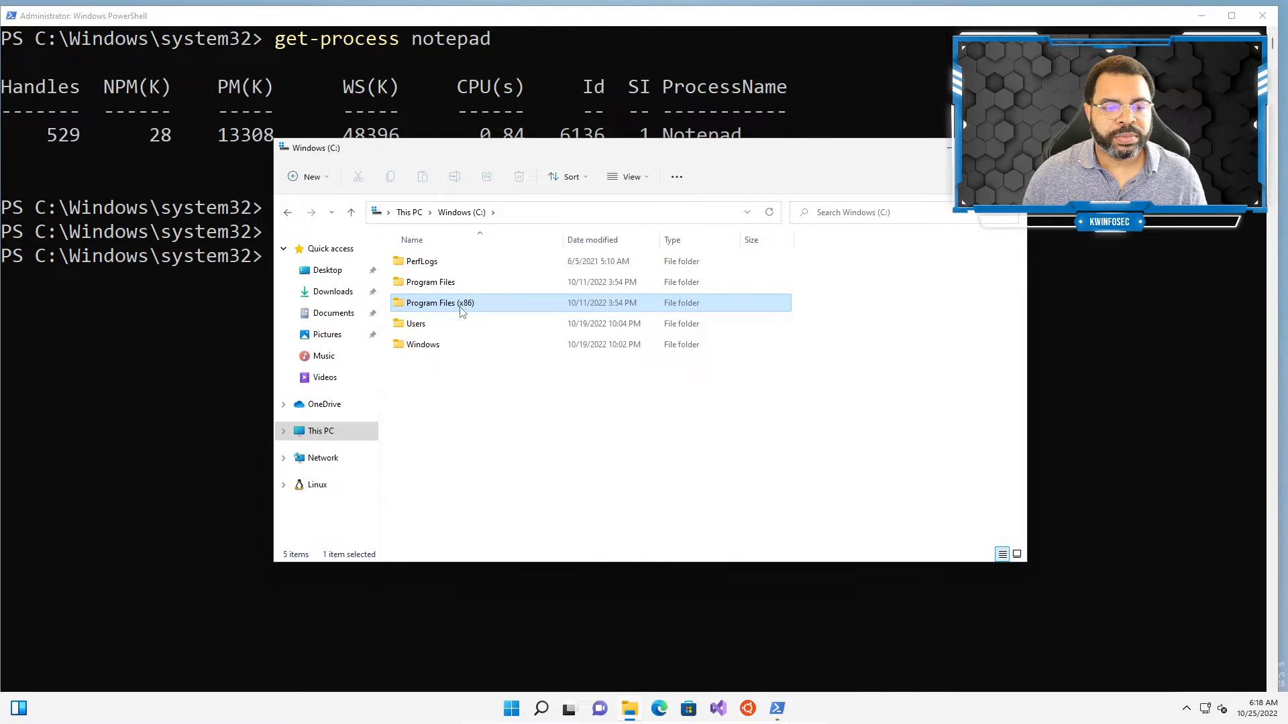
pyautogui.doubleClick(440, 301)
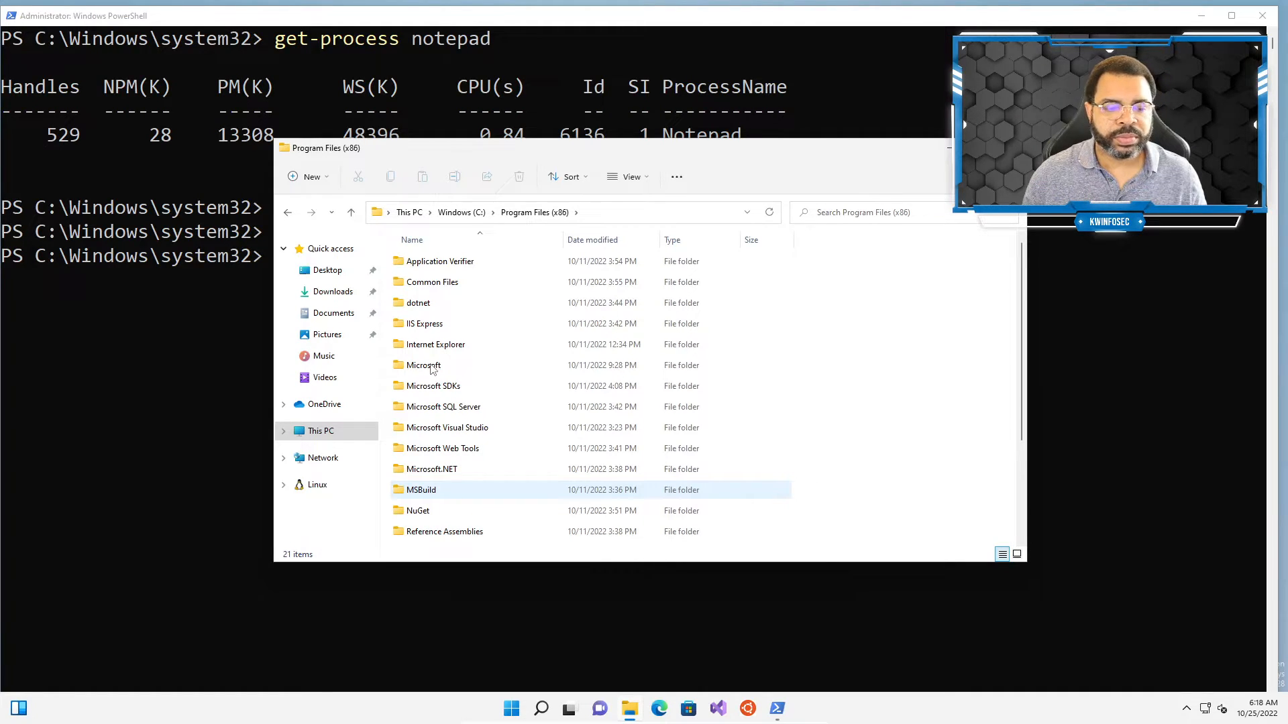
pyautogui.click(446, 371)
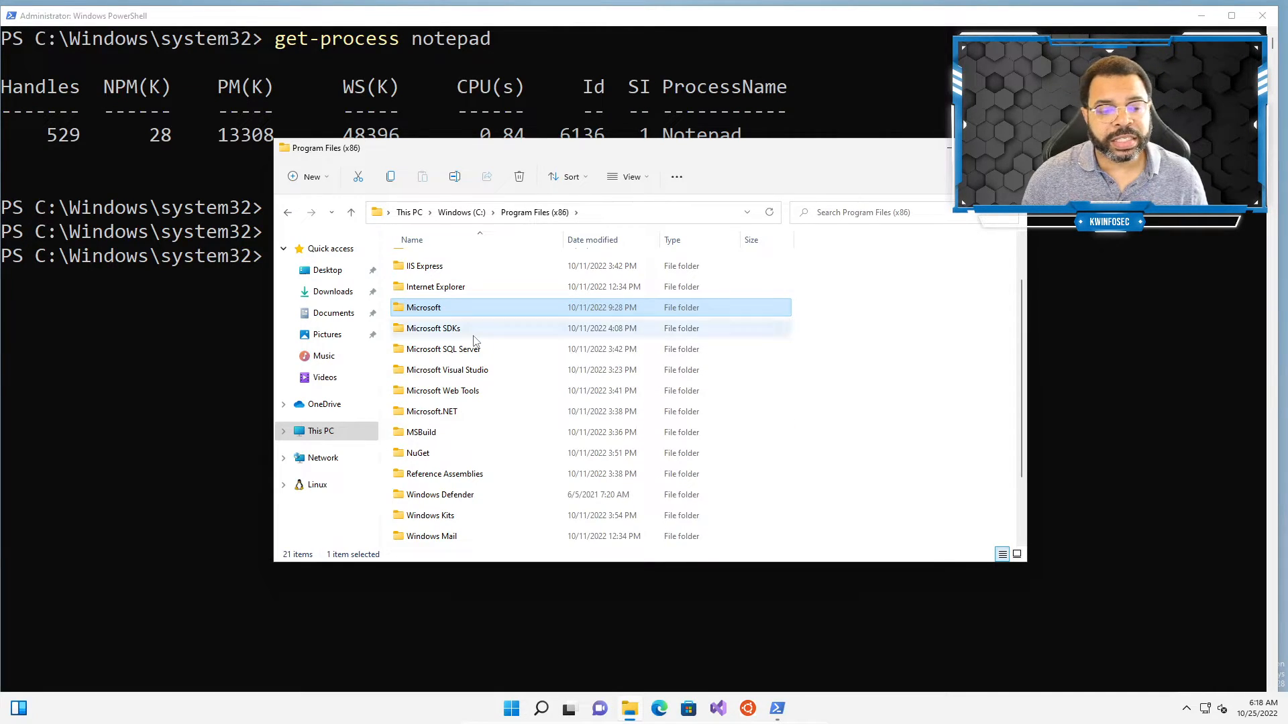
pyautogui.doubleClick(423, 307)
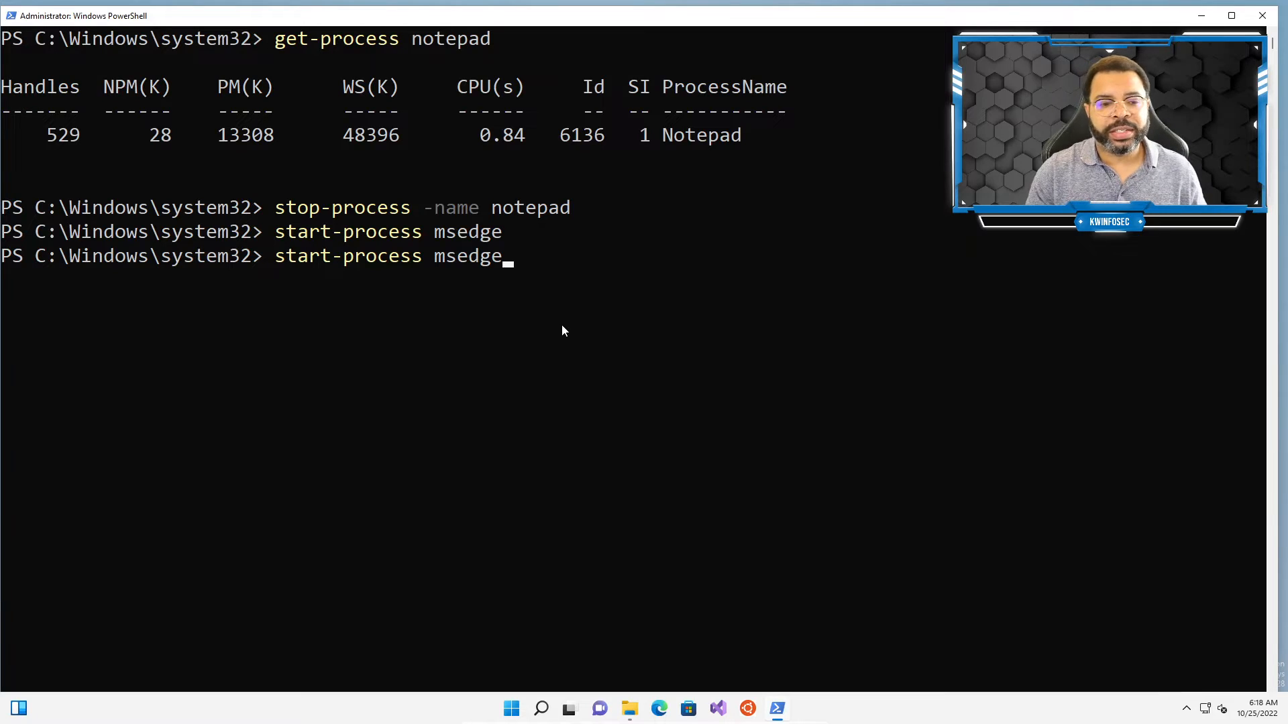
# Step: Run start-process -FilePath "C:\Program Files (x86)\Microsoft\Edge\Application\msedge"
pyautogui.press('Backspace')
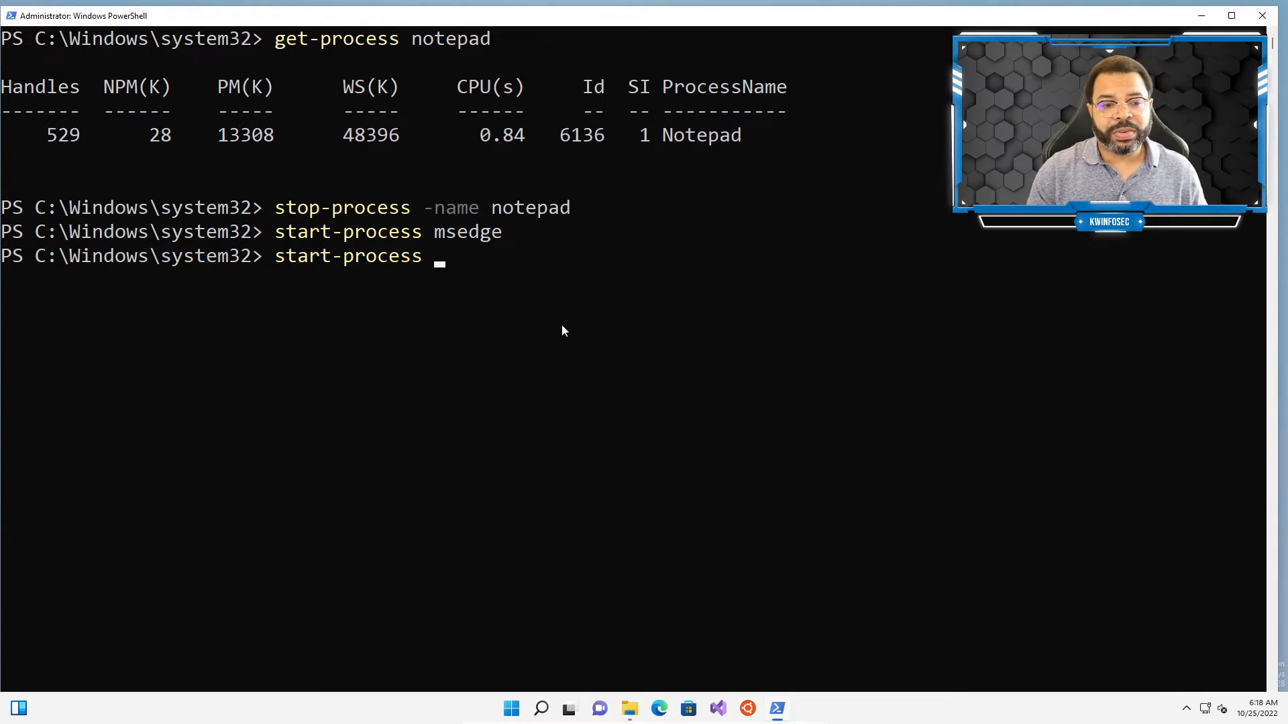
pyautogui.write('-')
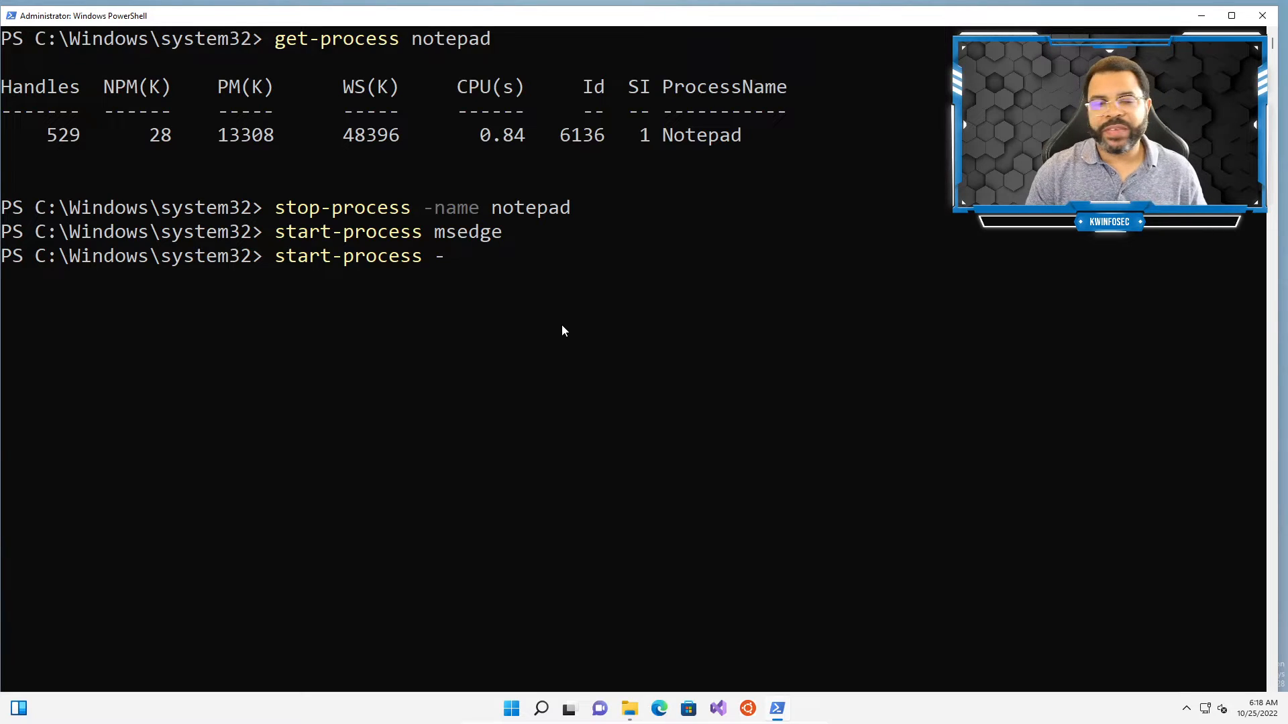
pyautogui.write('FilePat')
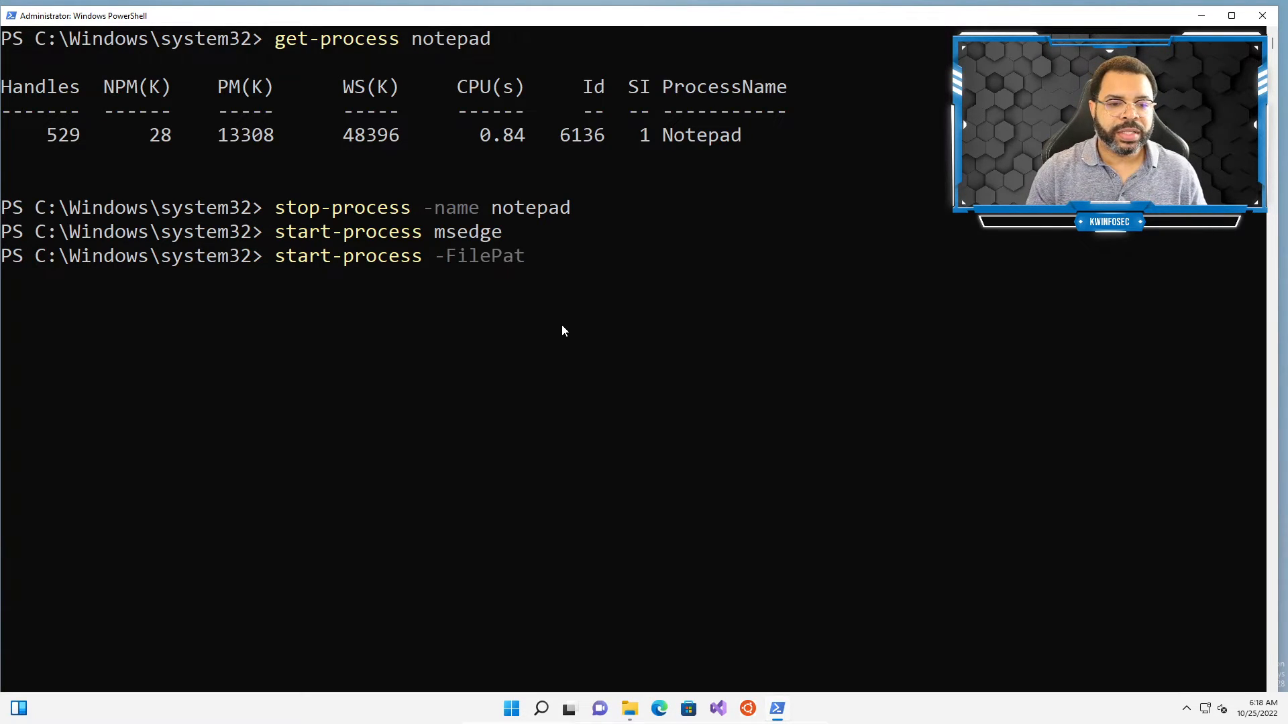
pyautogui.write('h')
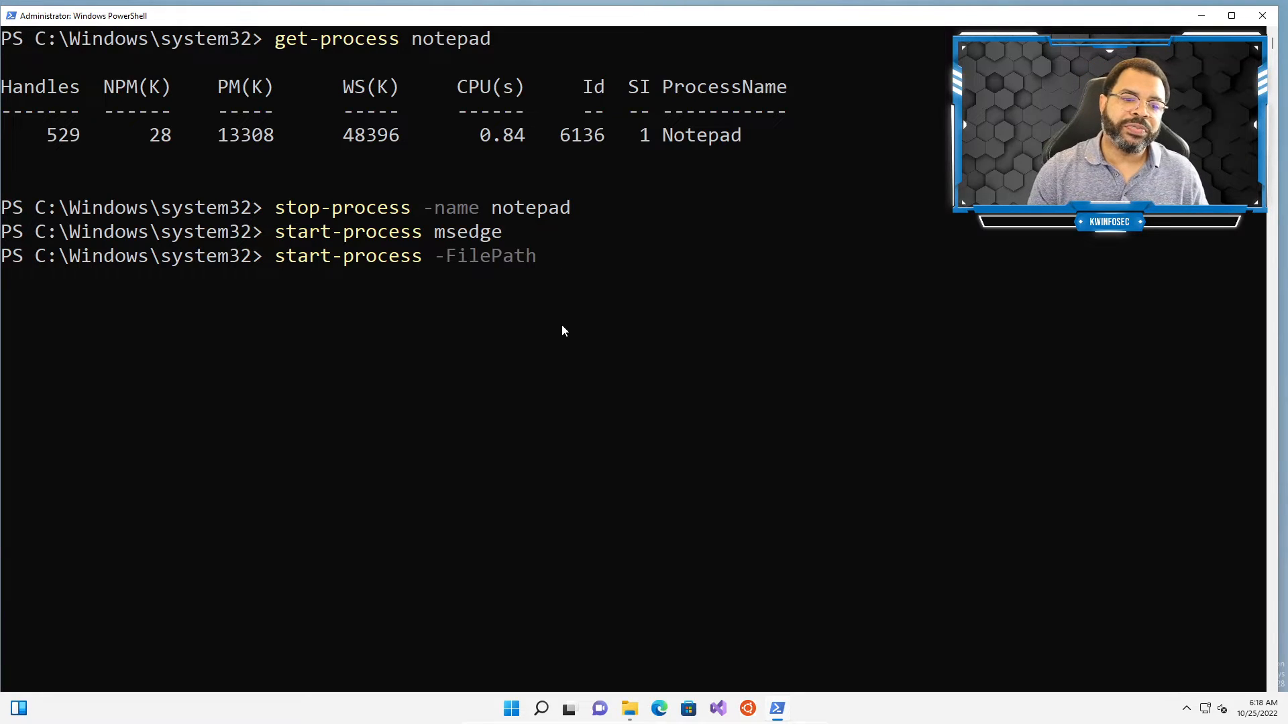
pyautogui.write('"')
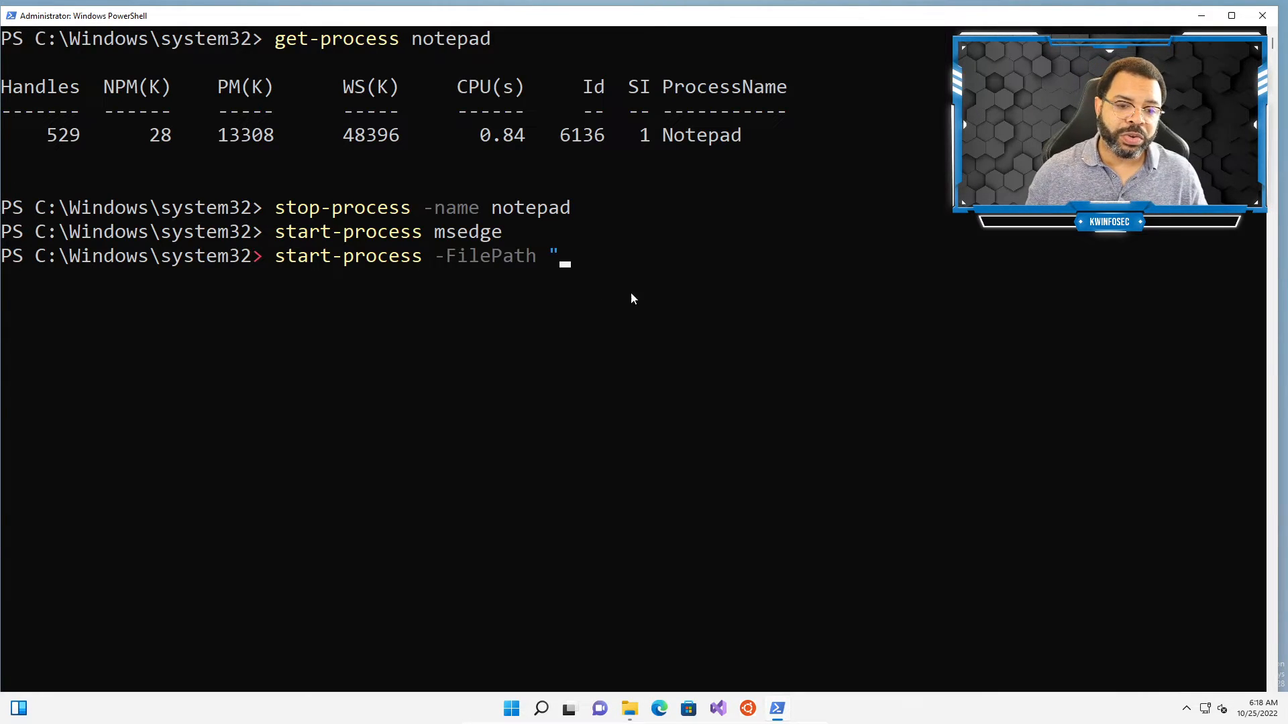
pyautogui.write('C:\\Program Files (x86)\\Microsoft\\Edge\\Application')
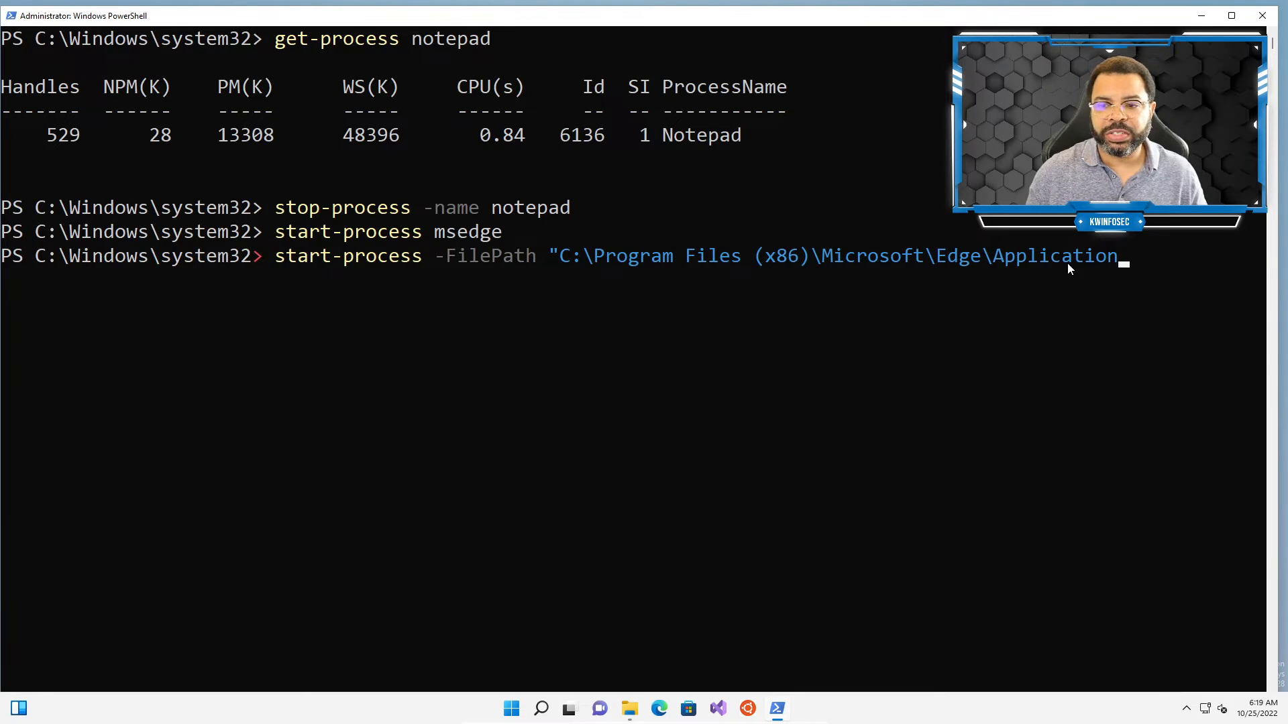
pyautogui.write('"')
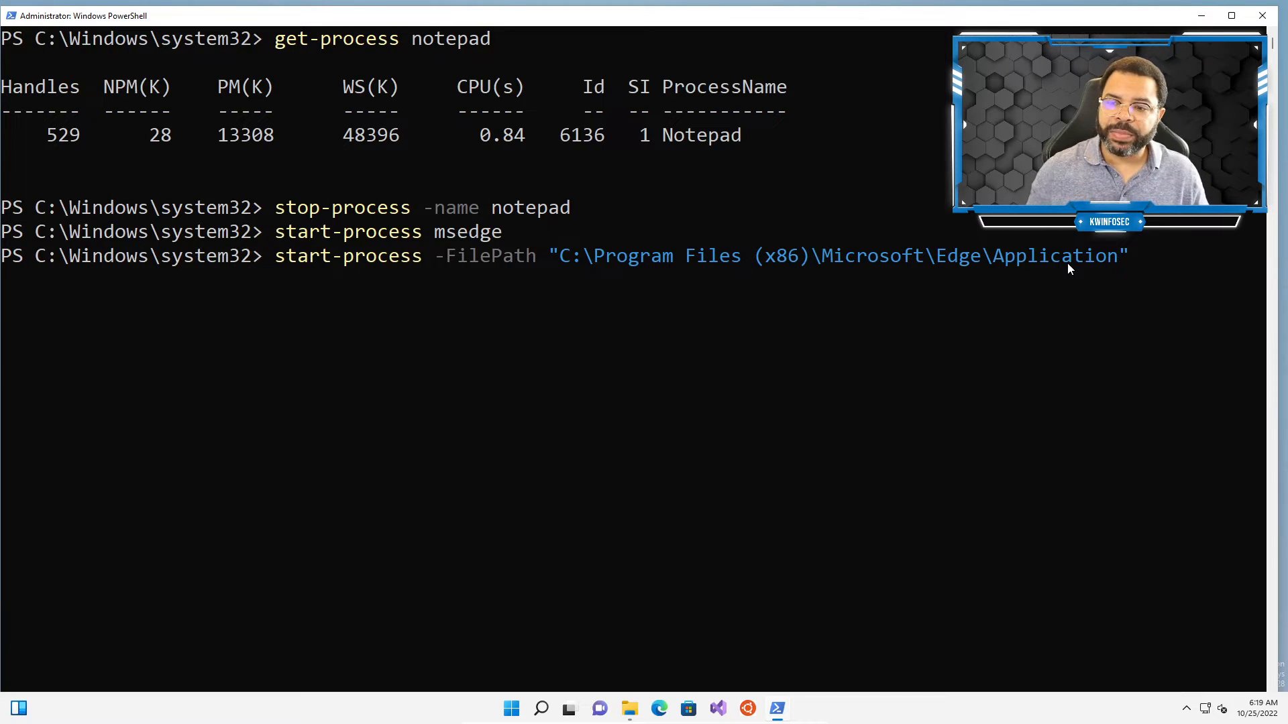
pyautogui.write('\\')
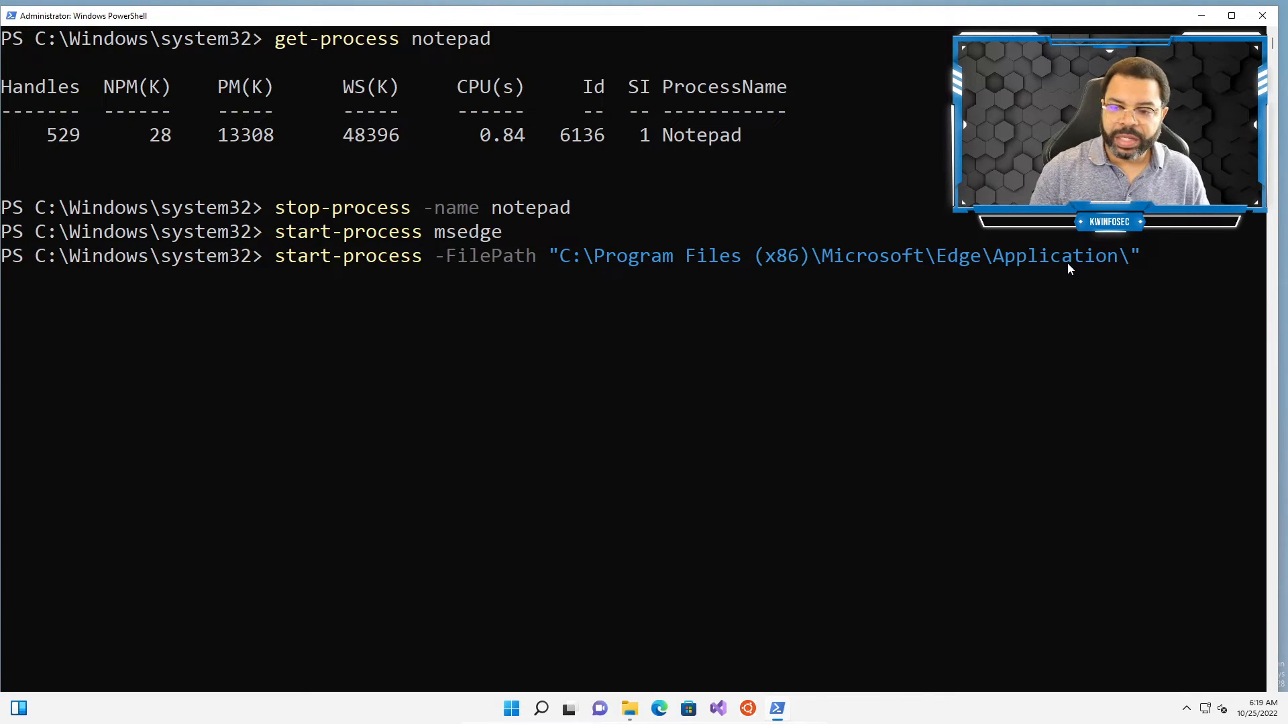
pyautogui.write('msedge')
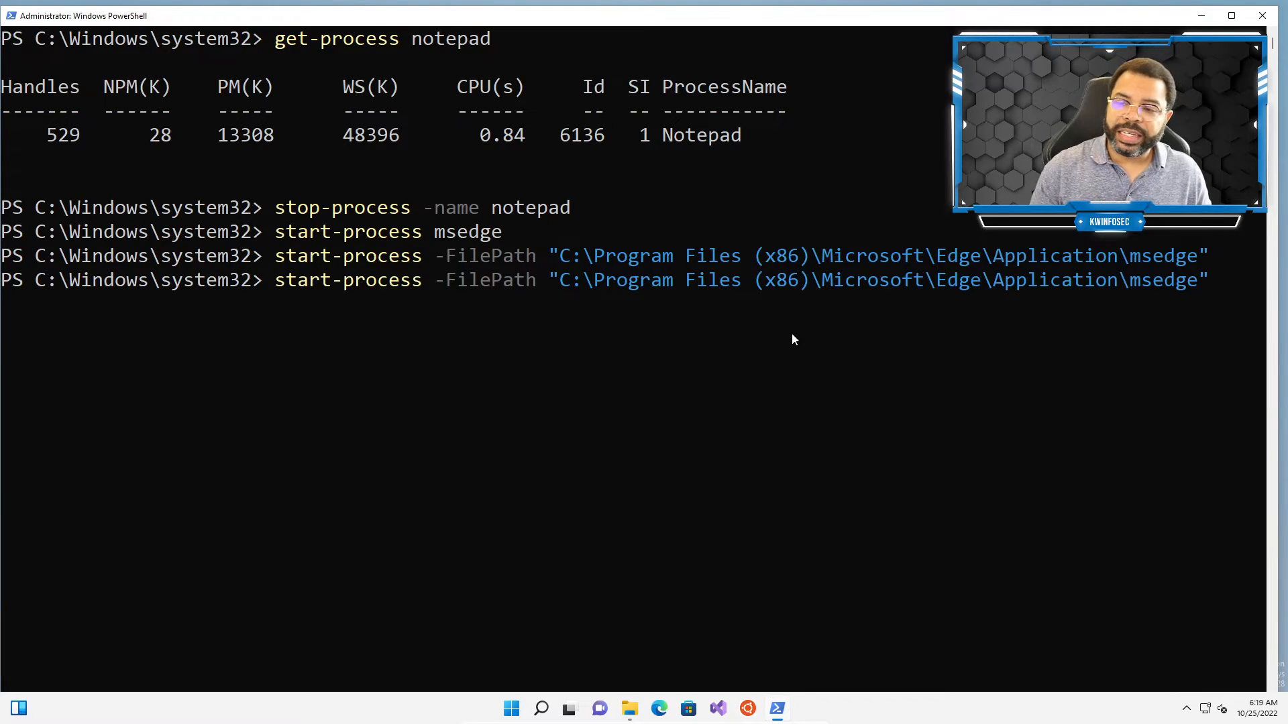
# Step: Run the full-path Edge launch with -passthru, returning process Id 8104, and begin a shorter msedge variant
pyautogui.write('-')
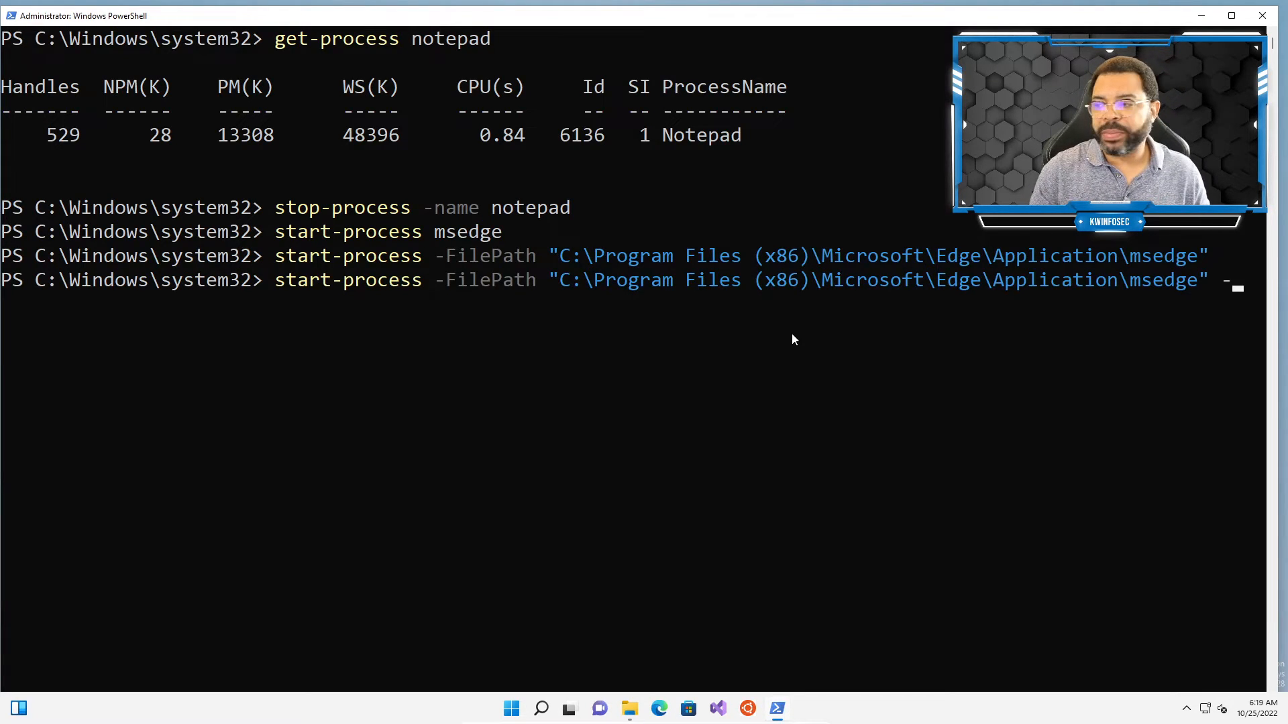
pyautogui.write('passthru')
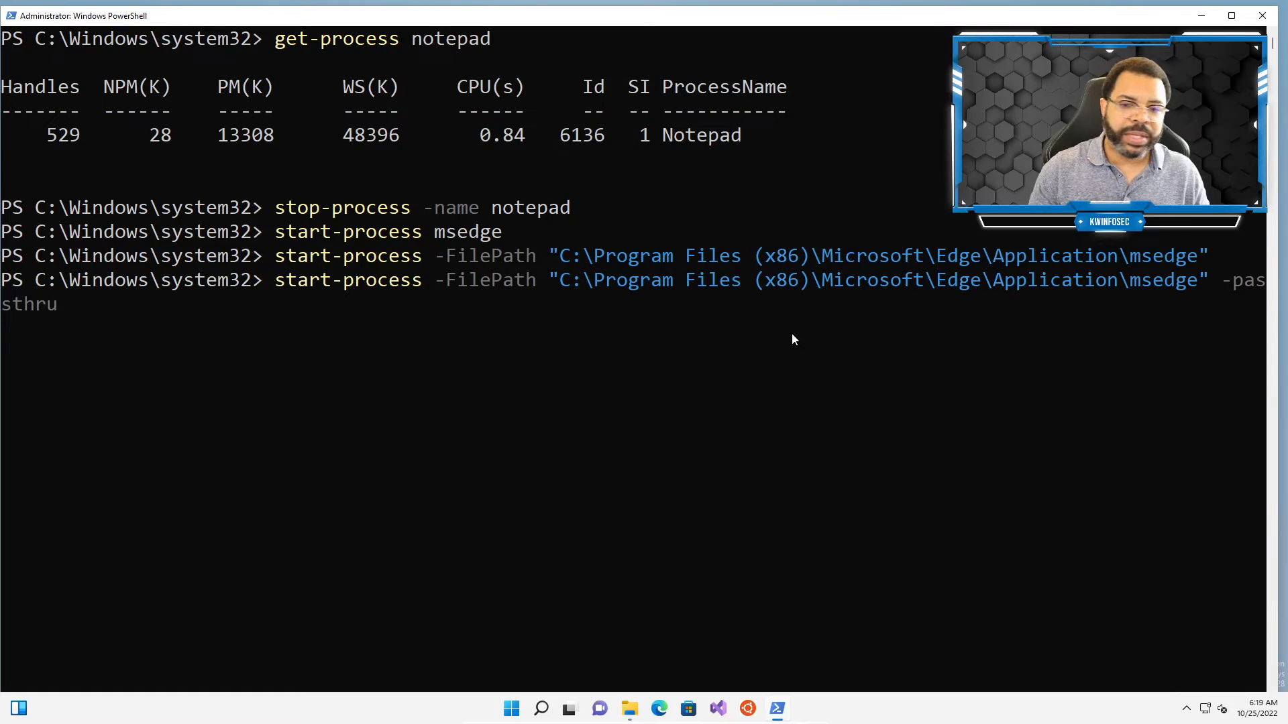
pyautogui.press('Backspace')
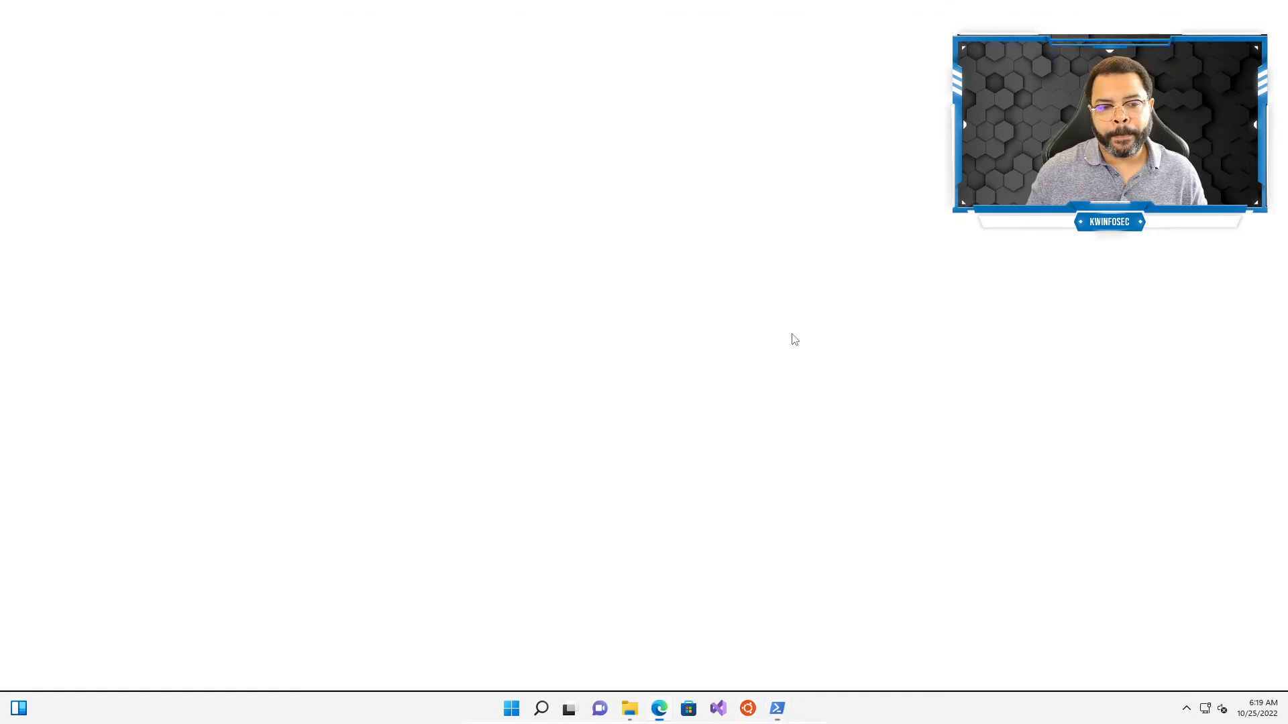
pyautogui.click(659, 708)
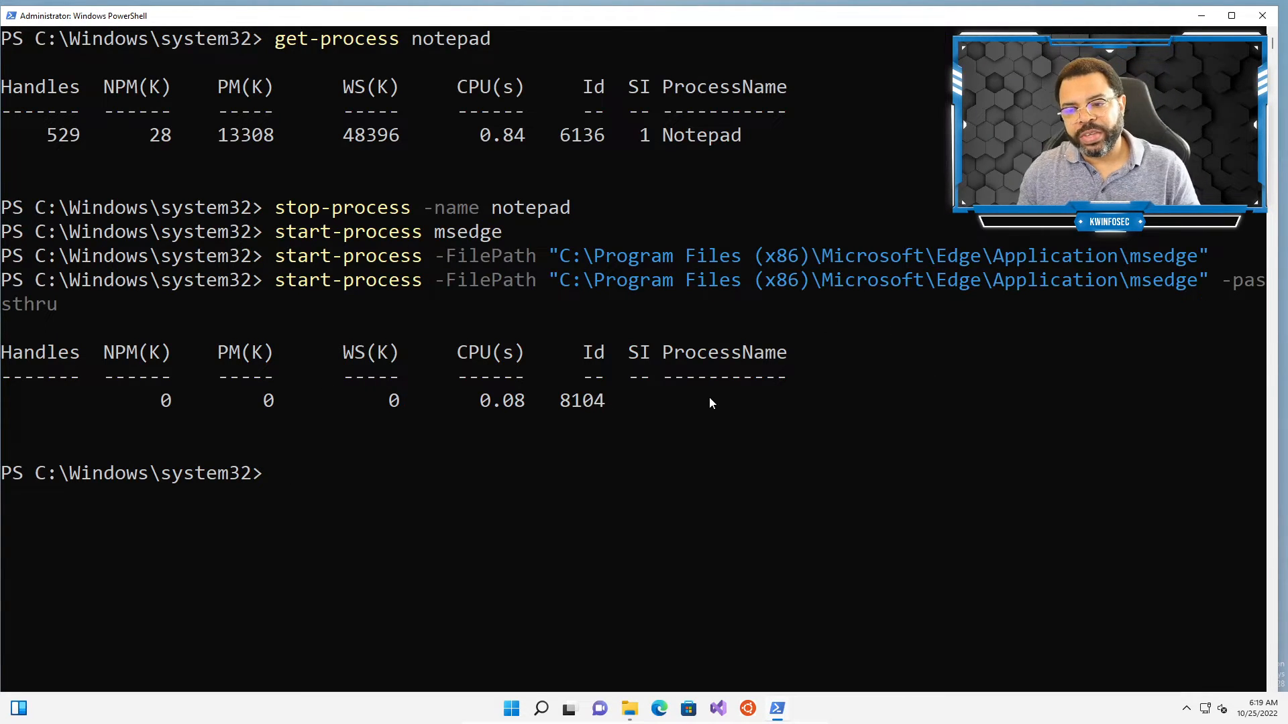
pyautogui.write('-p')
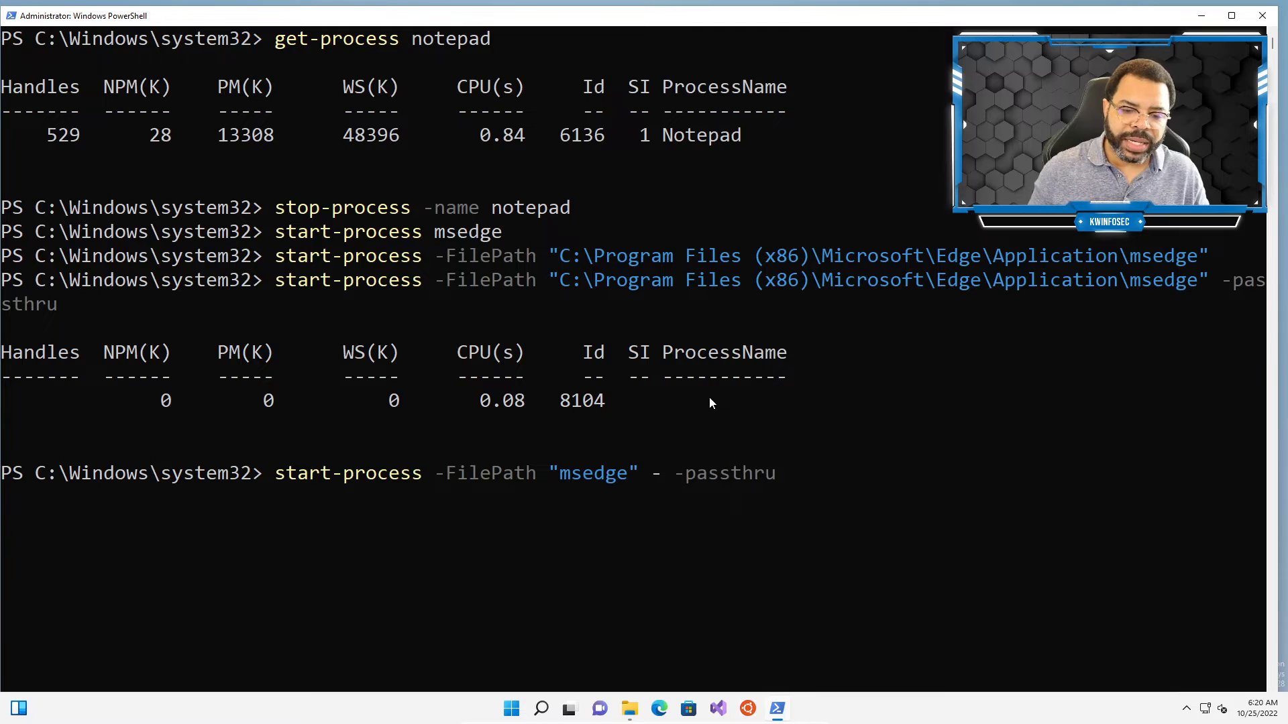
# Step: Launch msedge with -WorkingDirectory set to Edge's Application folder and -passthru, returning Id 6304
pyautogui.write('workin')
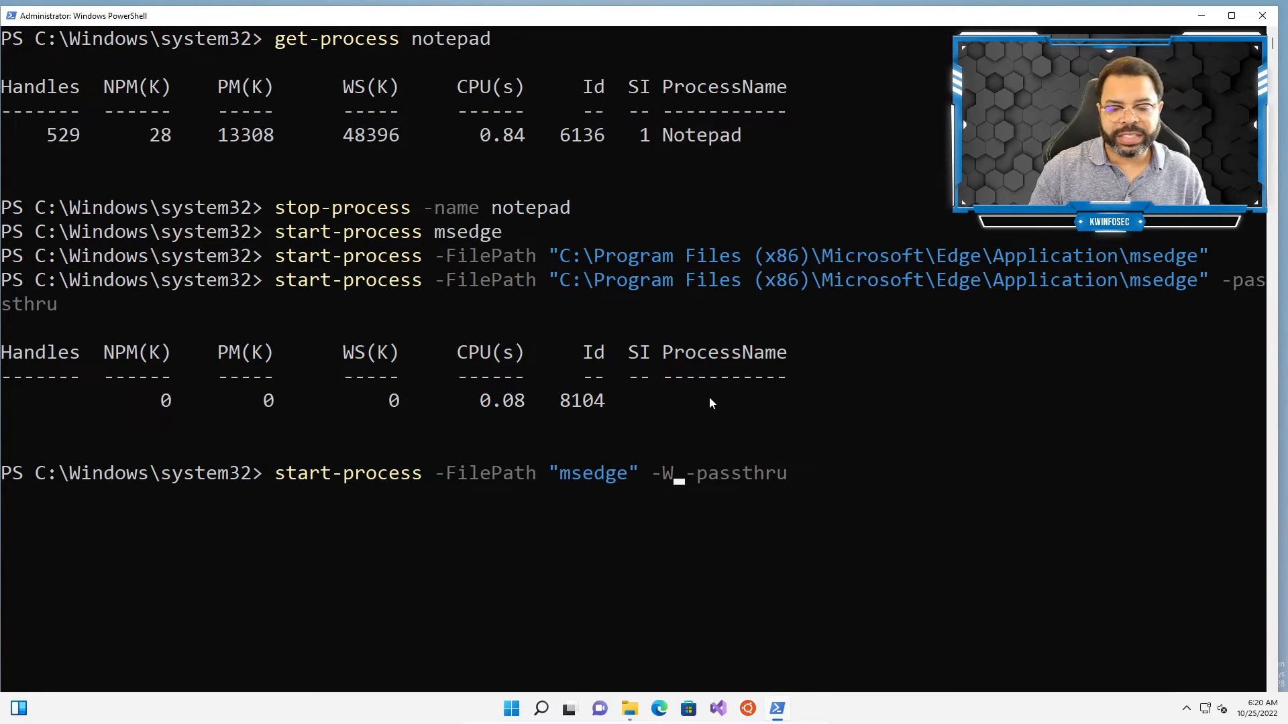
pyautogui.write('orkingDirectory "C:\\Program Files (x86)\\Microsoft\\Edge\\Application')
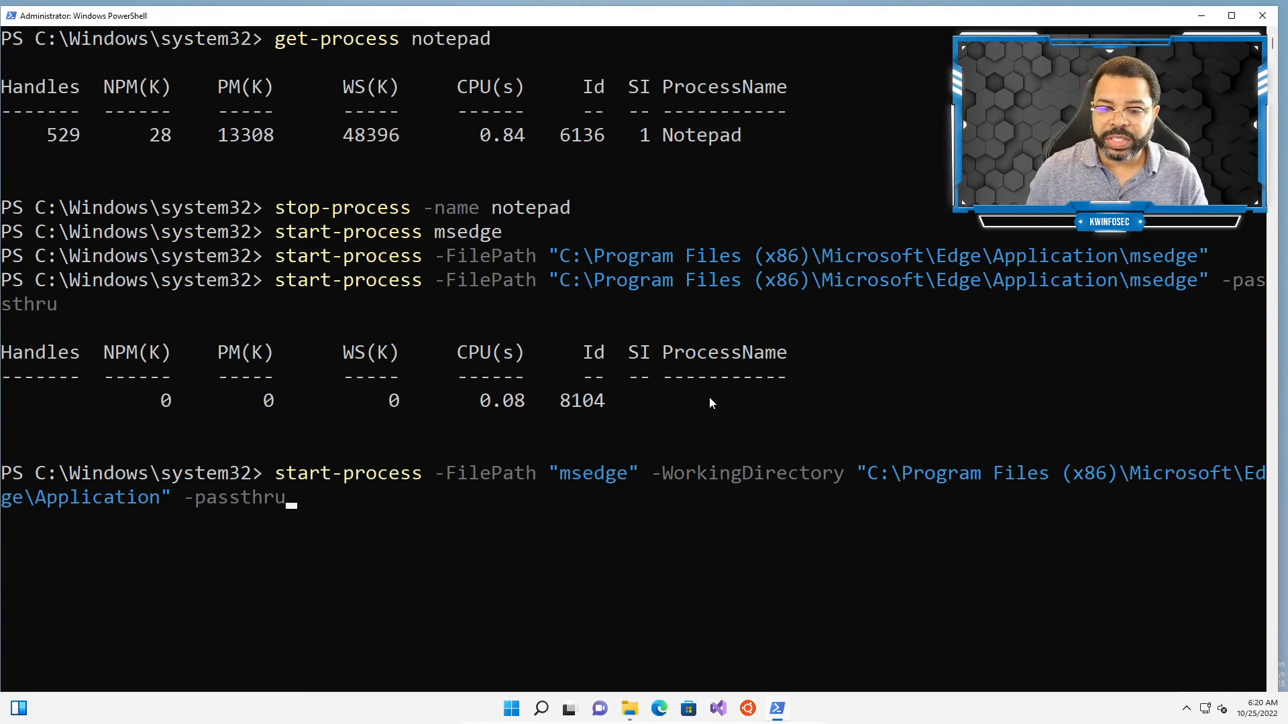
pyautogui.moveTo(159, 519)
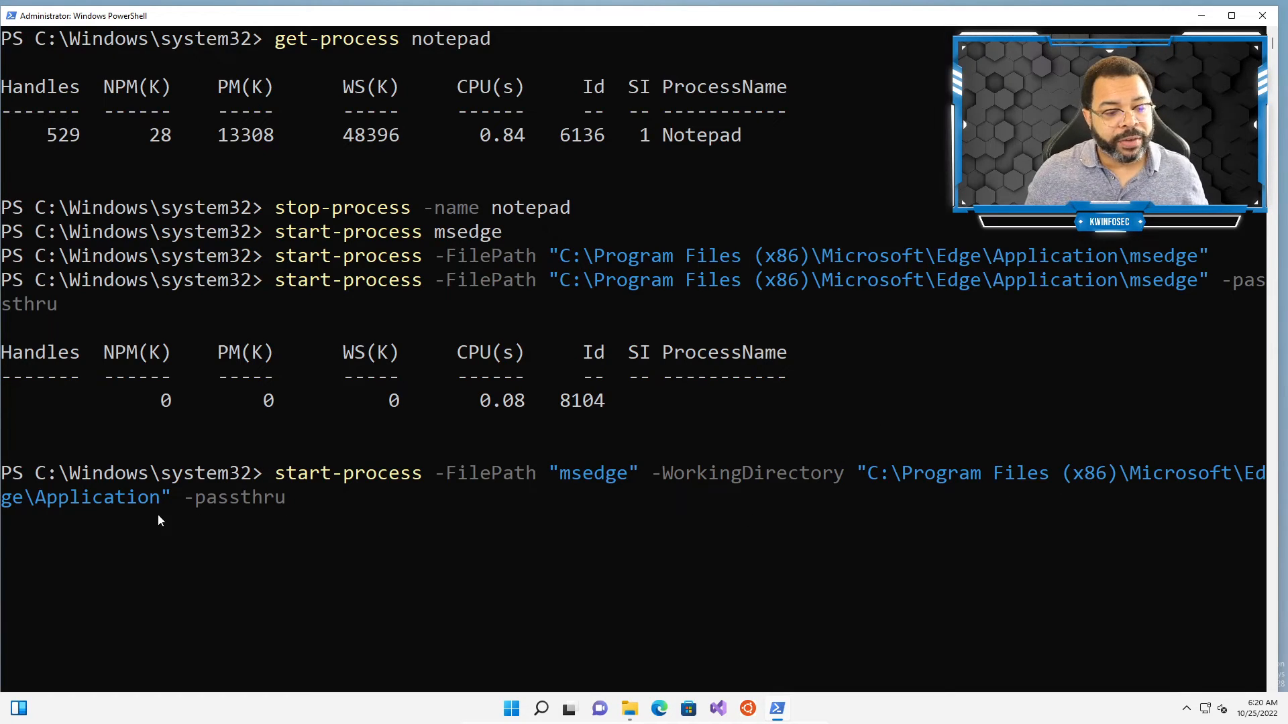
pyautogui.moveTo(310, 517)
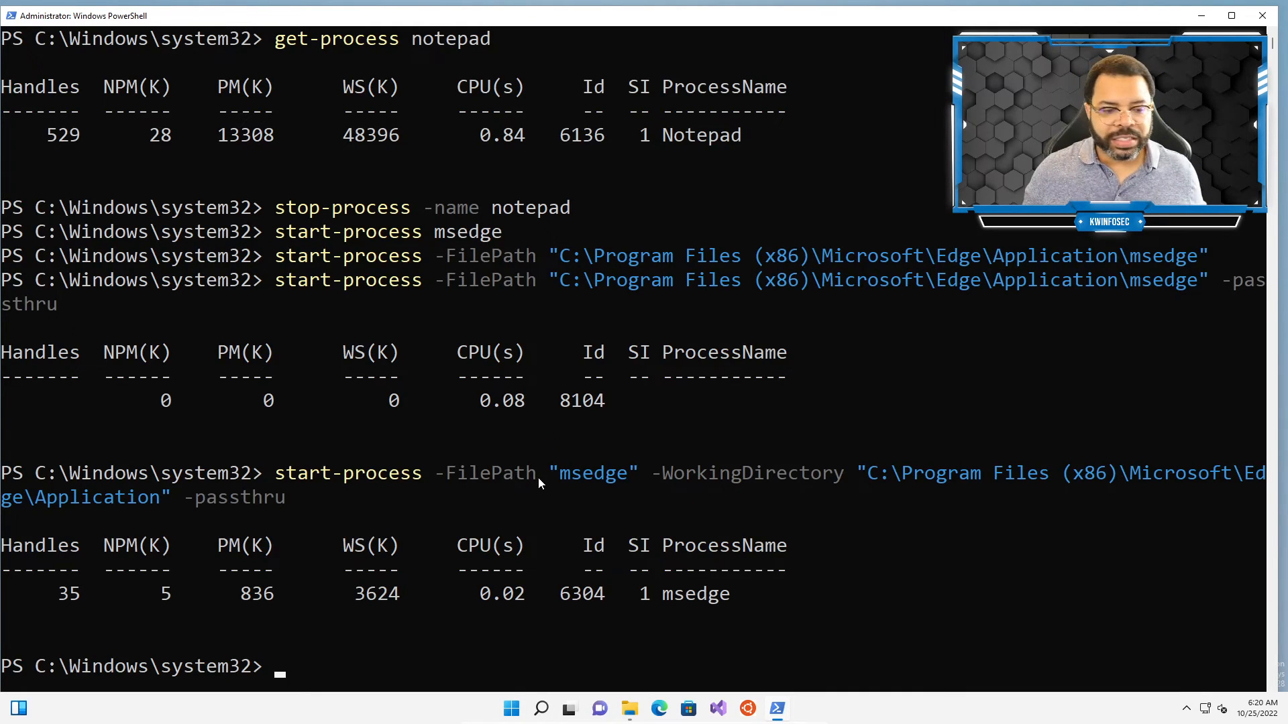
pyautogui.click(540, 473)
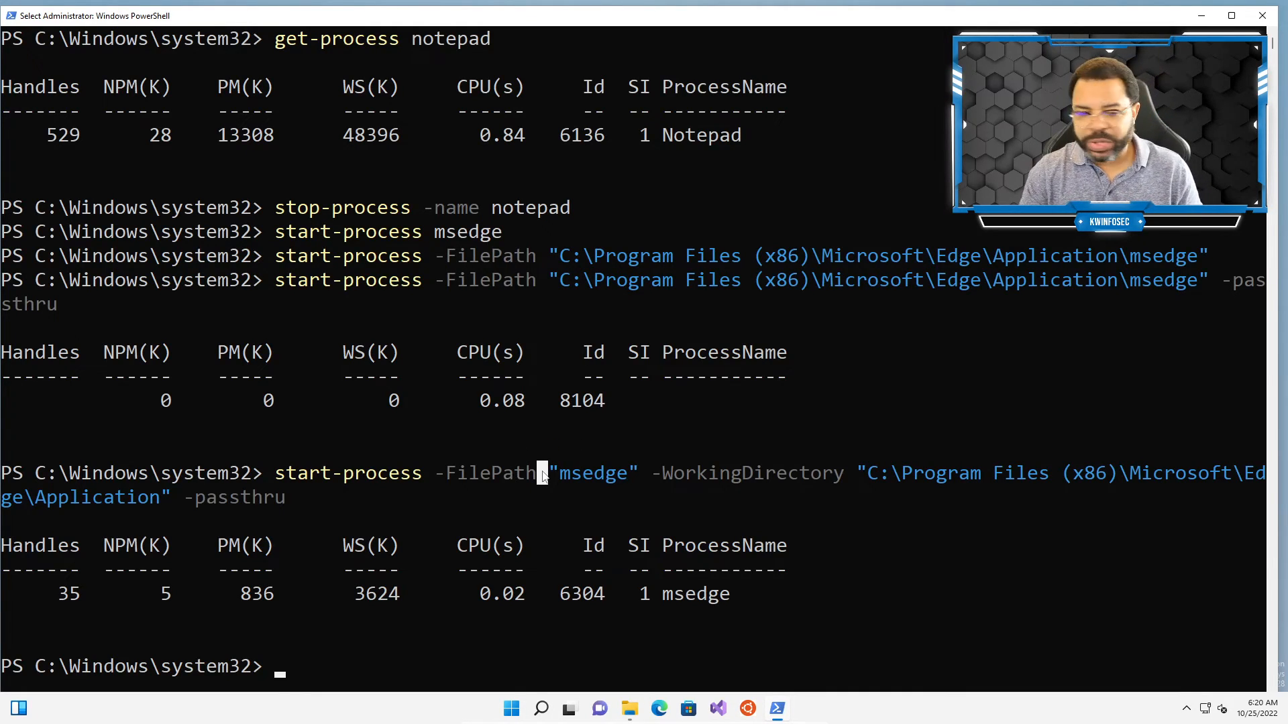